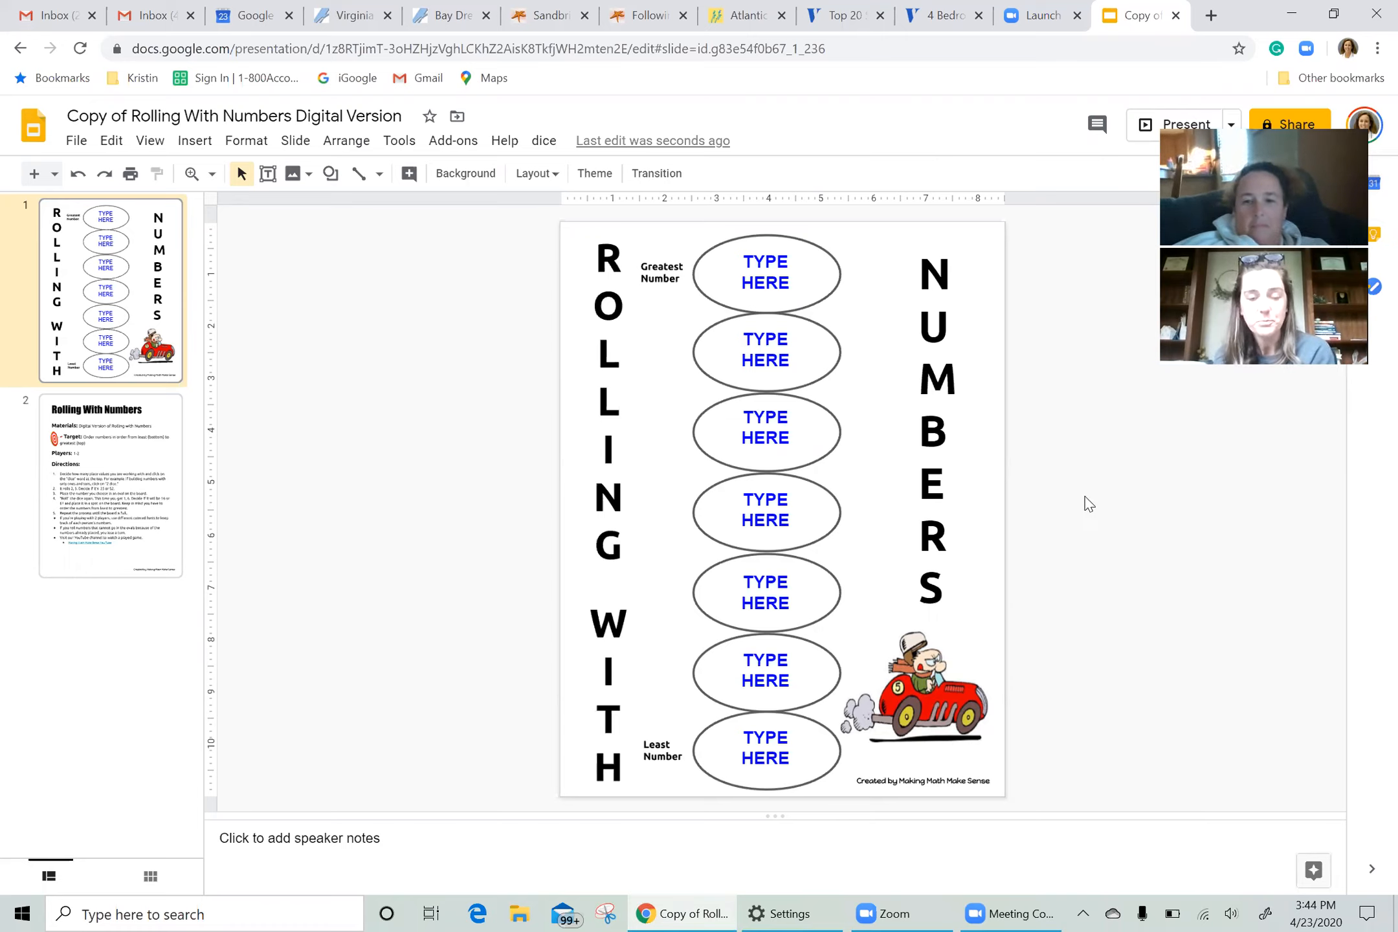
mouse_move(445, 362)
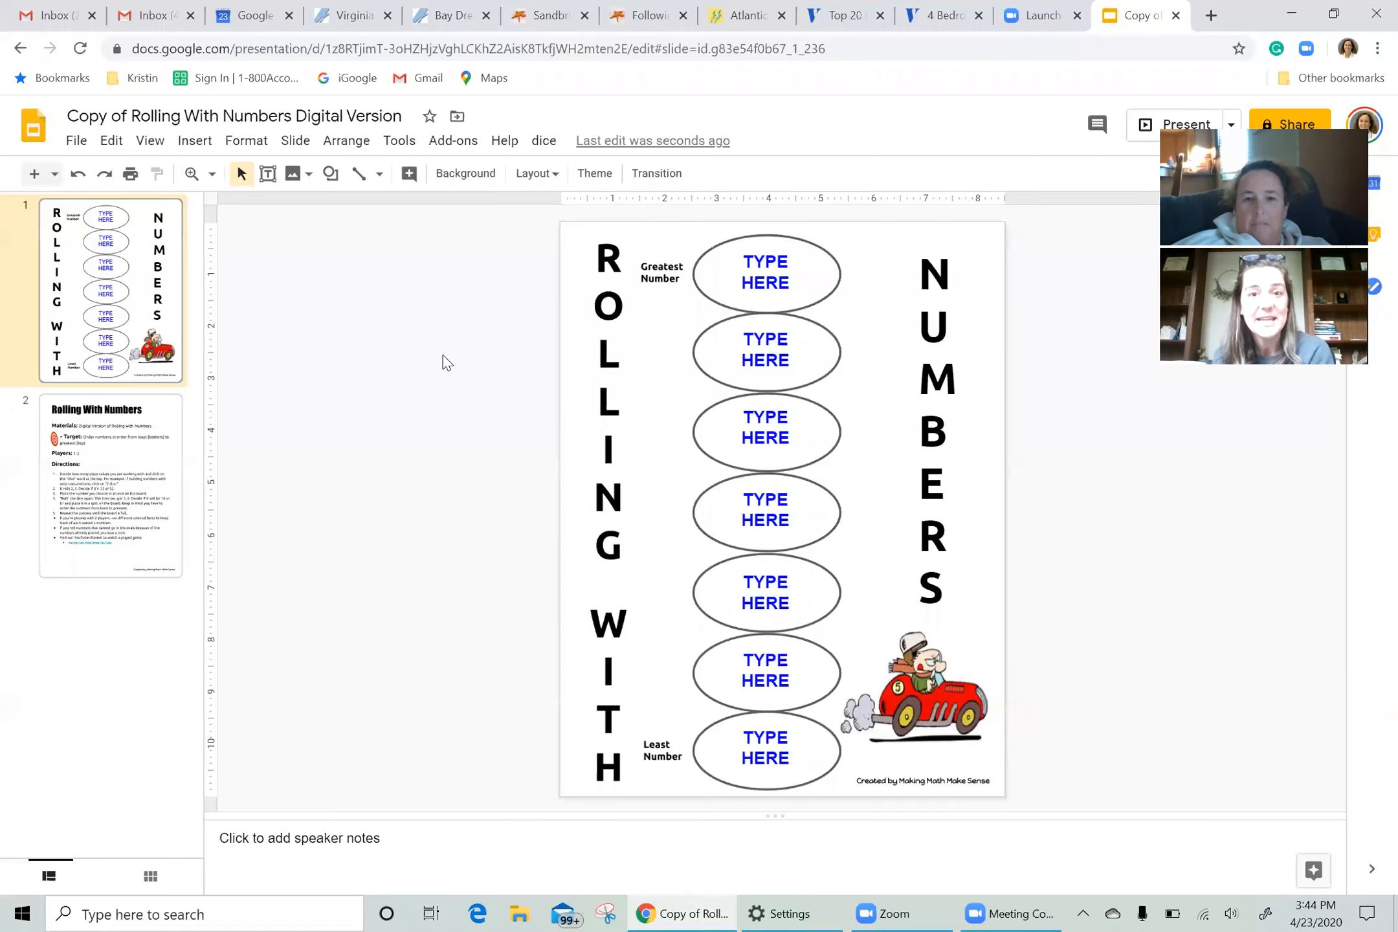
mouse_move(469, 309)
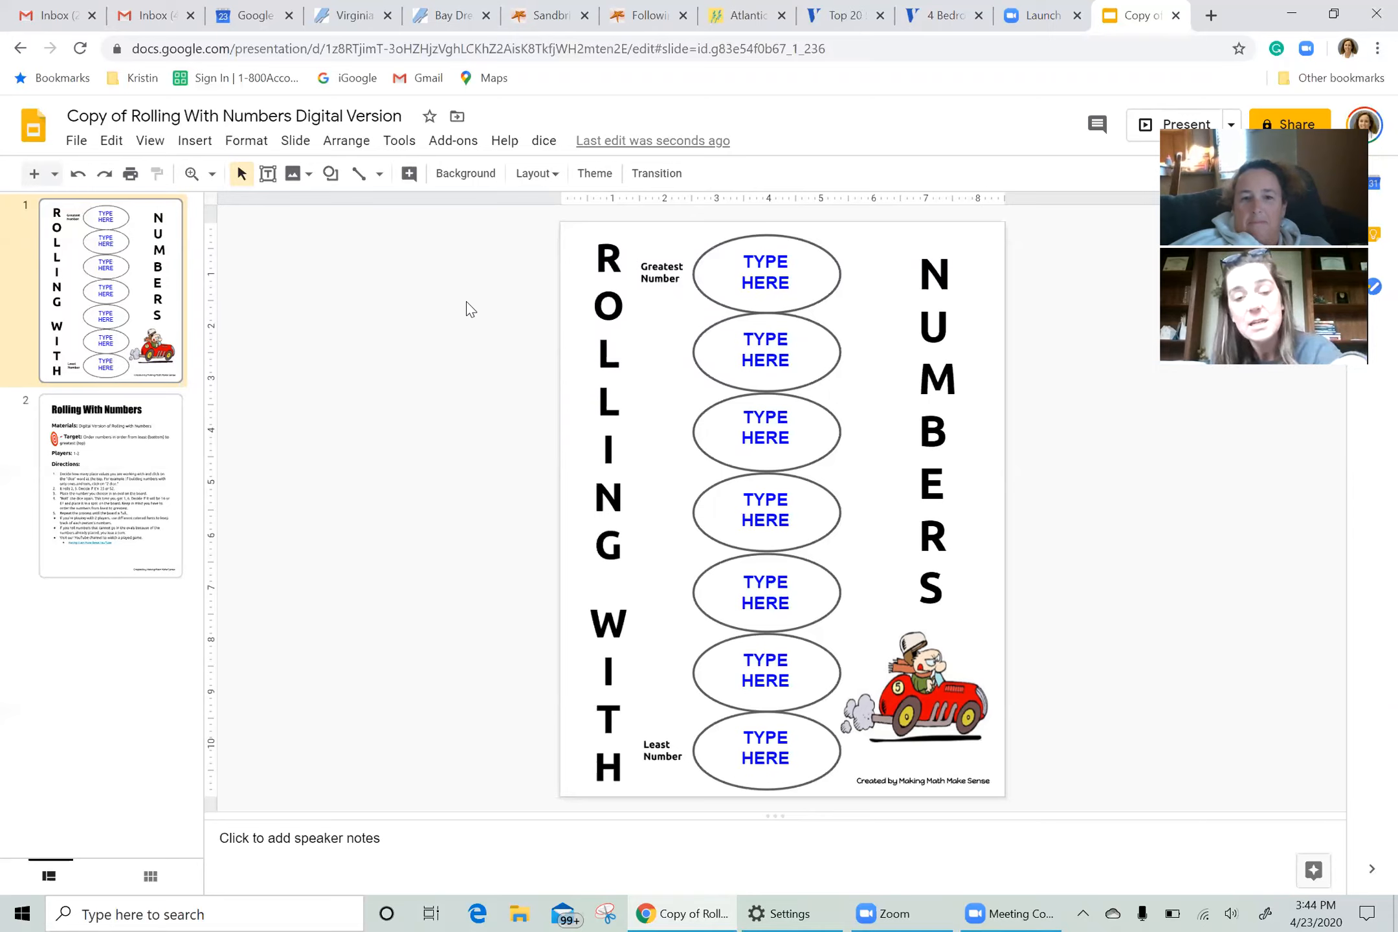
mouse_move(513, 437)
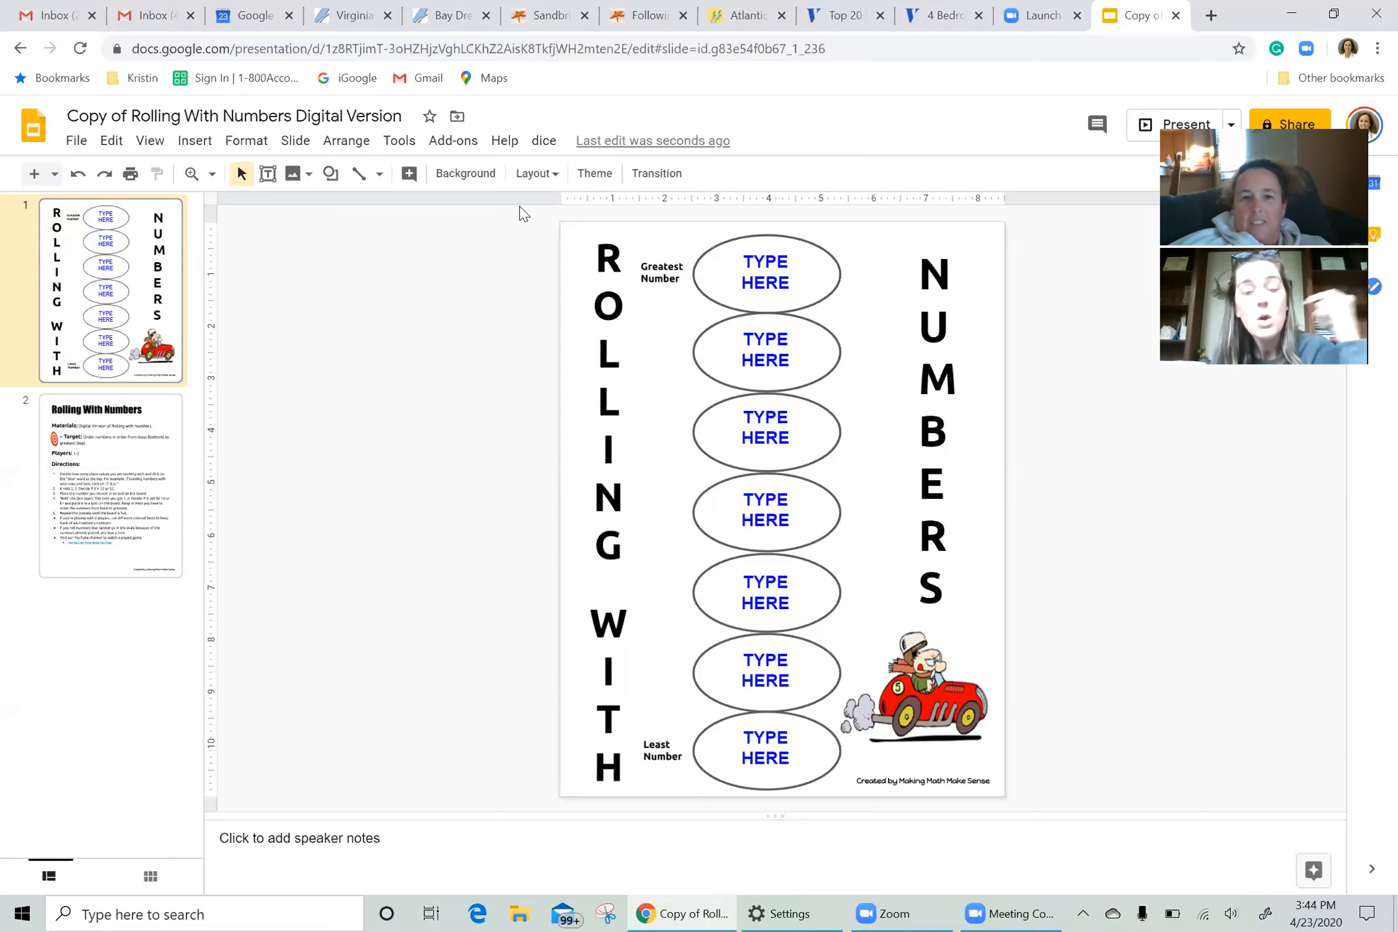
mouse_move(541, 222)
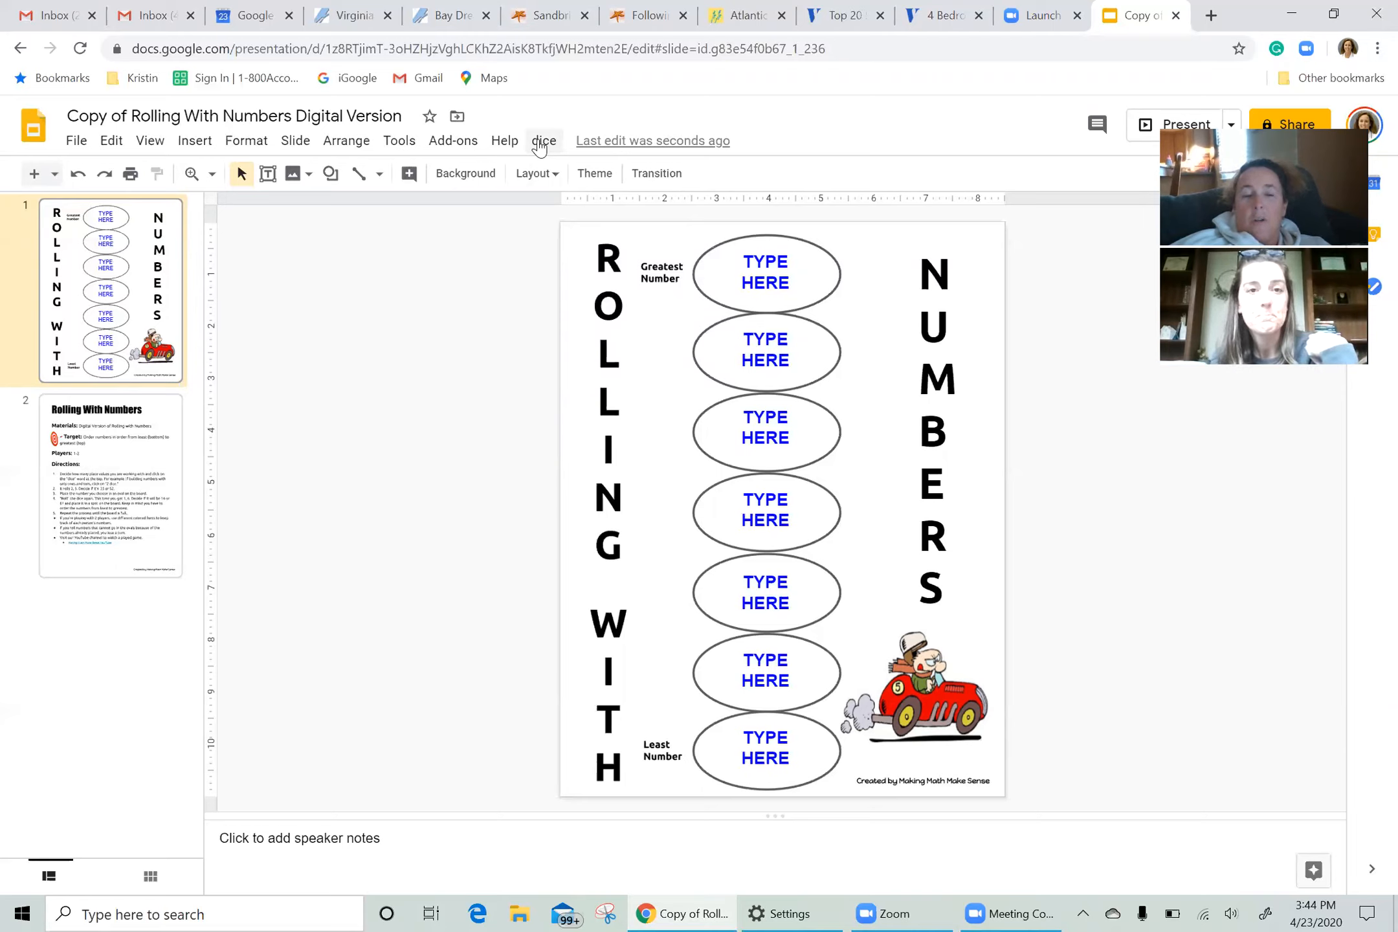
Step: Roll two dice with the add-on, getting a 3 and a 4
left_click(543, 140)
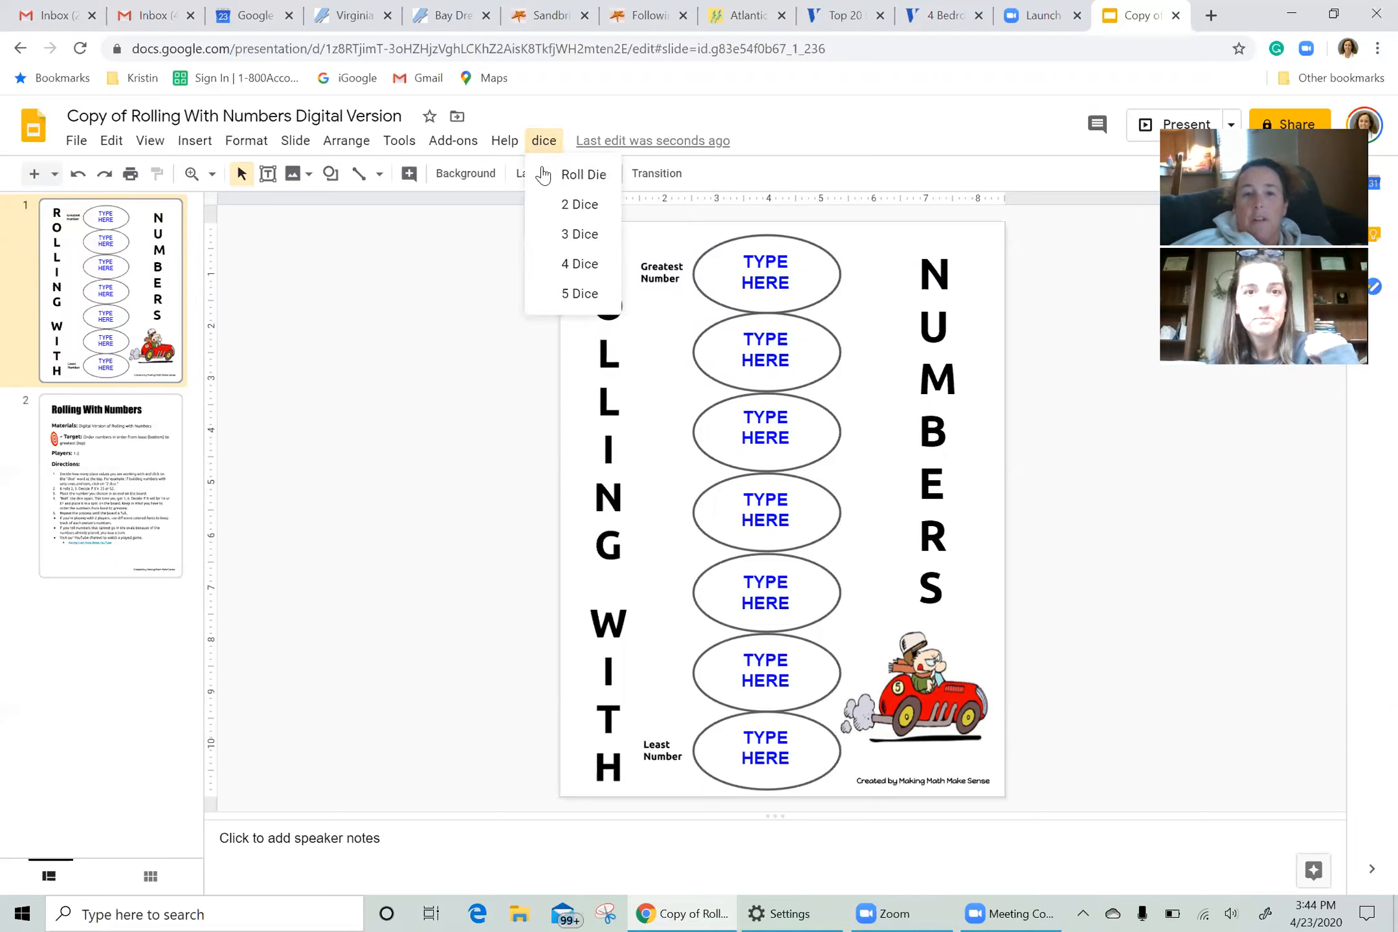
mouse_move(578, 263)
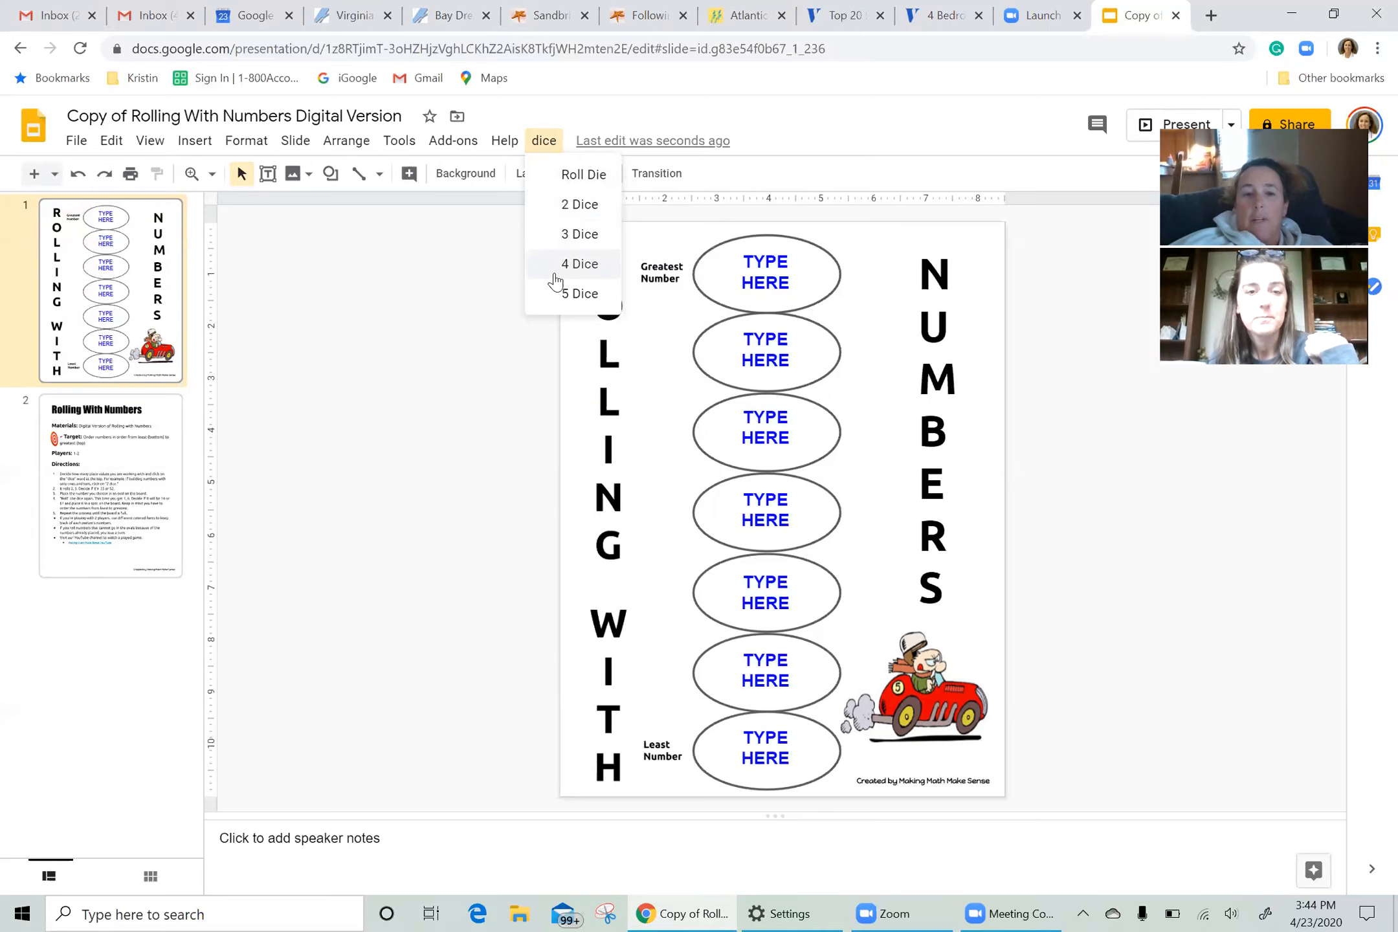
mouse_move(579, 234)
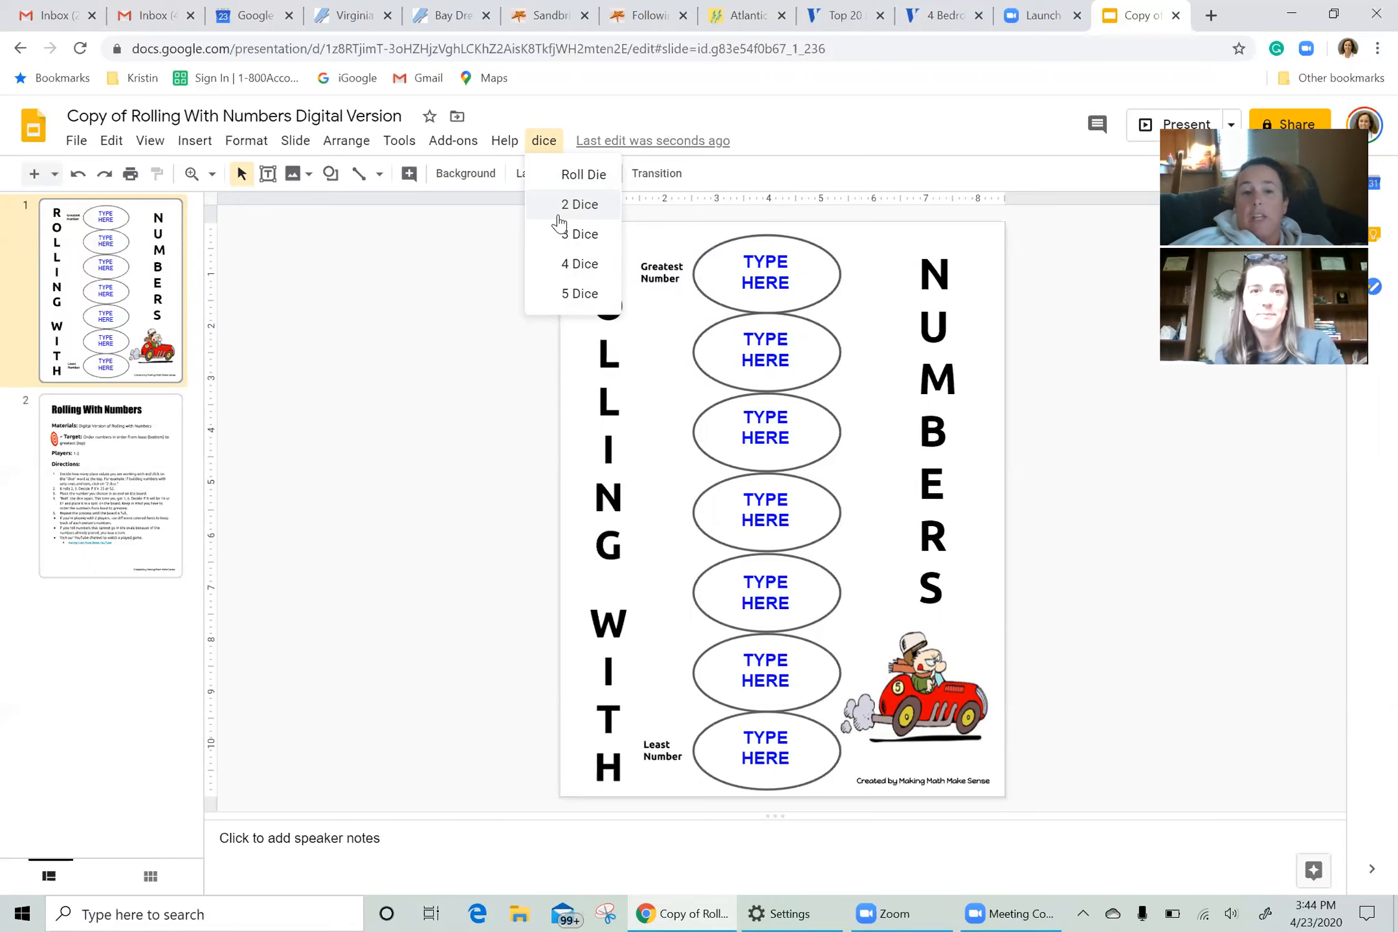
left_click(579, 204)
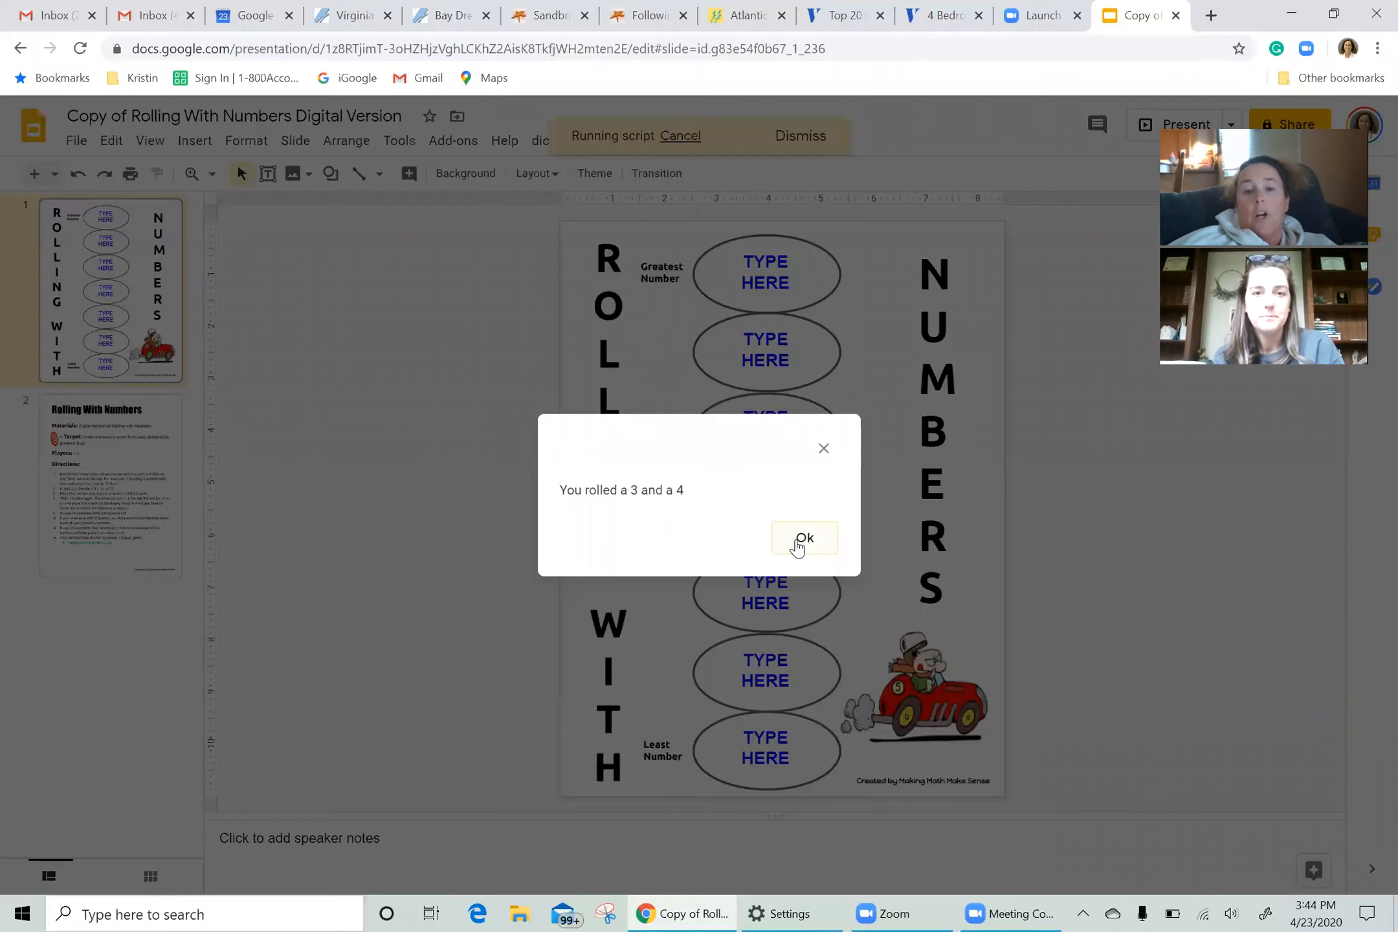
left_click(804, 538)
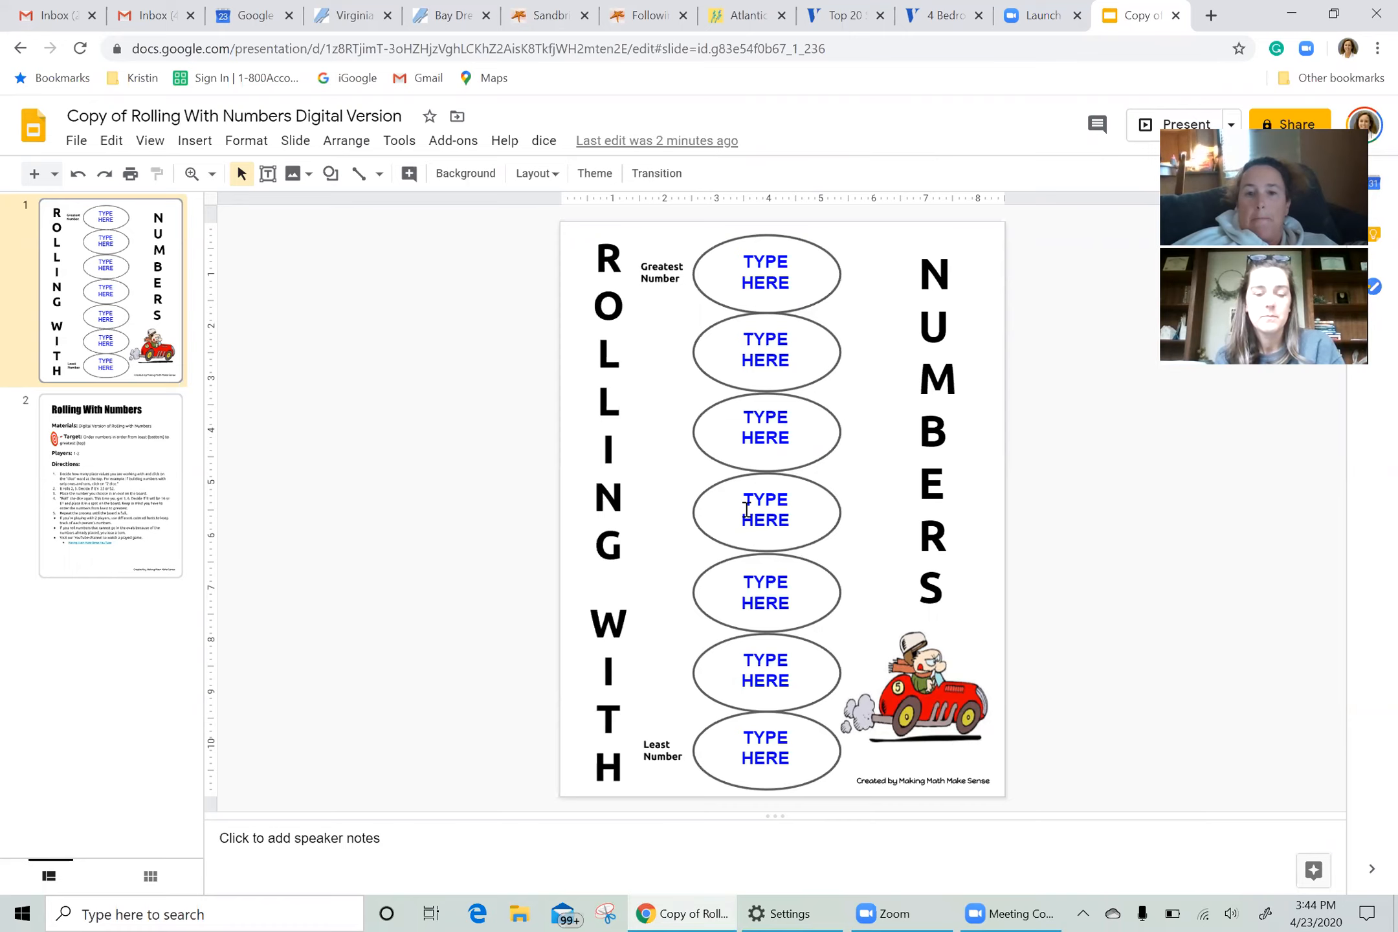
Step: Enter 43 in the third oval from the top of the board
left_click(764, 432)
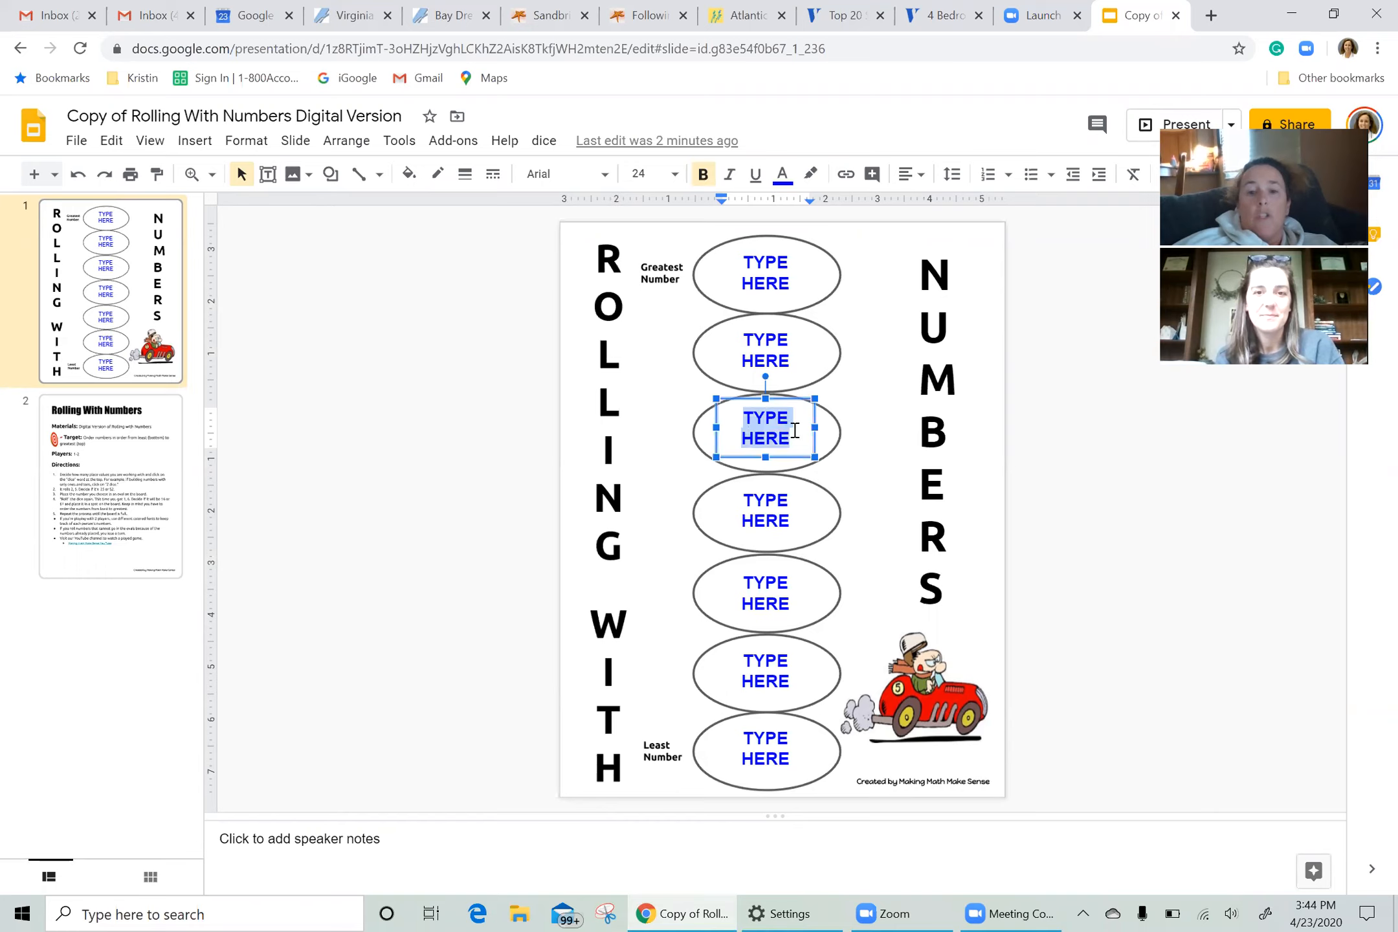
type("43")
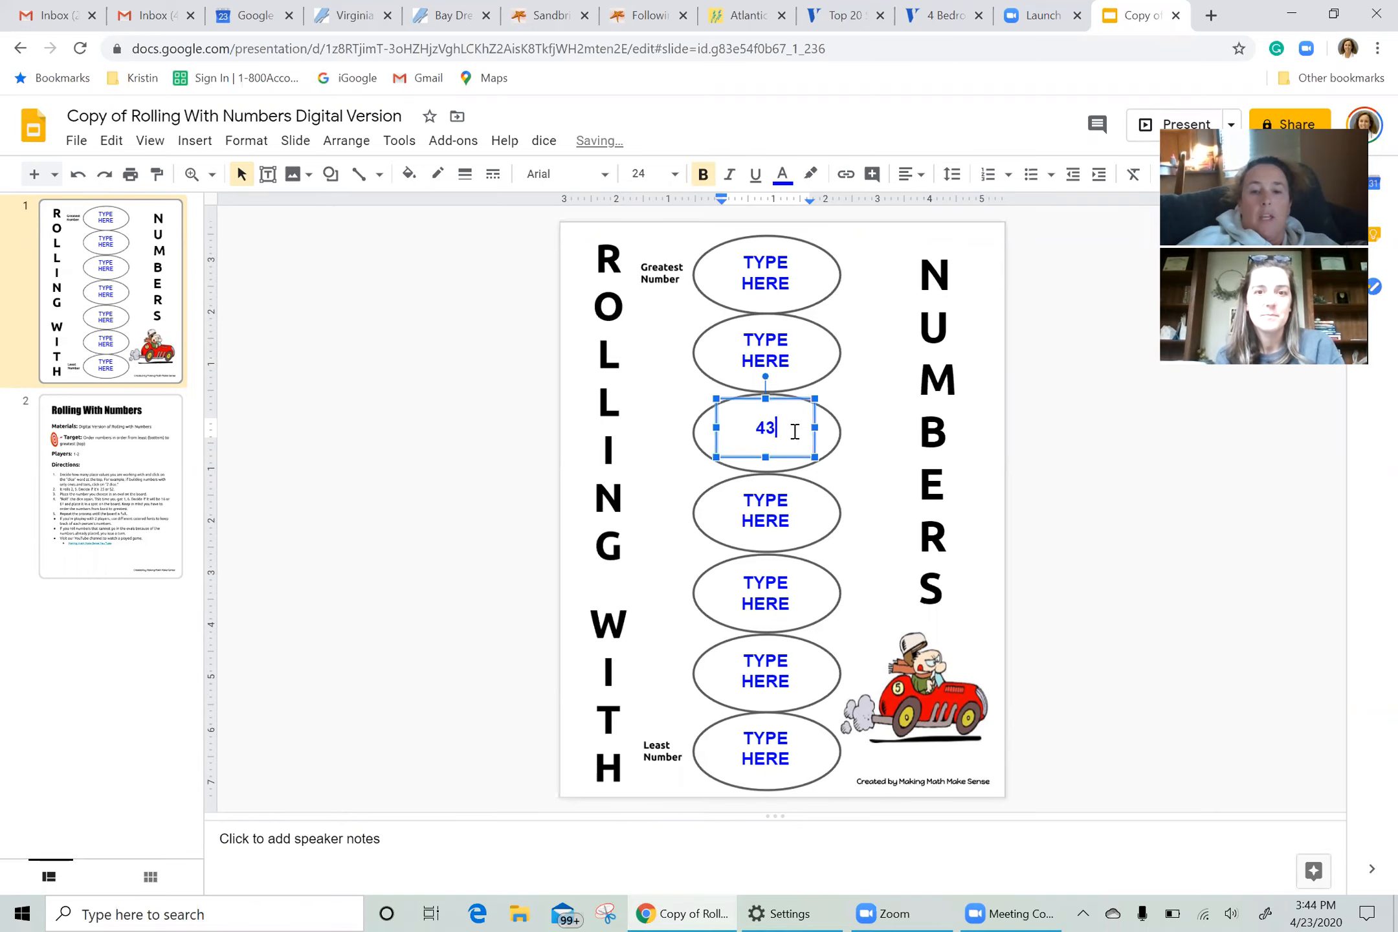
left_click(504, 570)
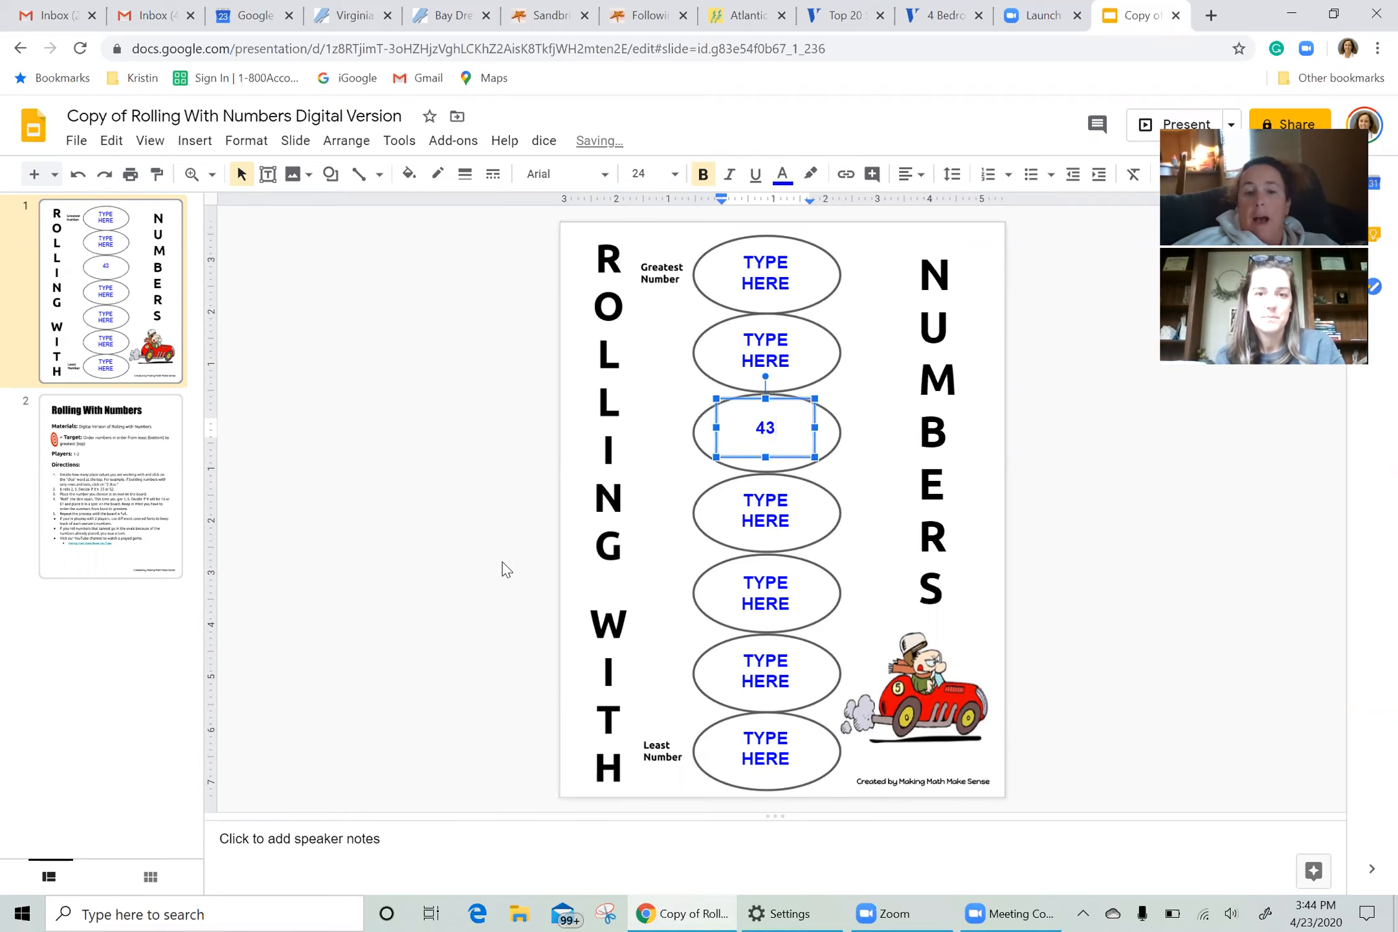
left_click(503, 569)
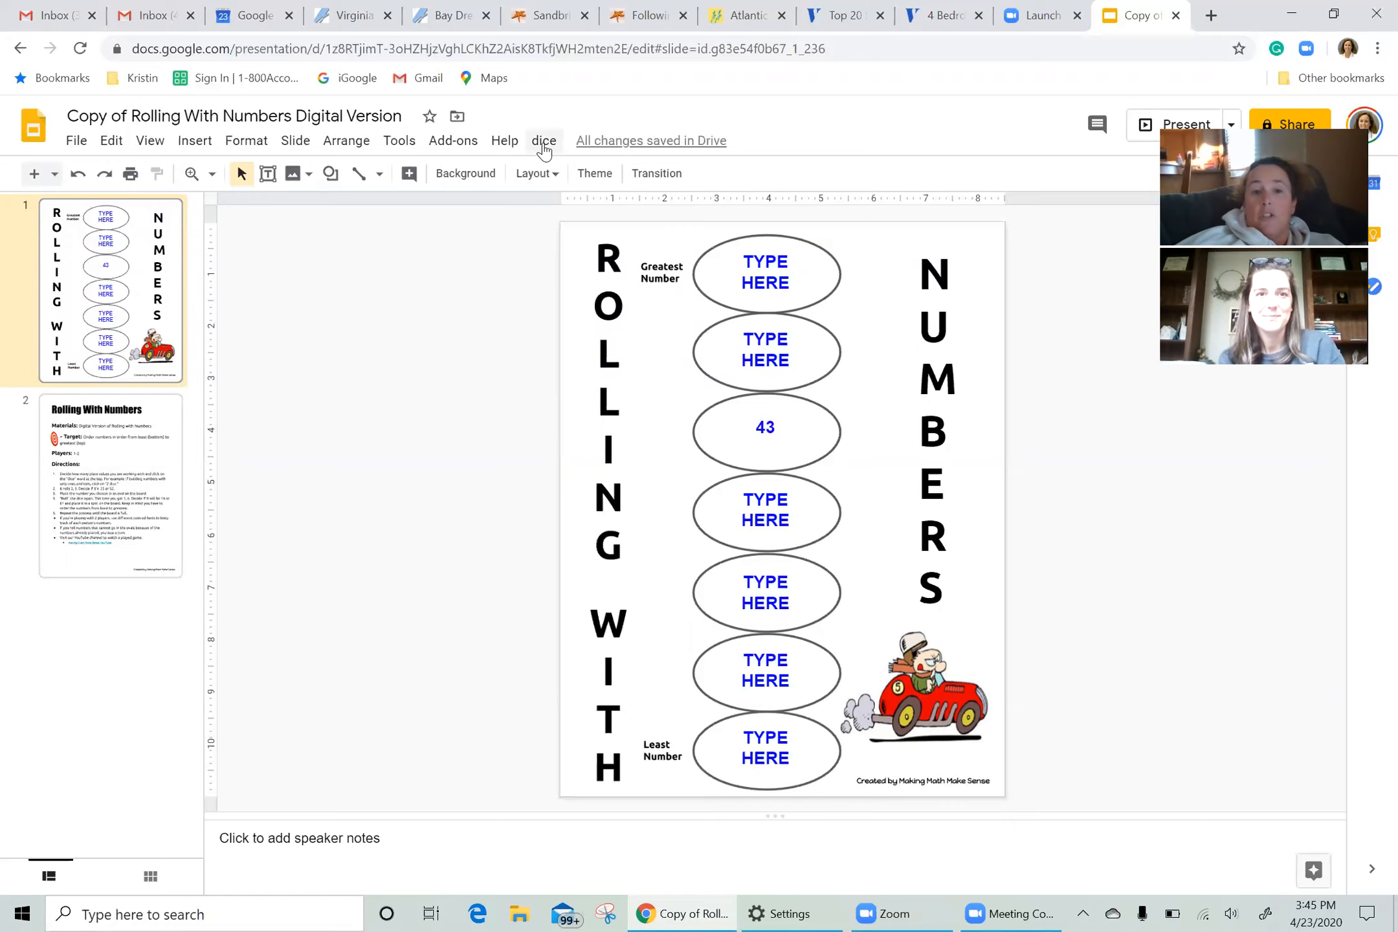
left_click(544, 139)
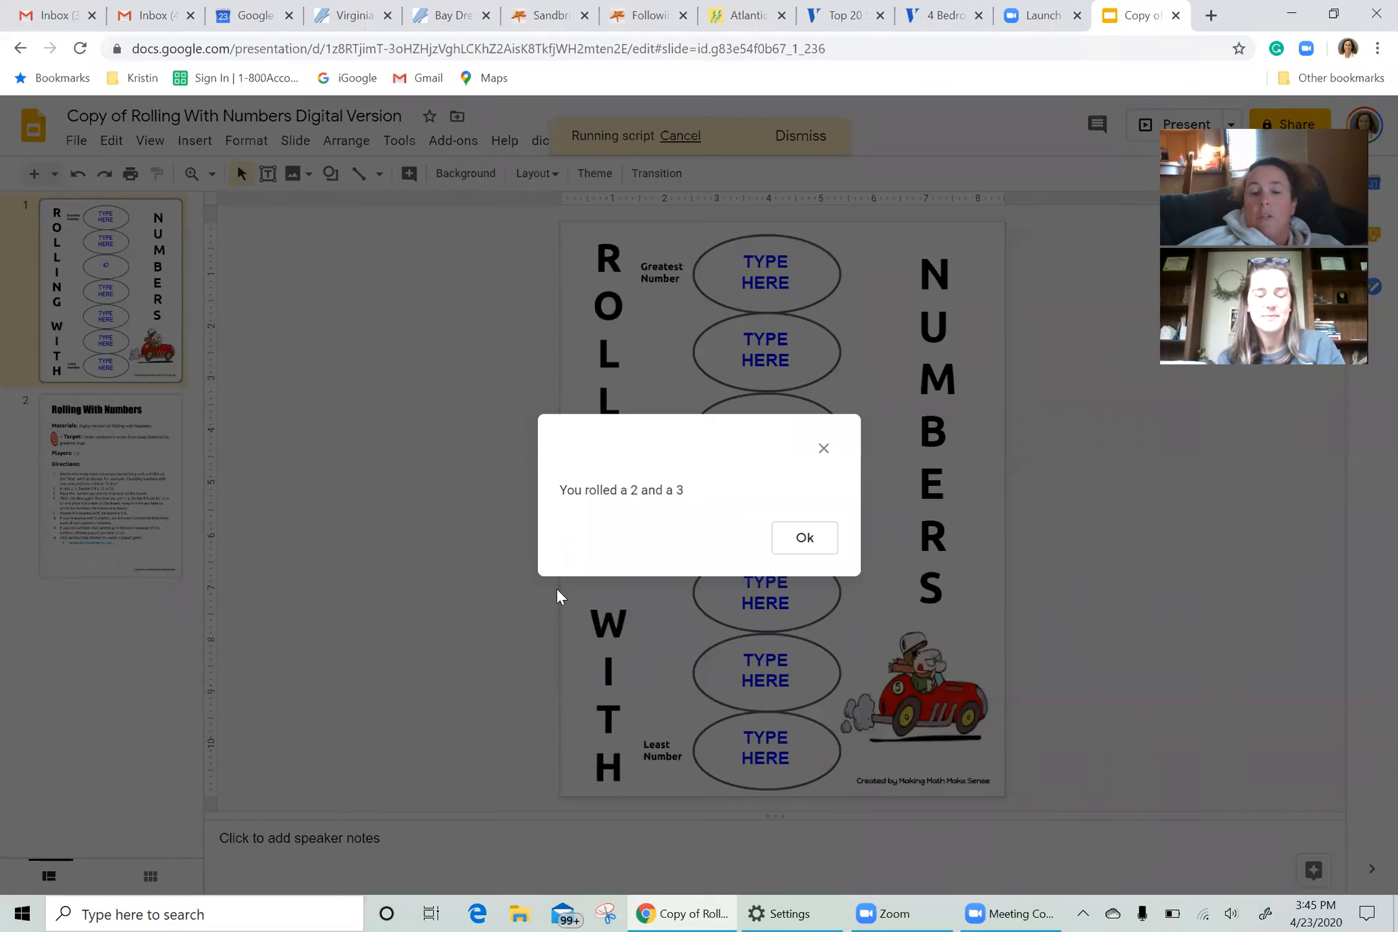
mouse_move(803, 537)
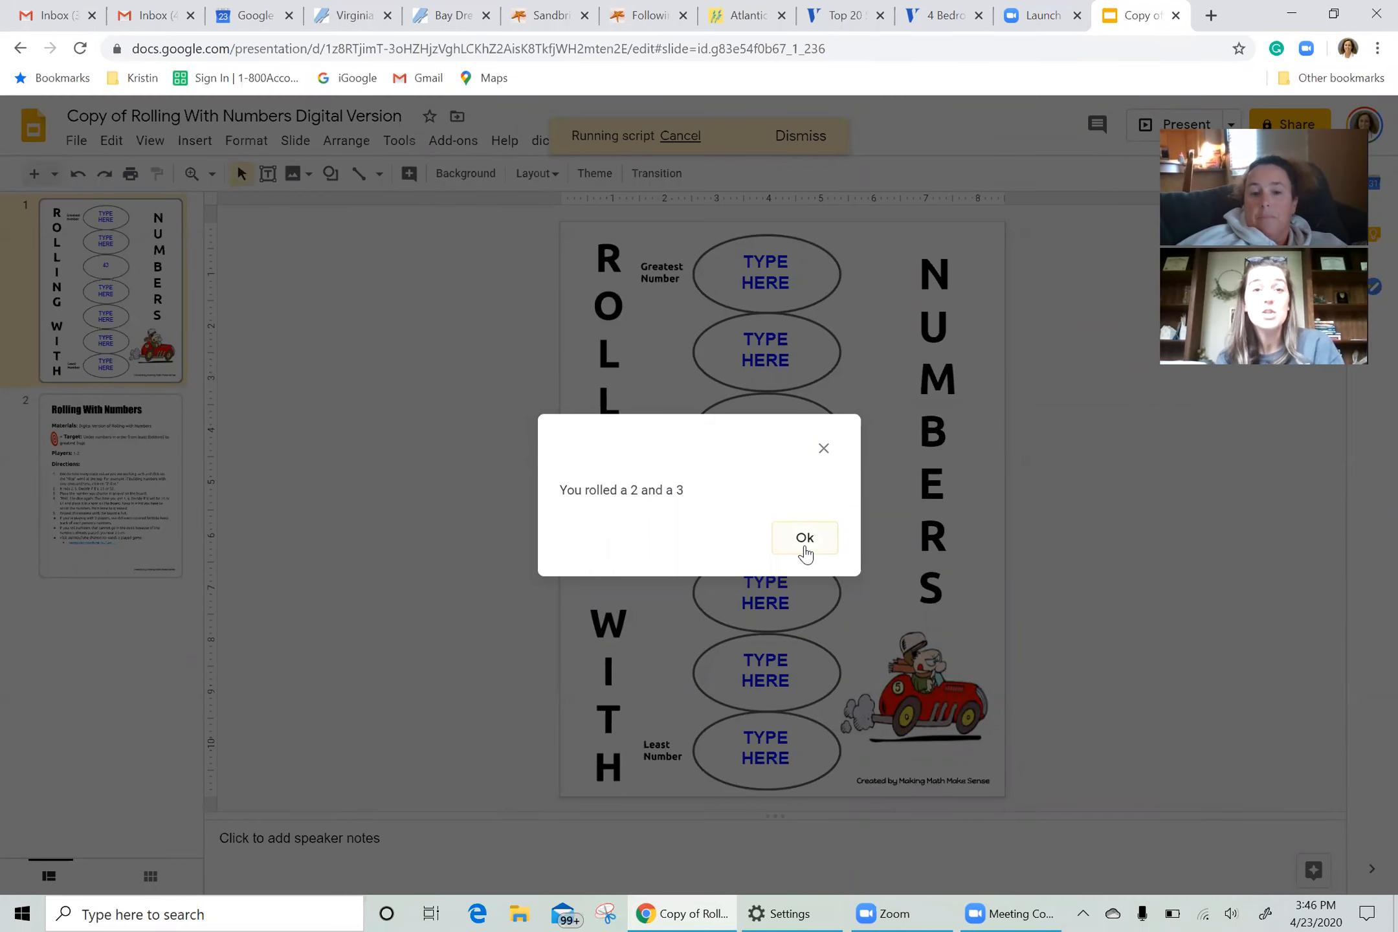
left_click(803, 537)
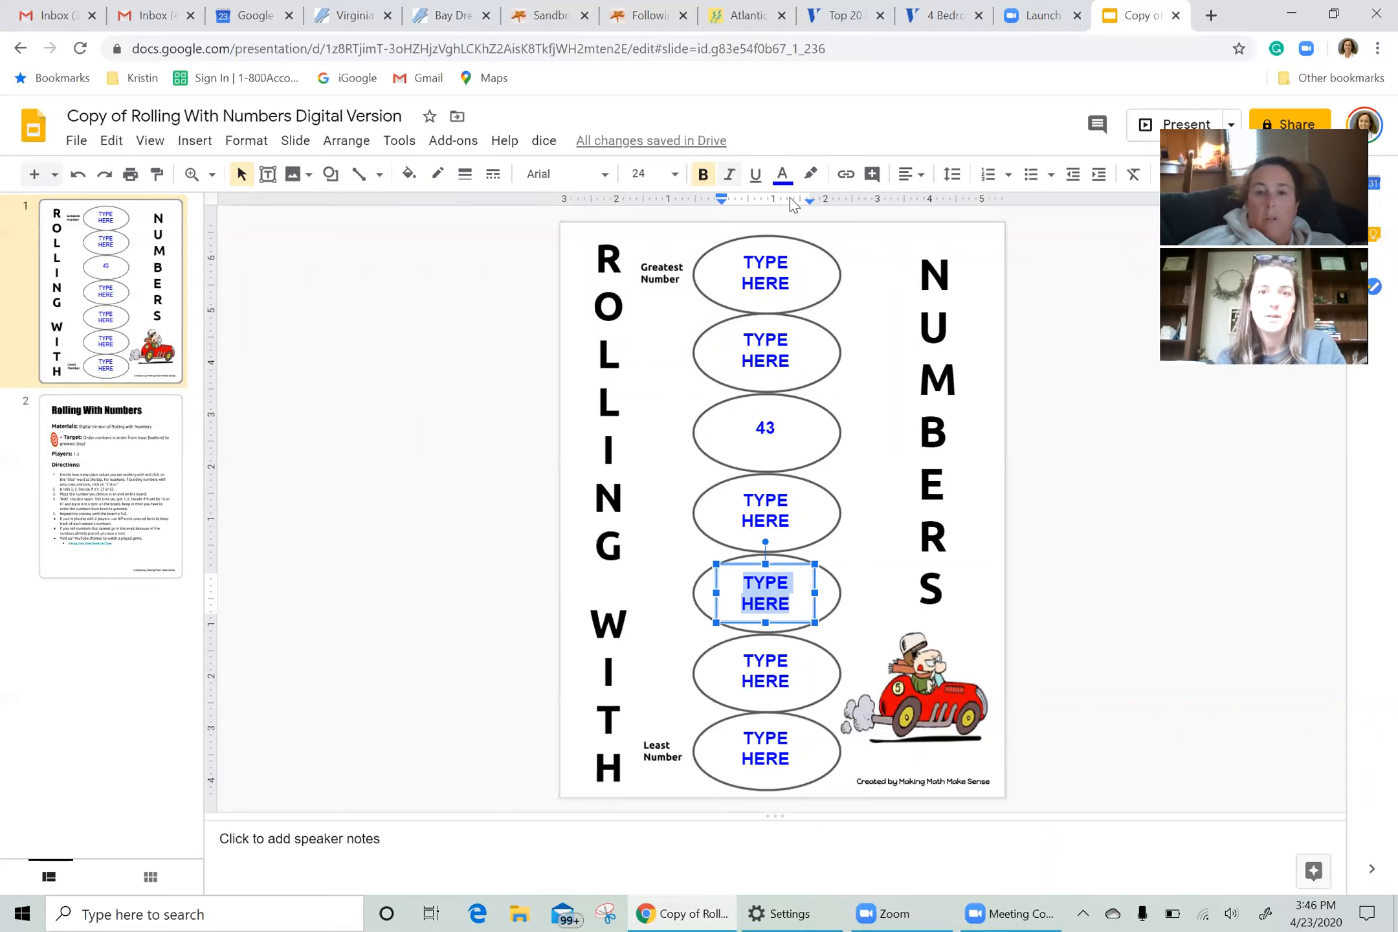
Step: Enter 23 in purple text in the fifth oval, below 43
left_click(781, 174)
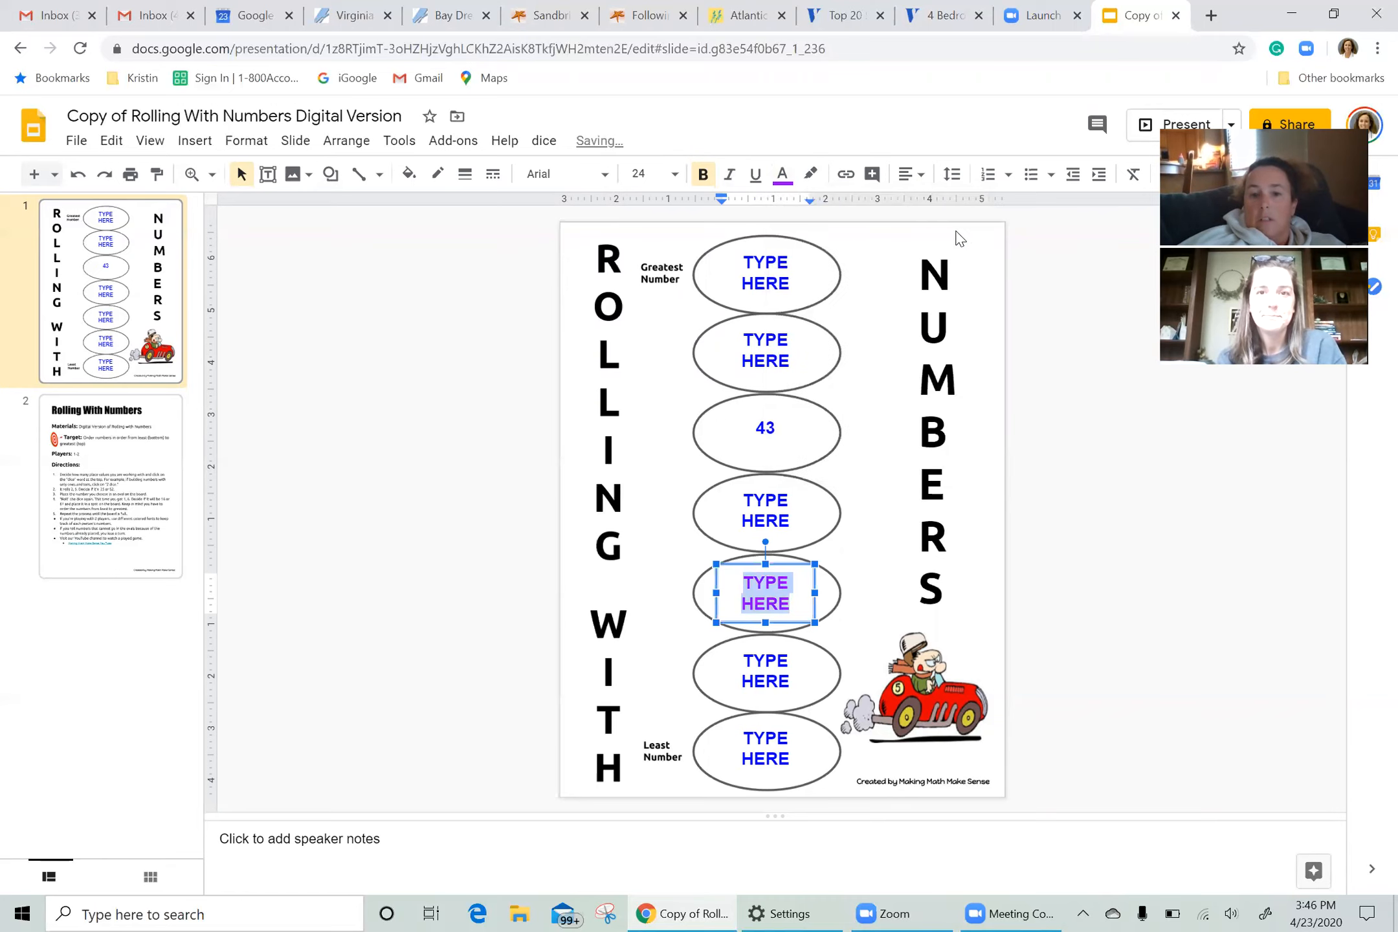
type("23")
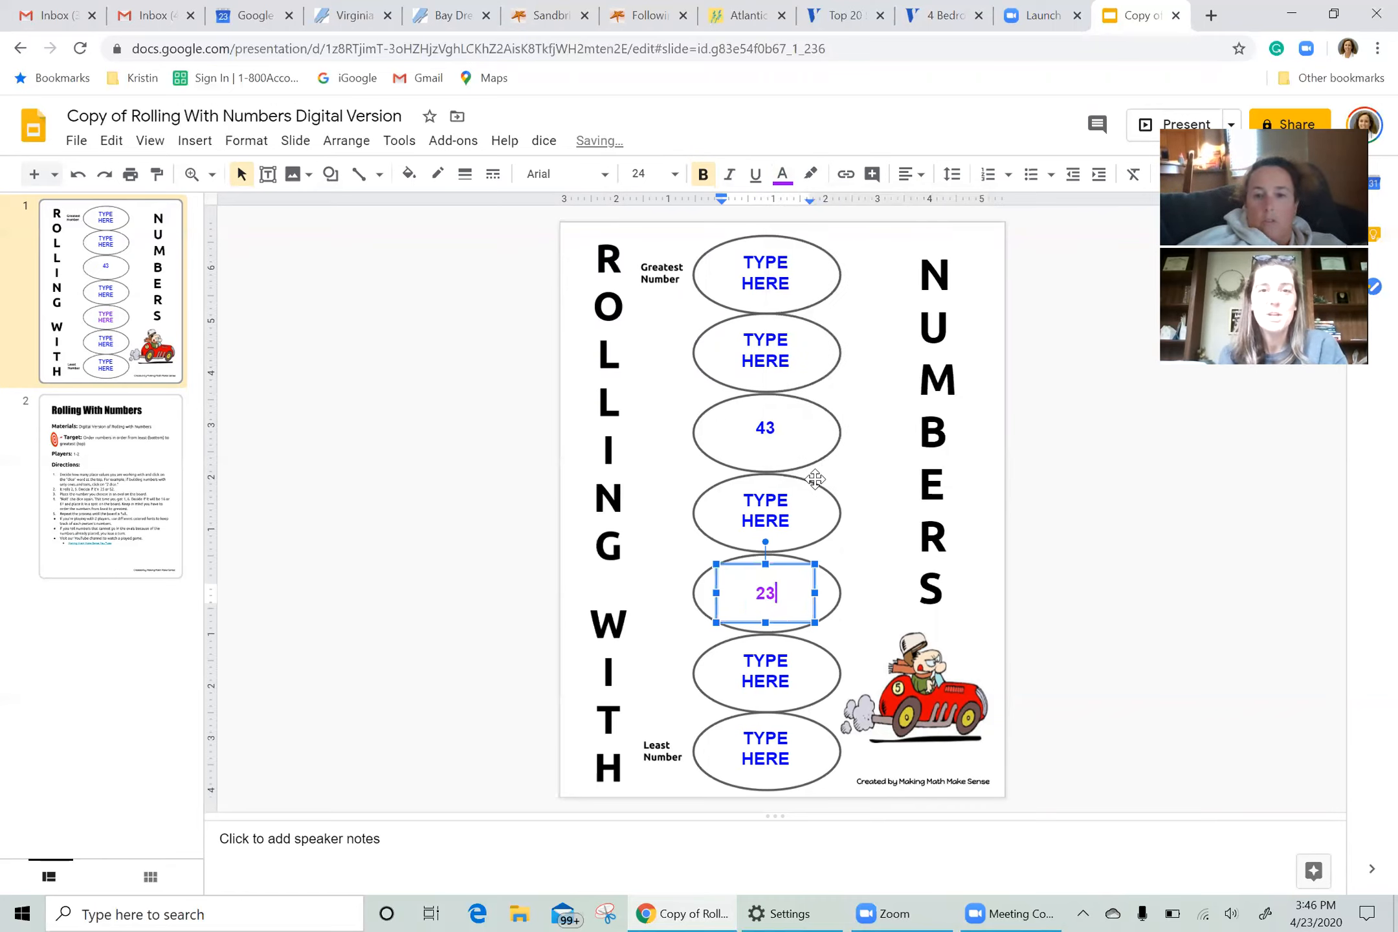
left_click(486, 533)
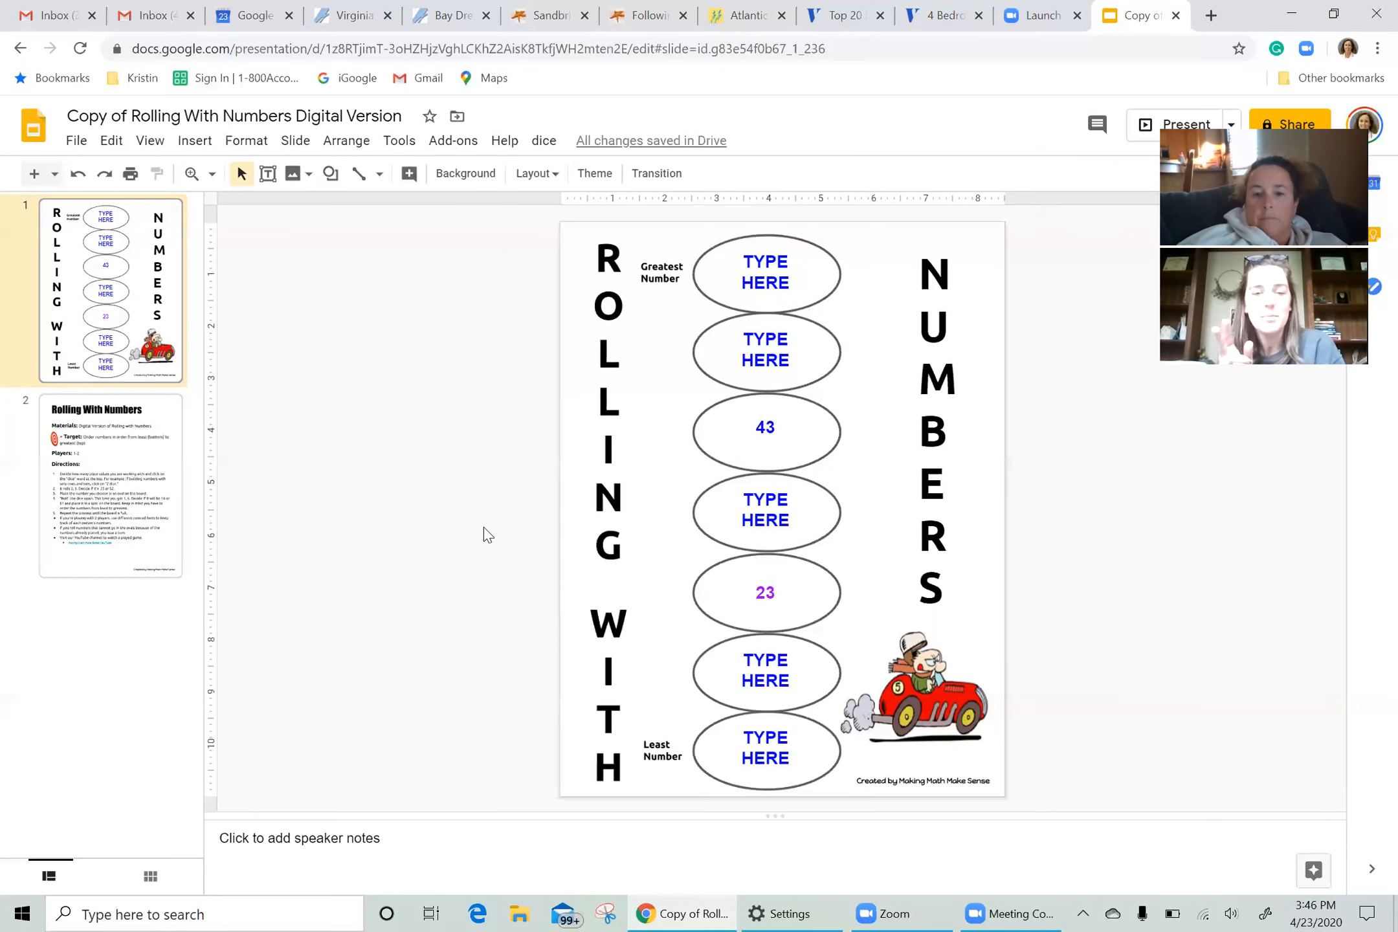
left_click(543, 140)
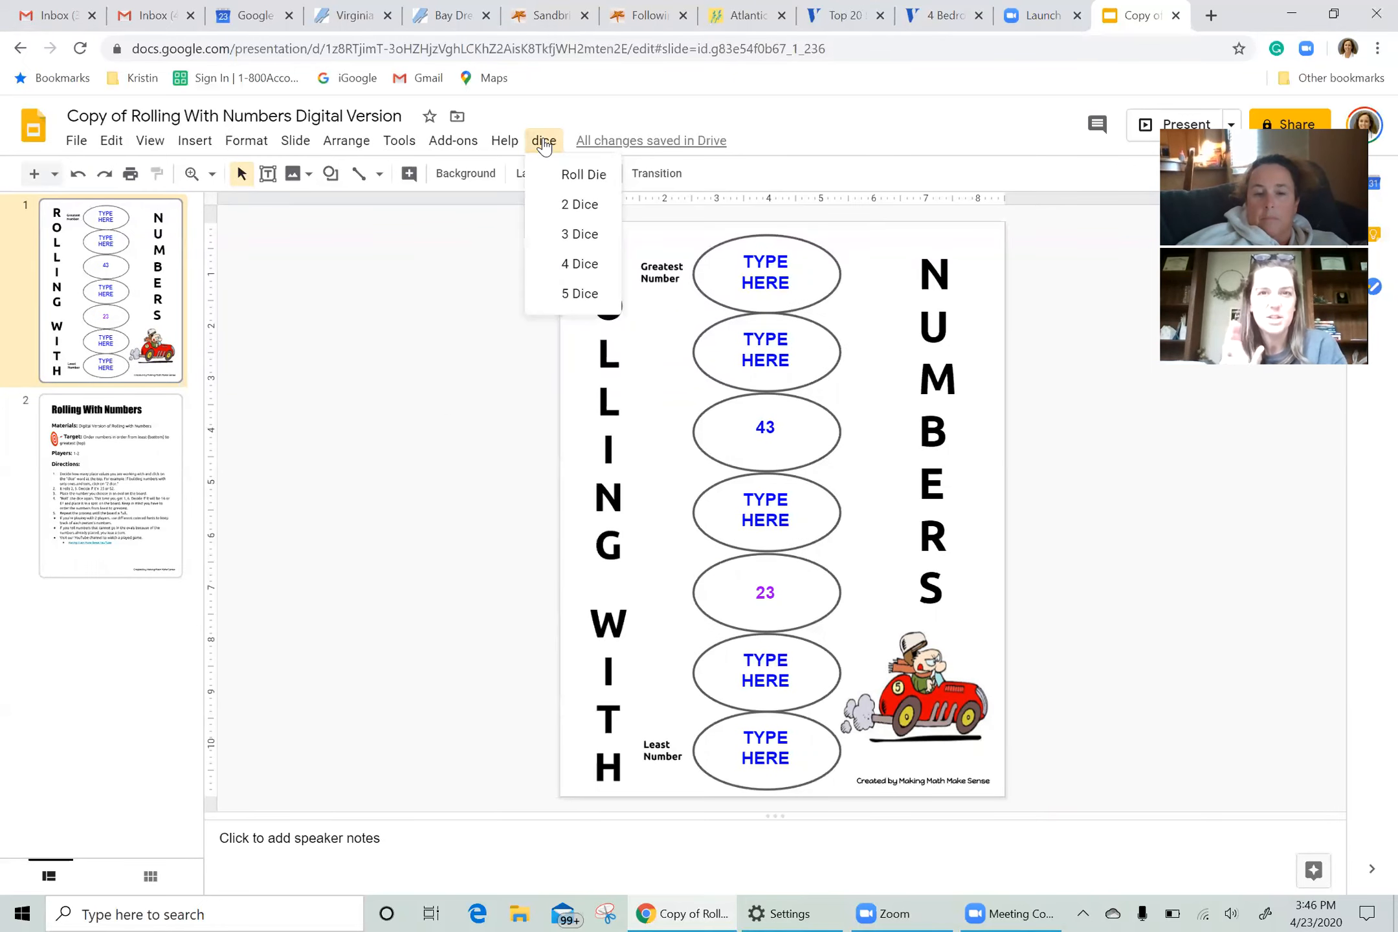
Step: Roll a 4 and 1, then enter 14 in the bottom Least Number oval
left_click(577, 205)
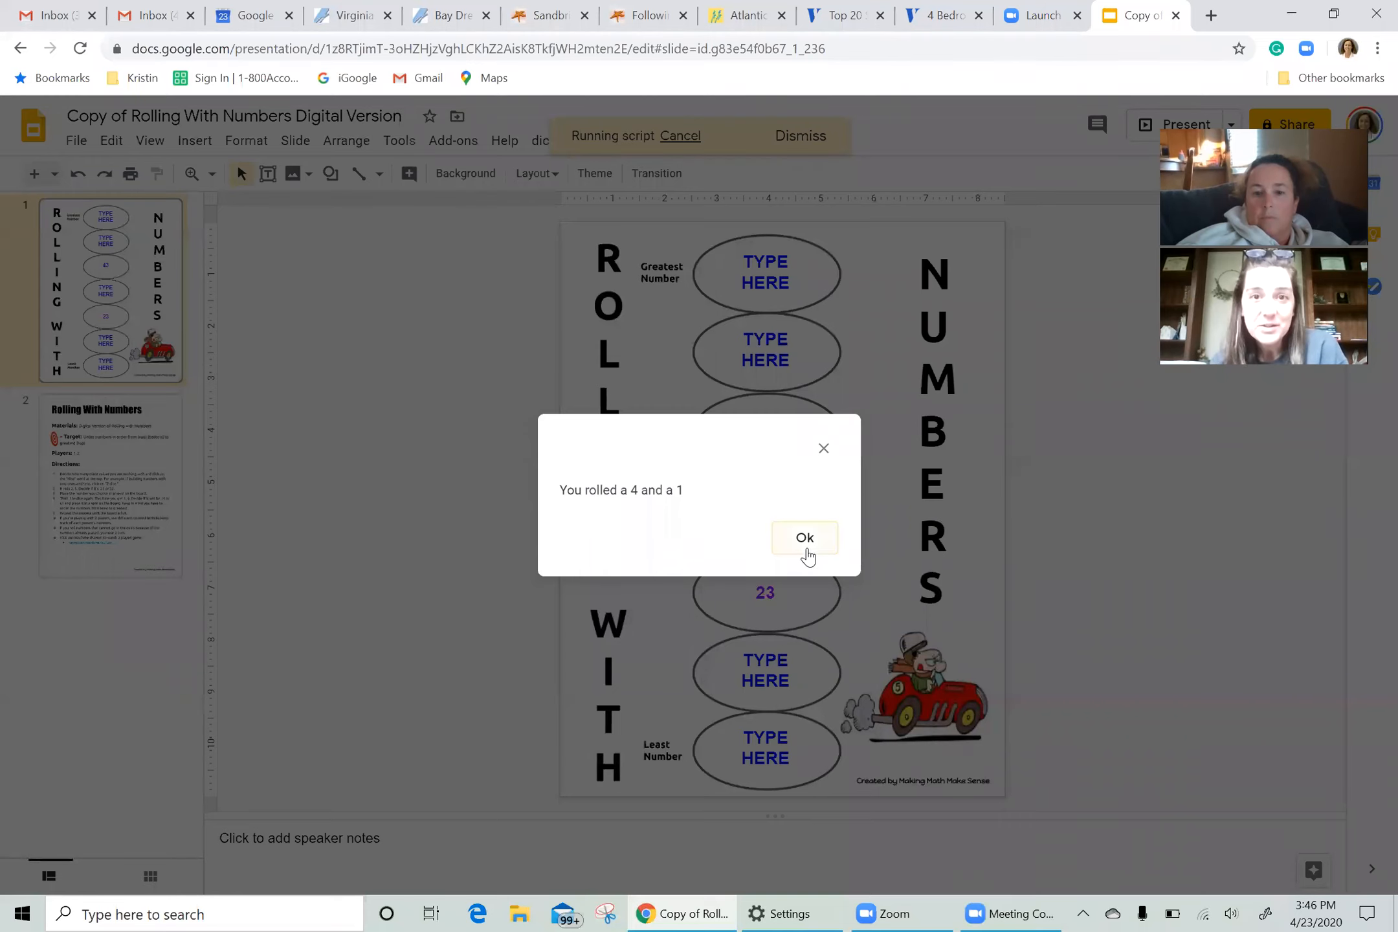
mouse_move(804, 544)
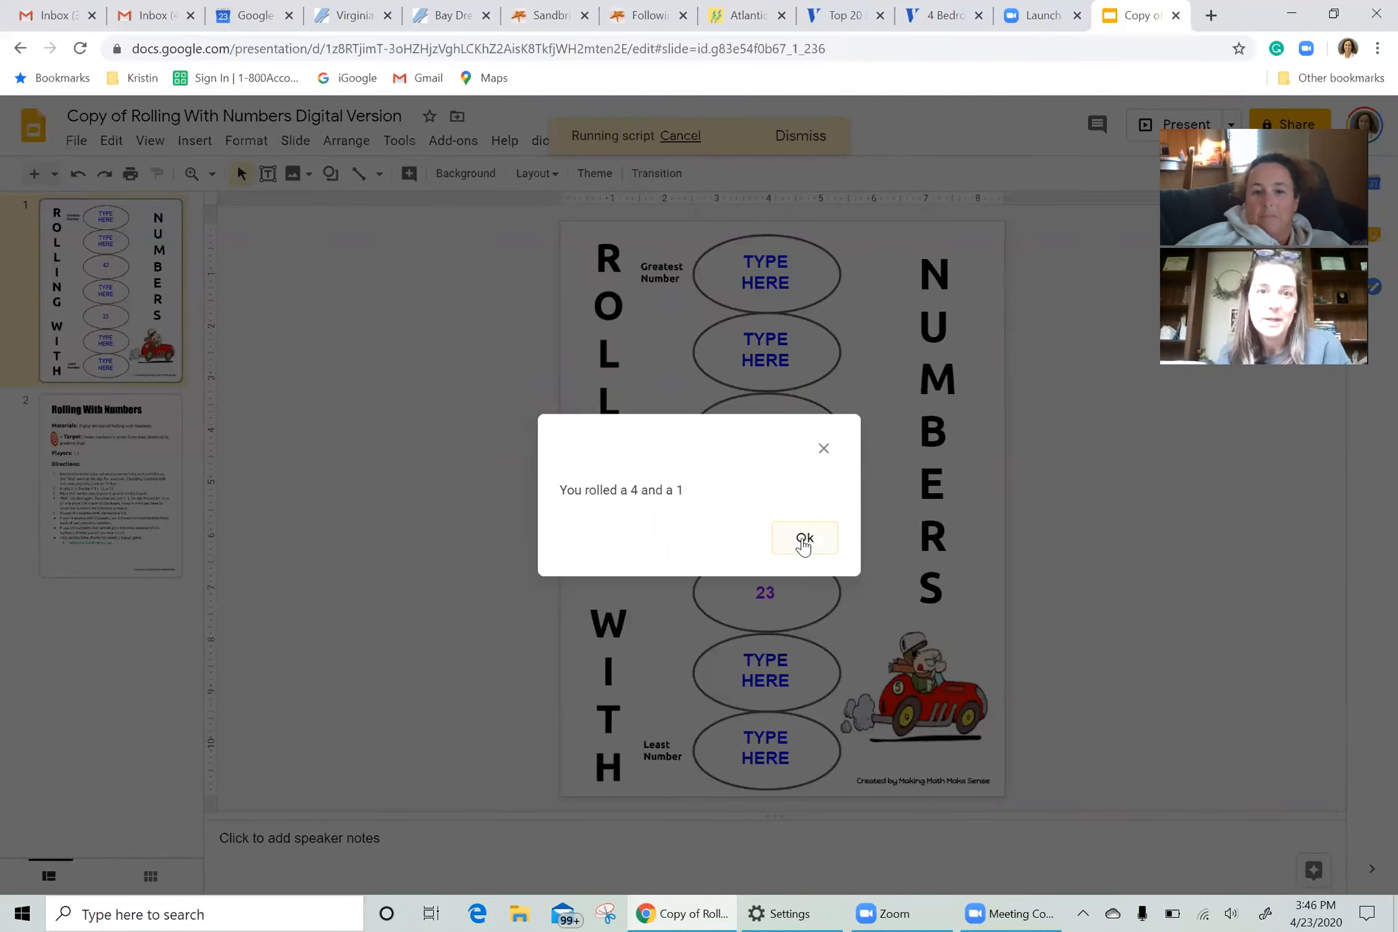
left_click(803, 539)
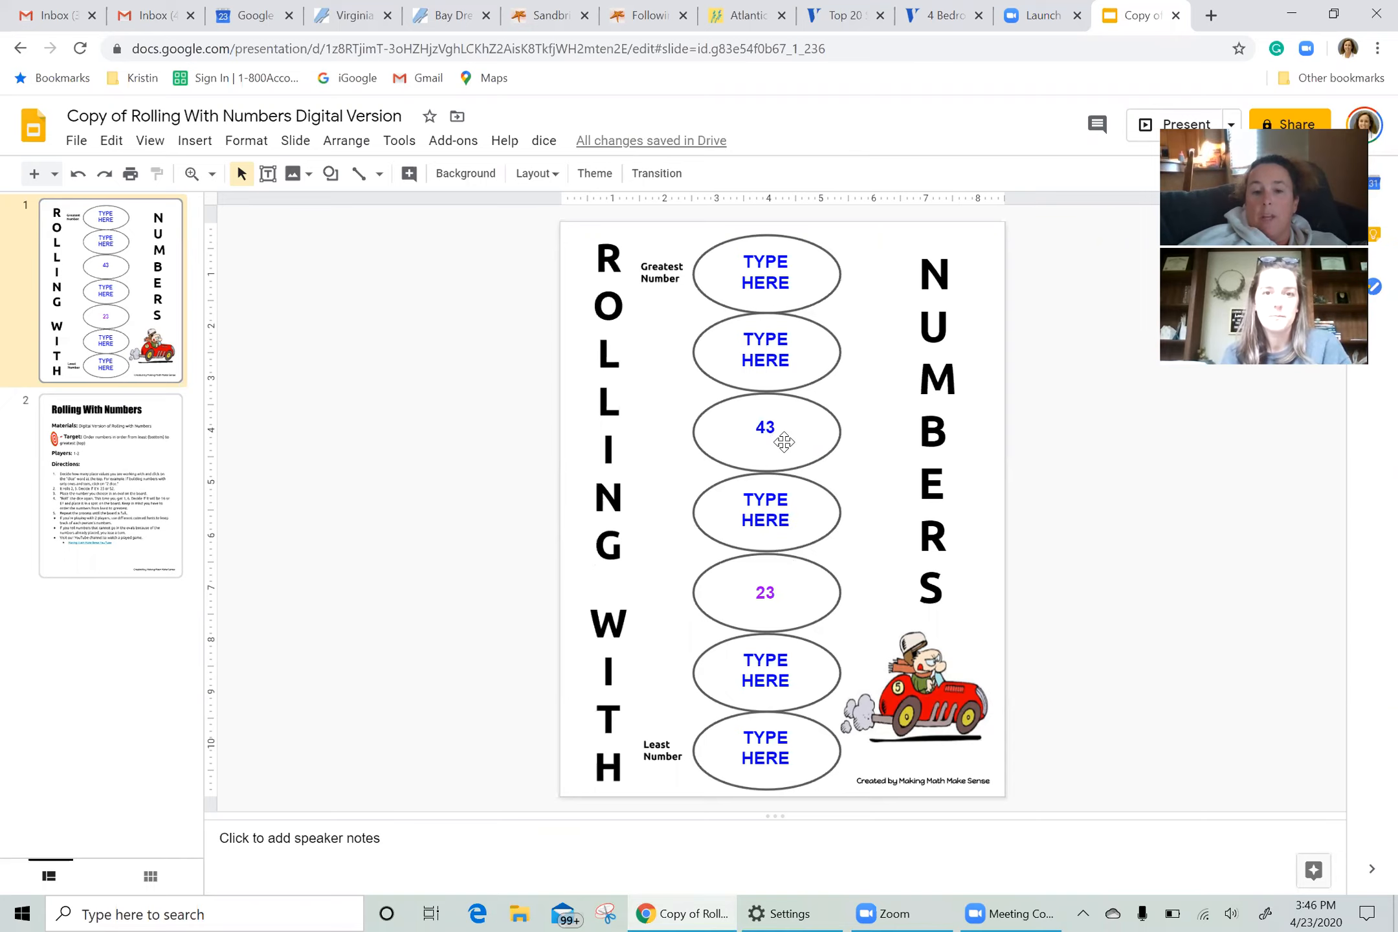
mouse_move(771, 745)
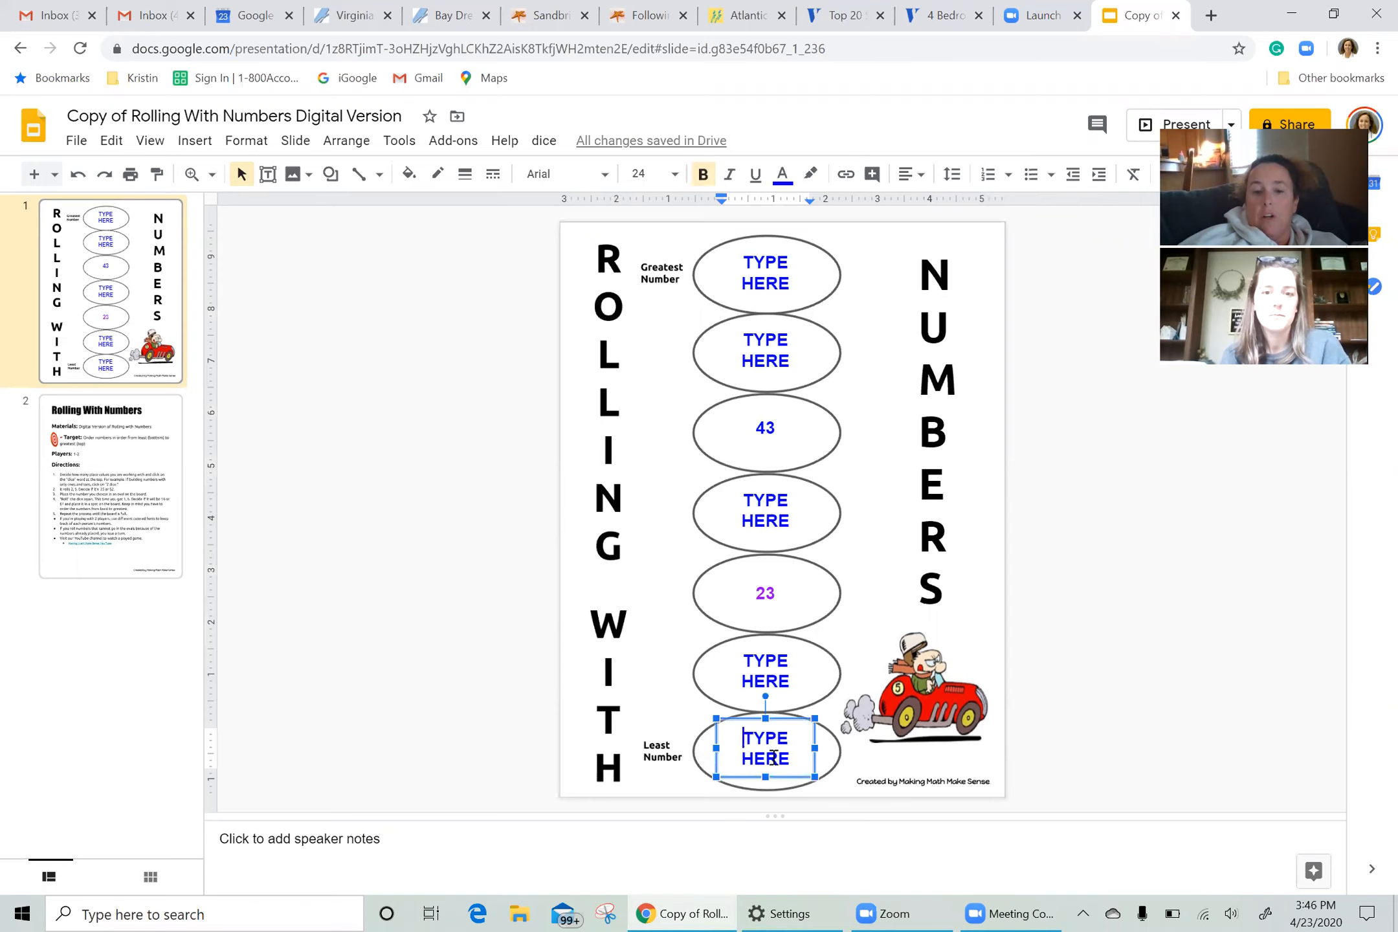
type("14")
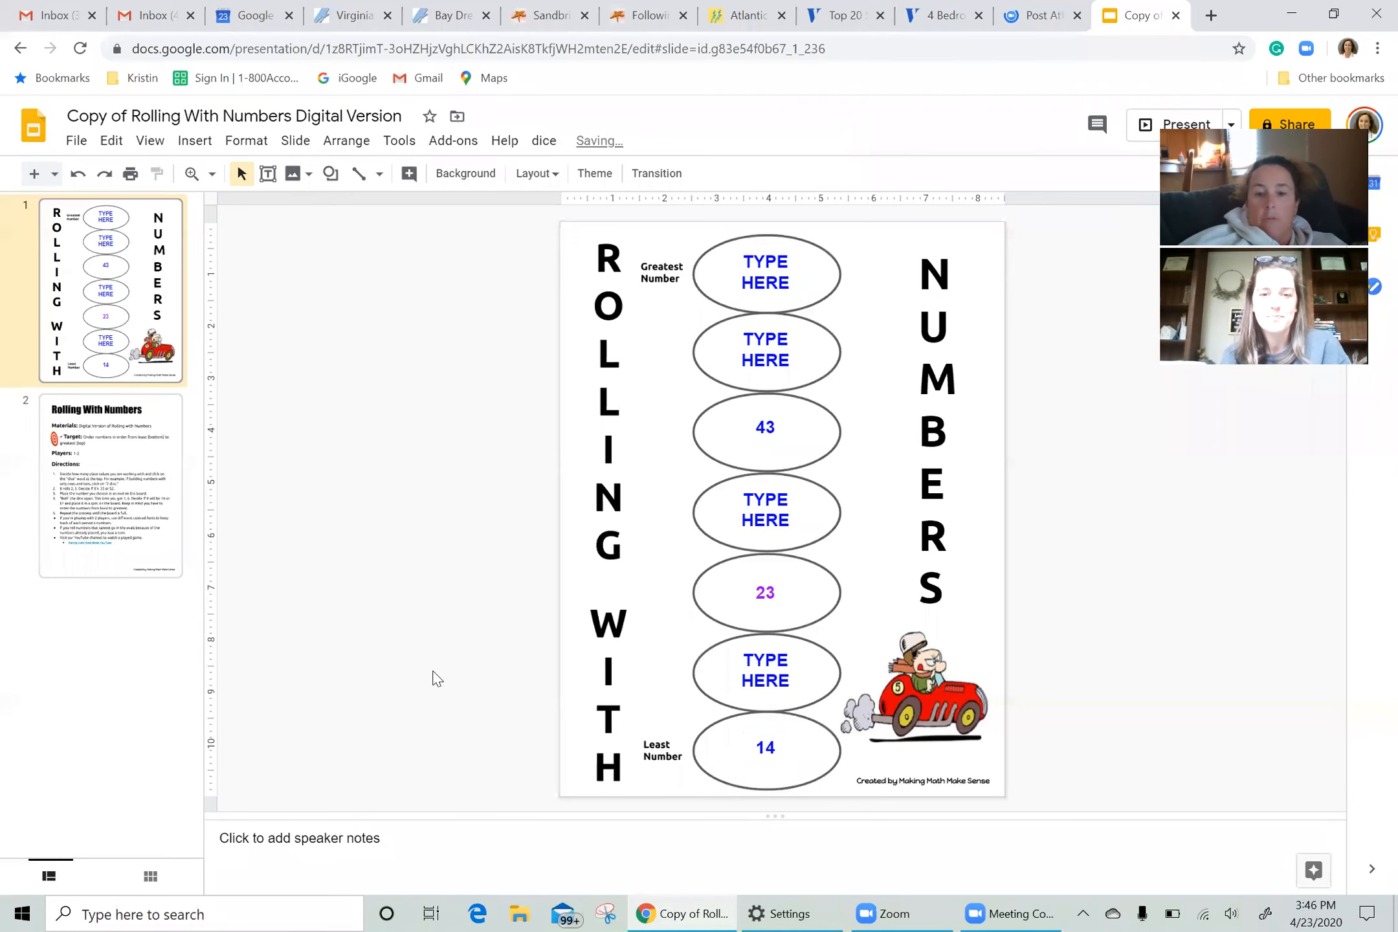
left_click(542, 141)
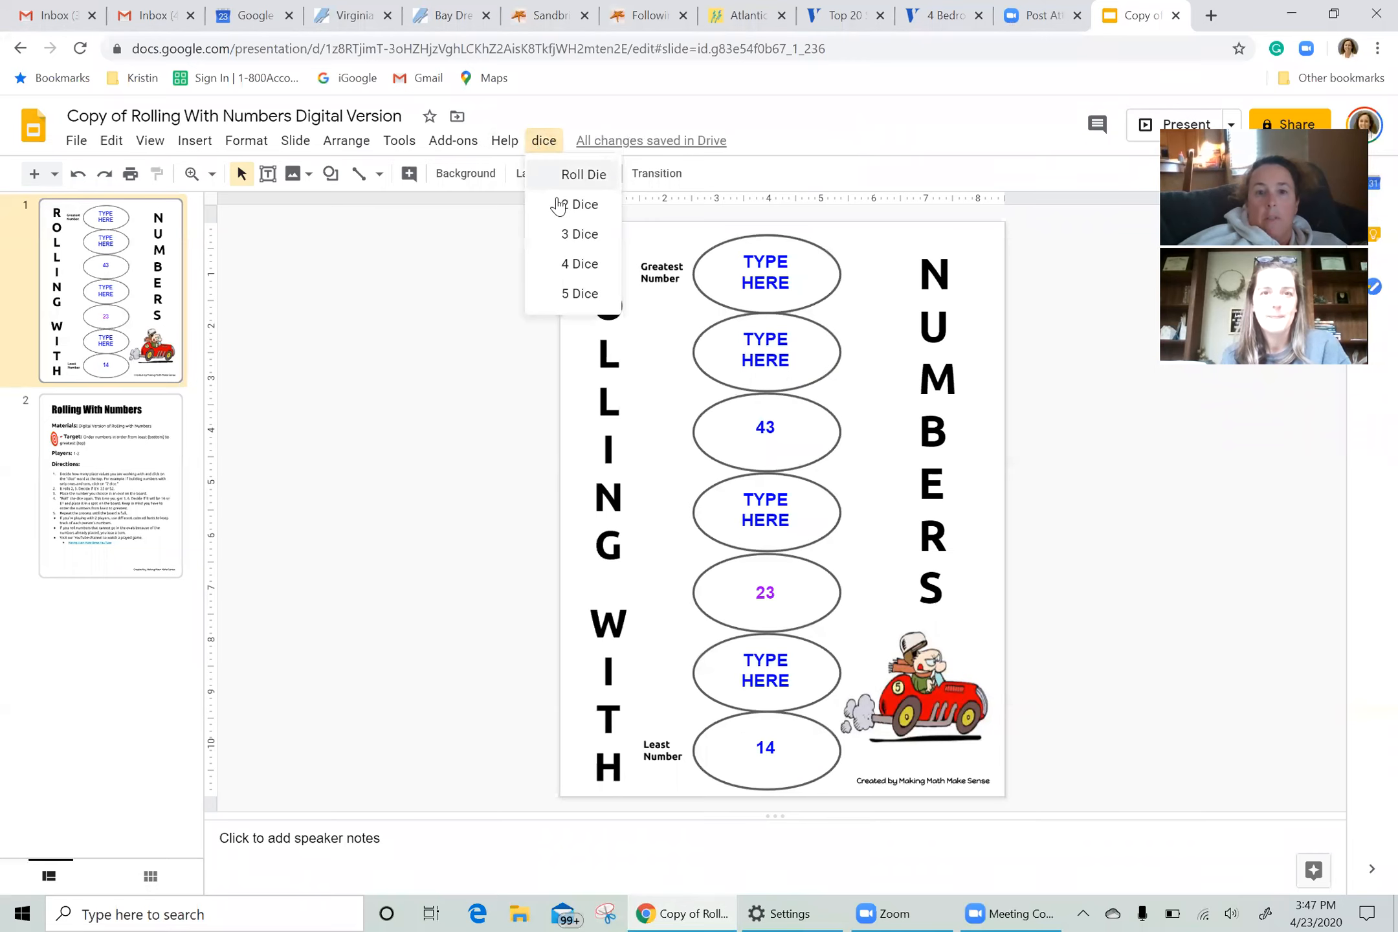
Step: Roll a 3 and 5, then select the placeholder in the oval below 43
left_click(582, 204)
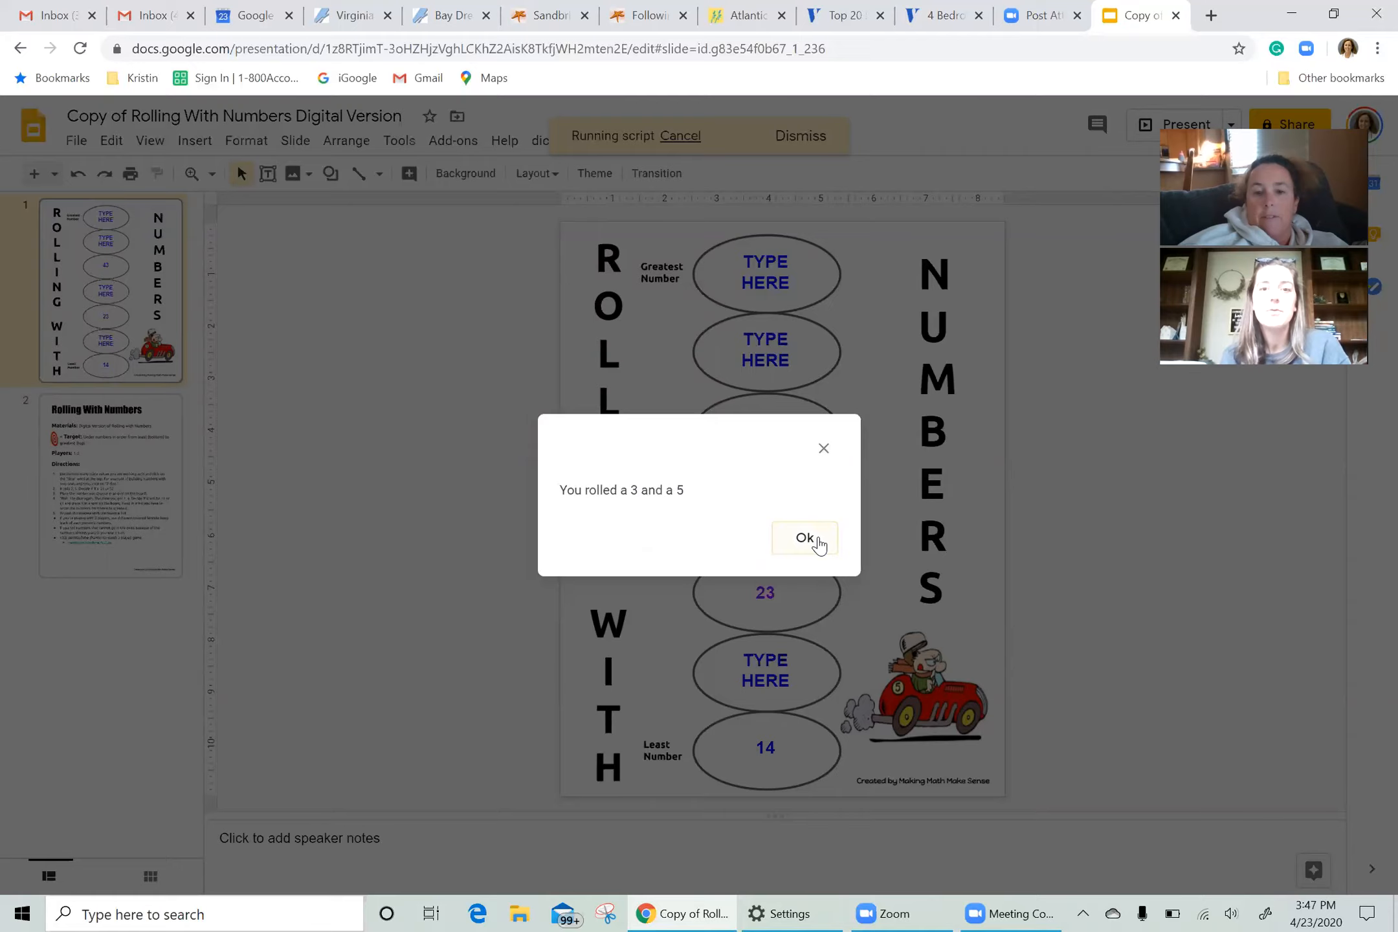
left_click(805, 537)
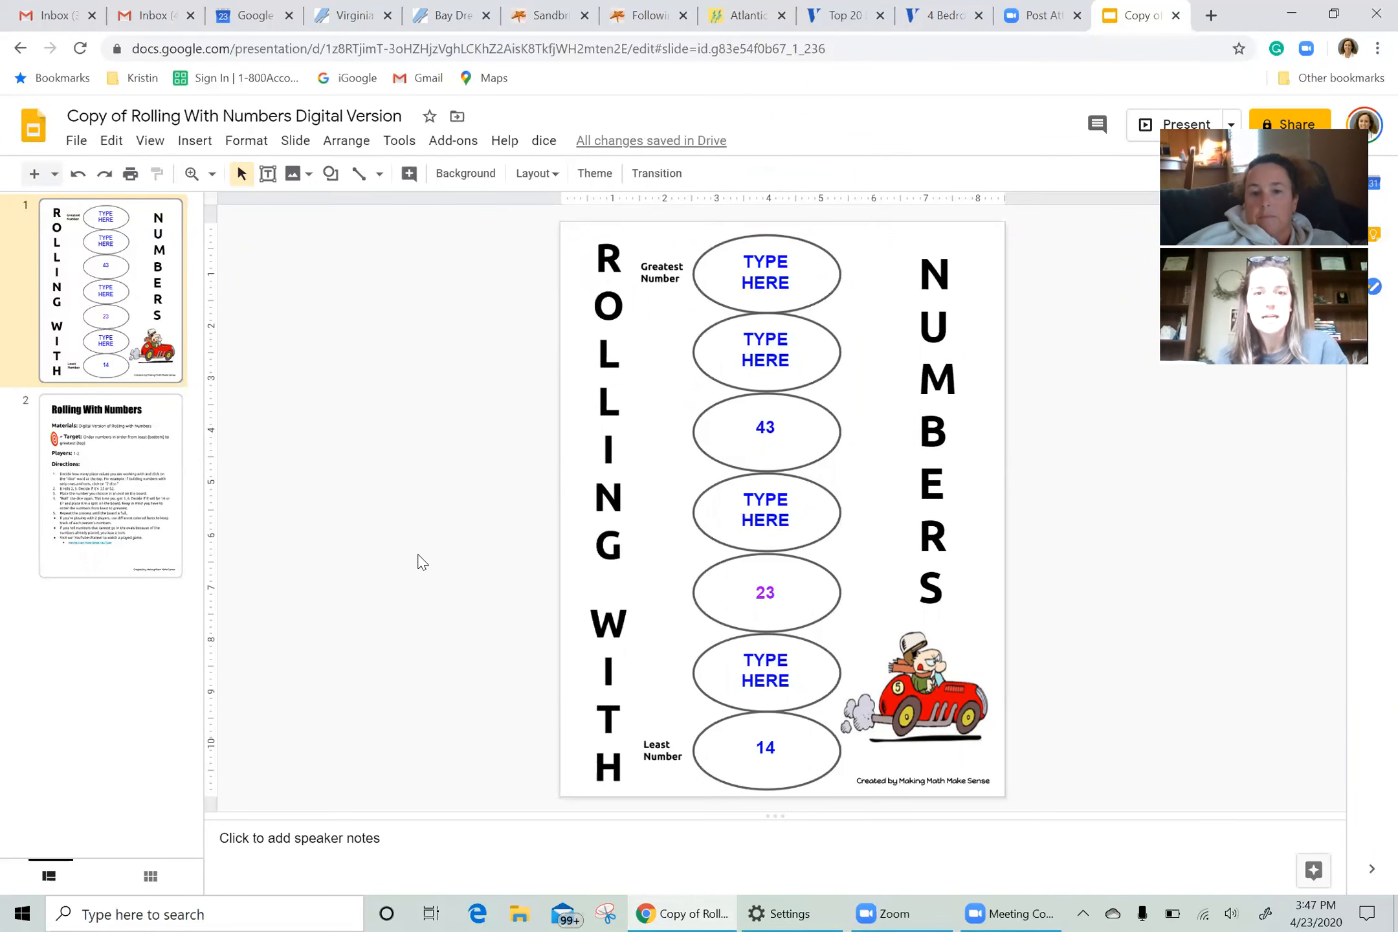
mouse_move(696, 568)
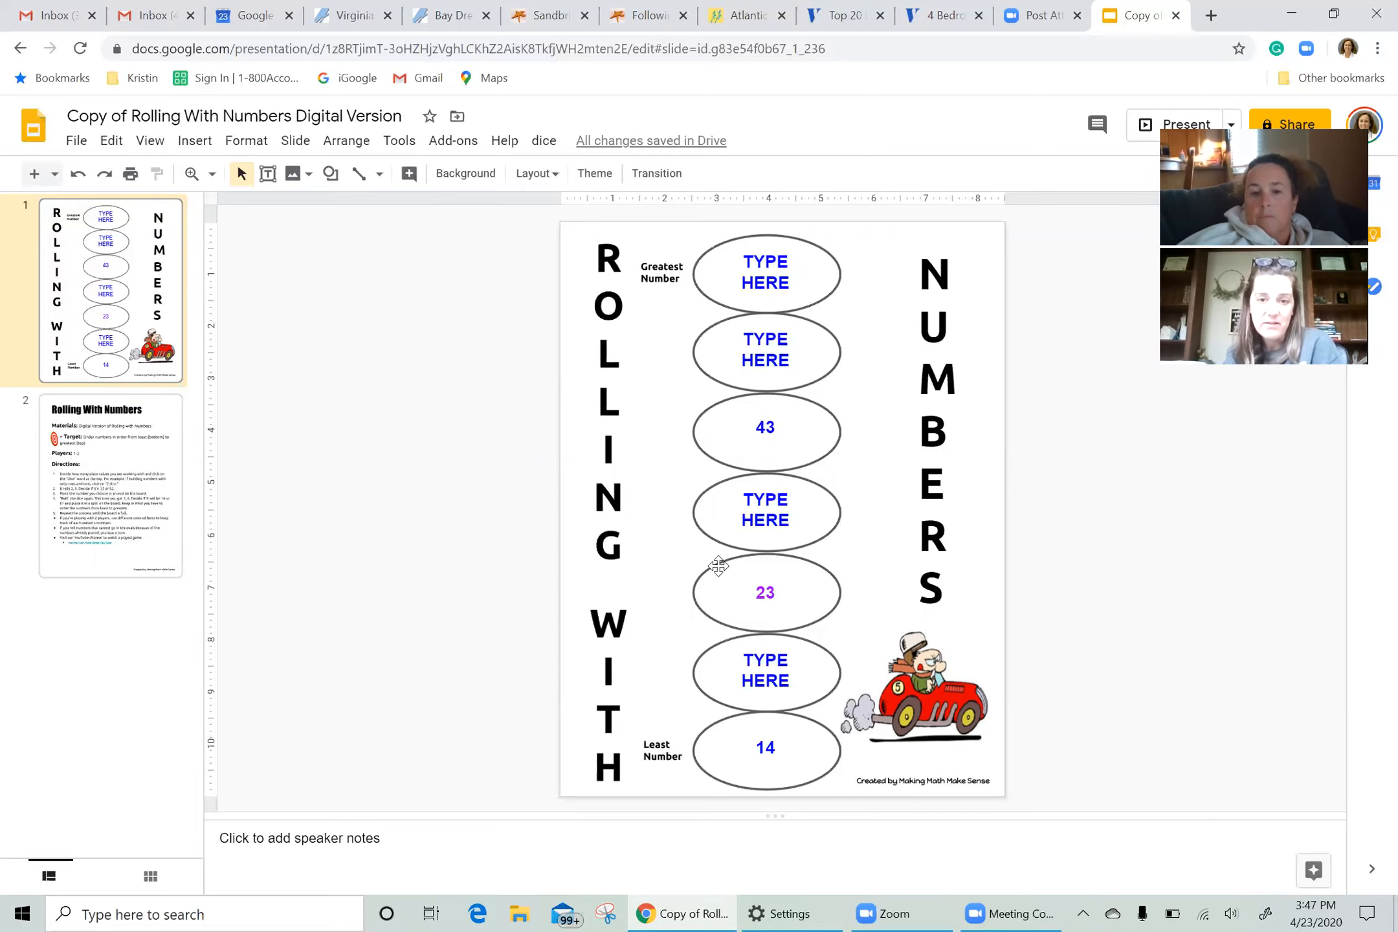
left_click(764, 510)
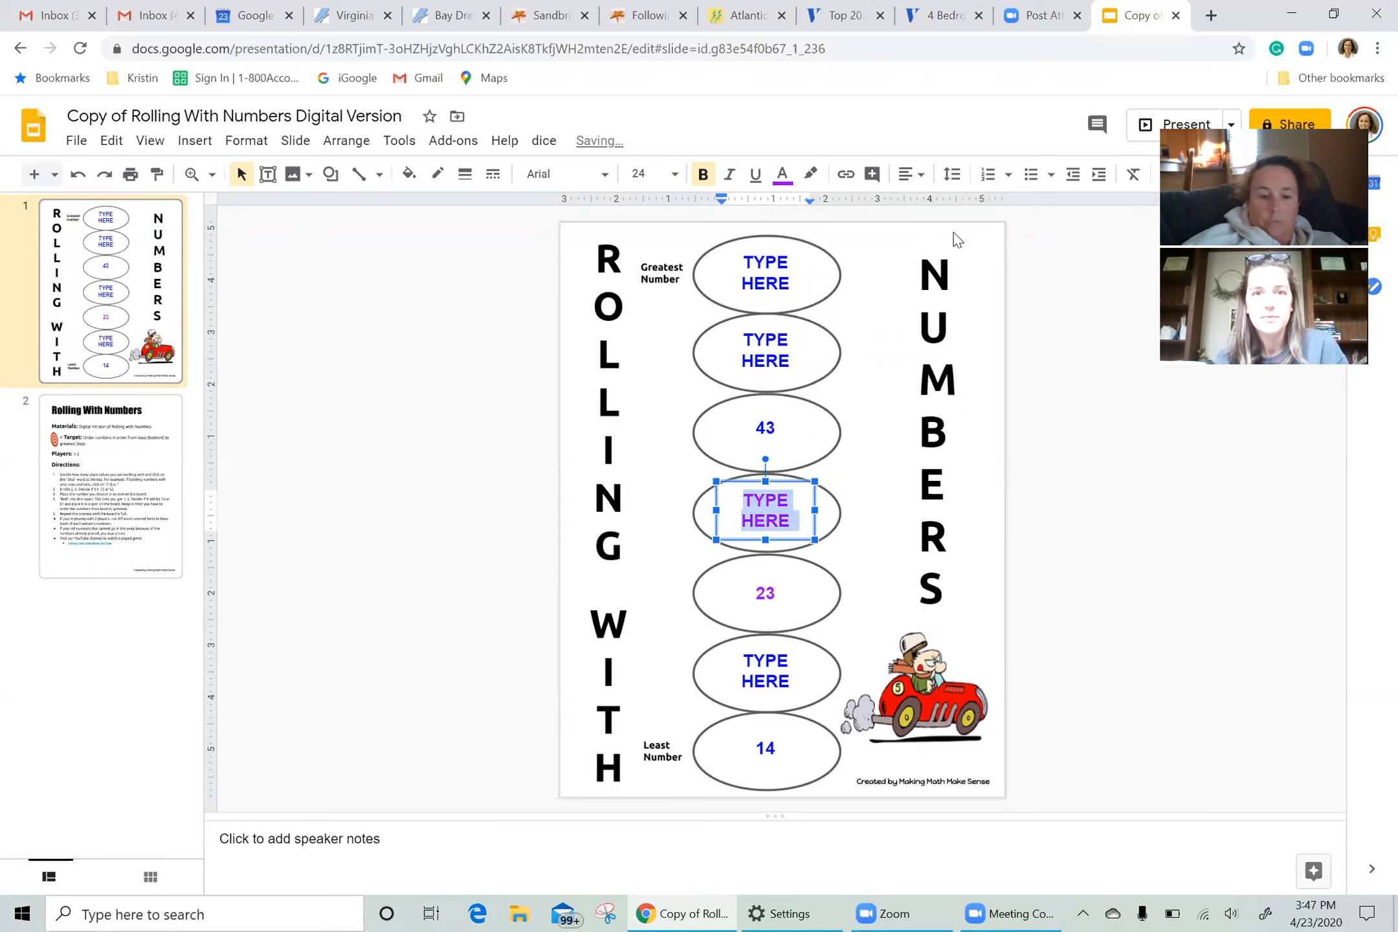
Step: Enter 35 in the fourth oval, between 43 and 23
type("35")
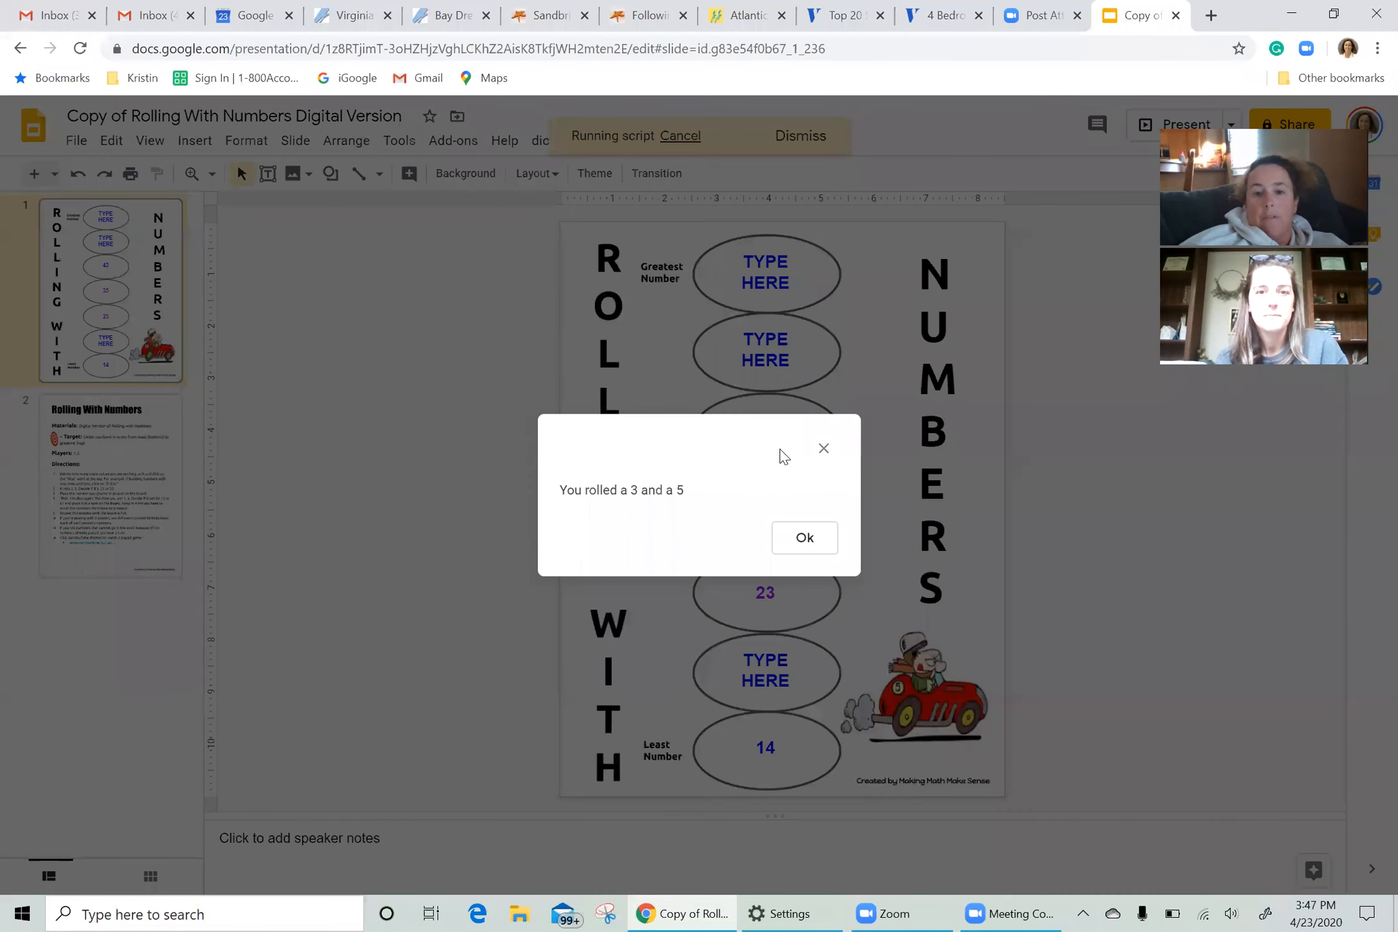
Step: Enter 53 in the top Greatest Number oval
left_click(801, 537)
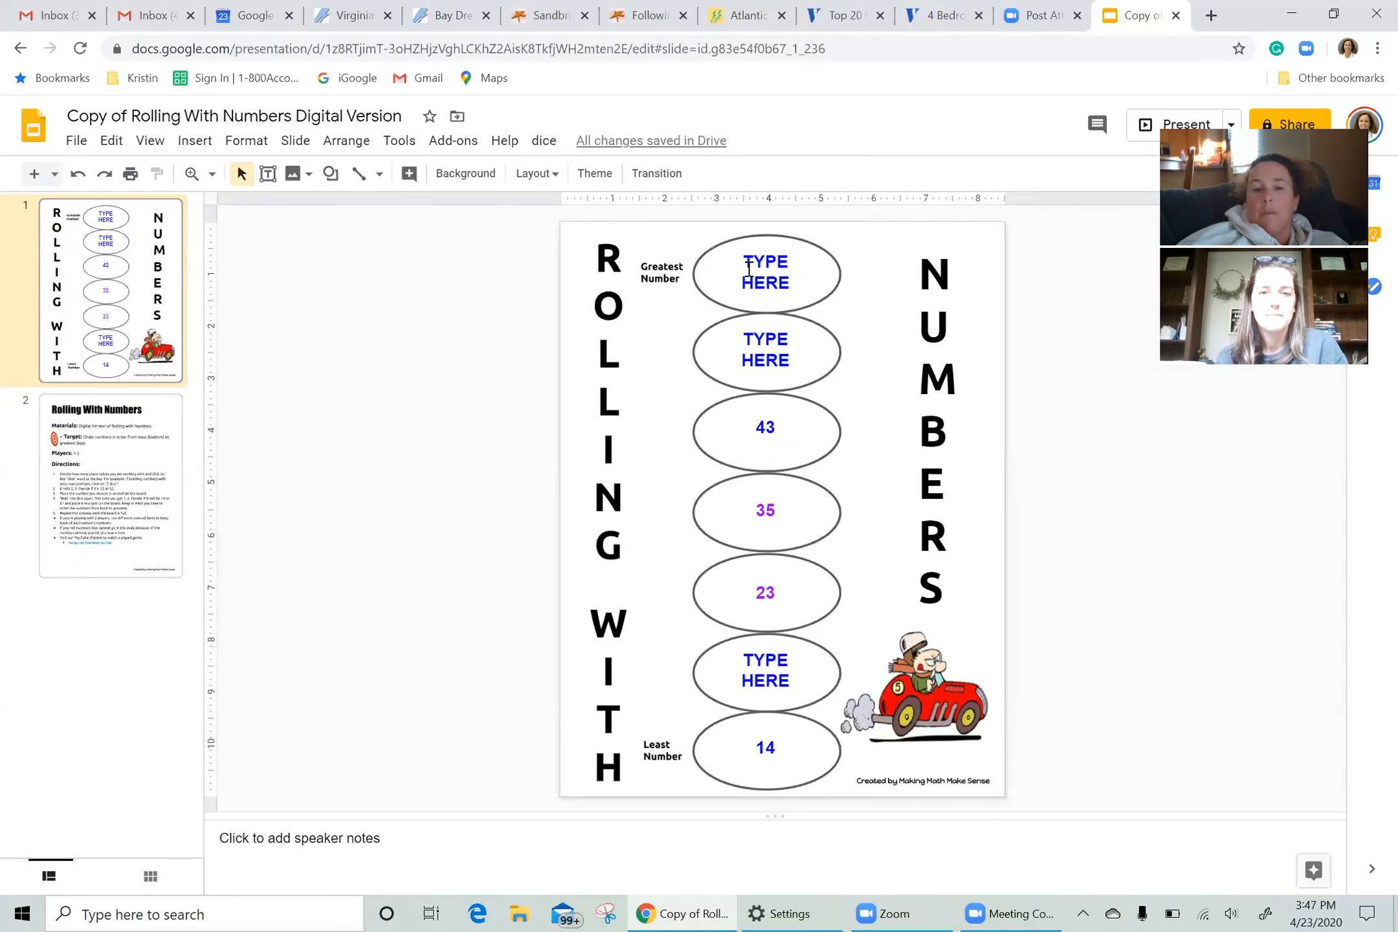
double_click(764, 272)
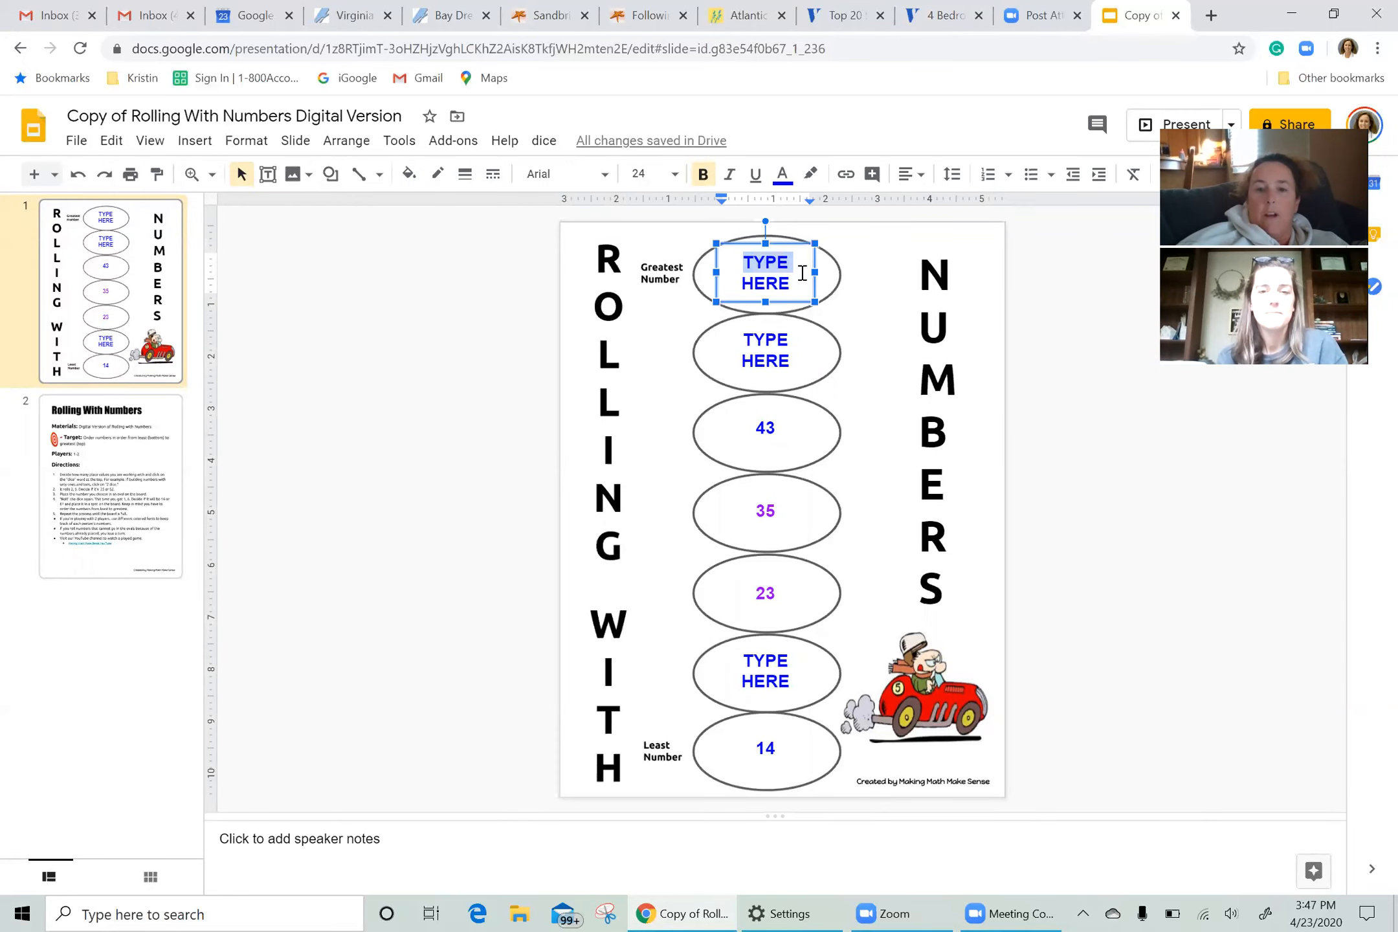
type("53")
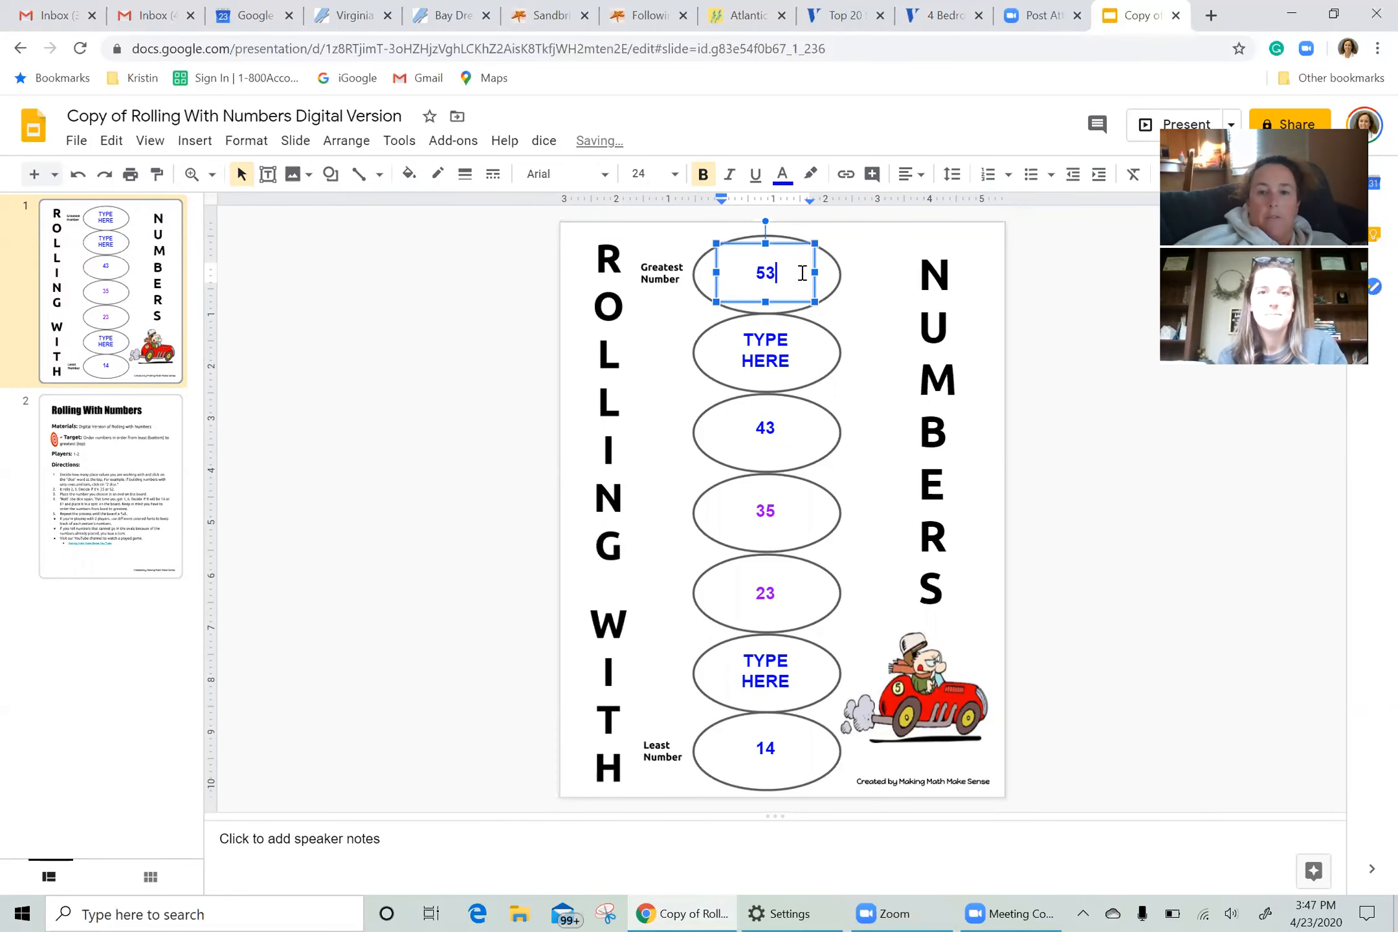
left_click(484, 340)
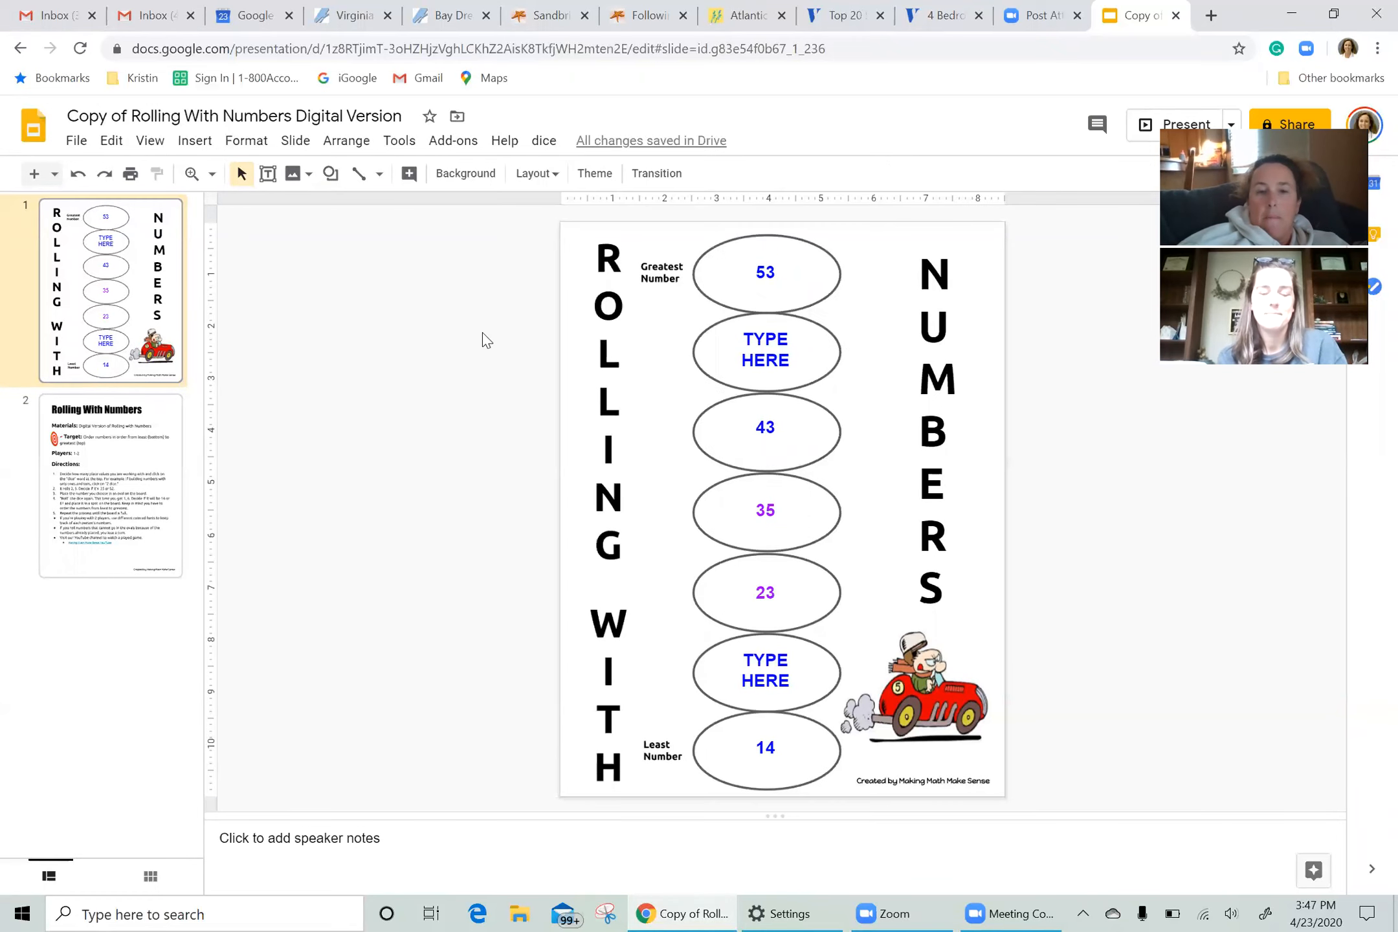
Step: Roll two dice for the next turn, getting a 4 and a 5
left_click(542, 140)
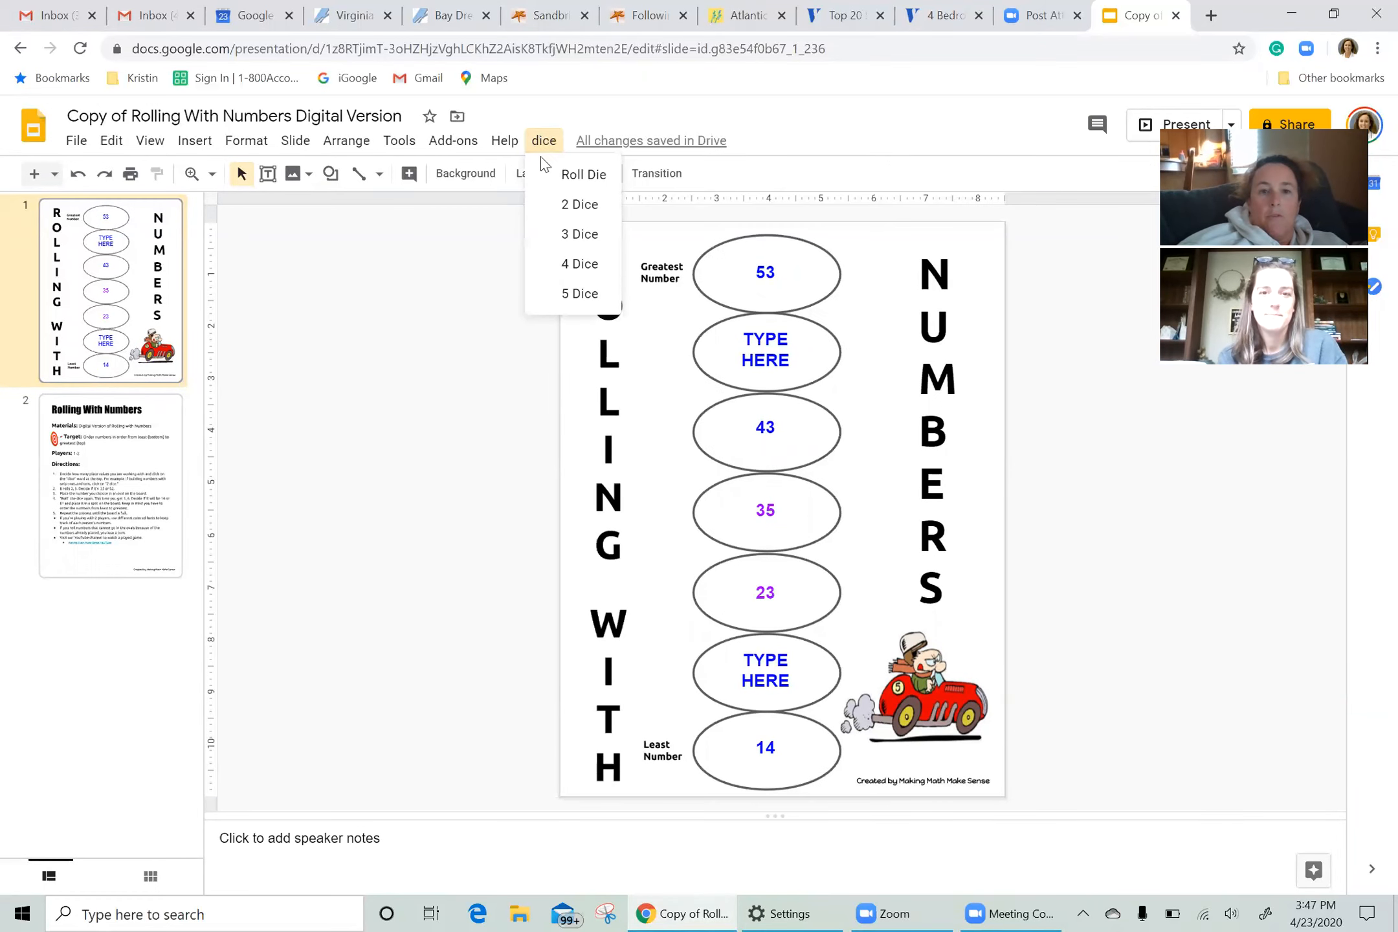
left_click(578, 205)
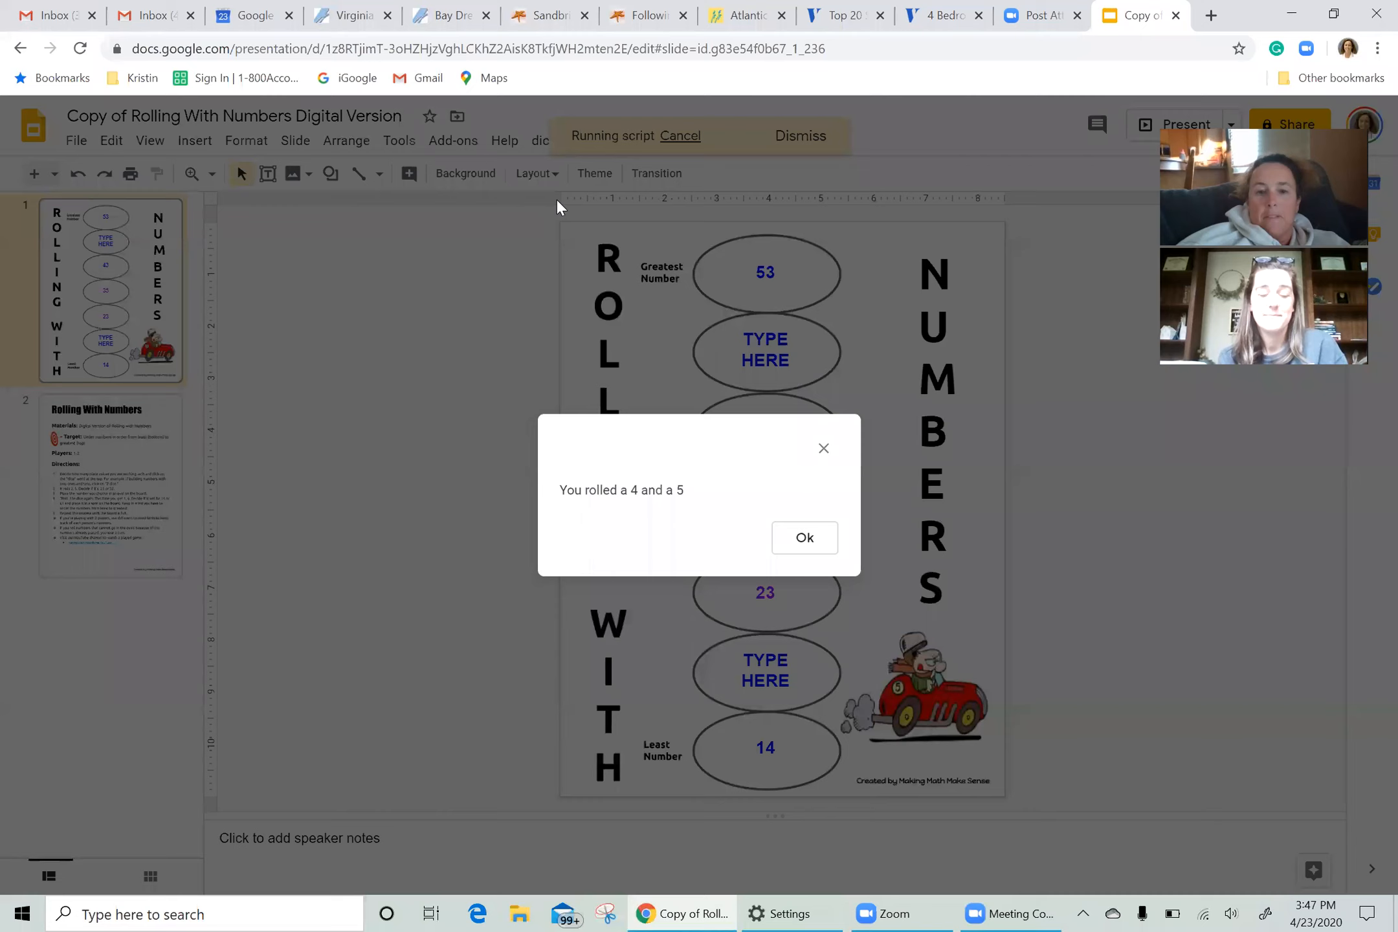
mouse_move(713, 497)
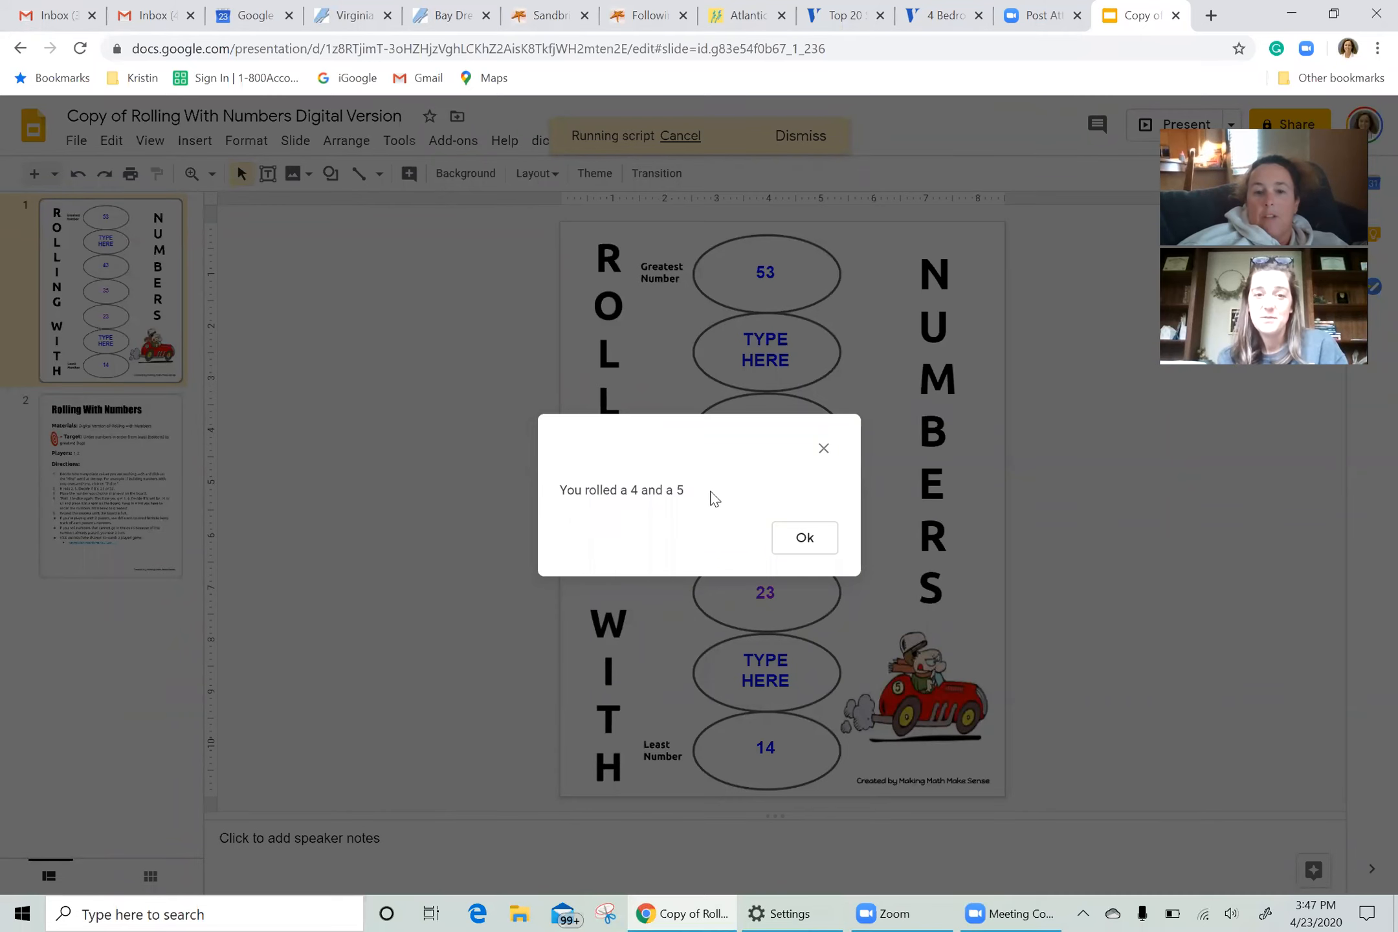
left_click(801, 537)
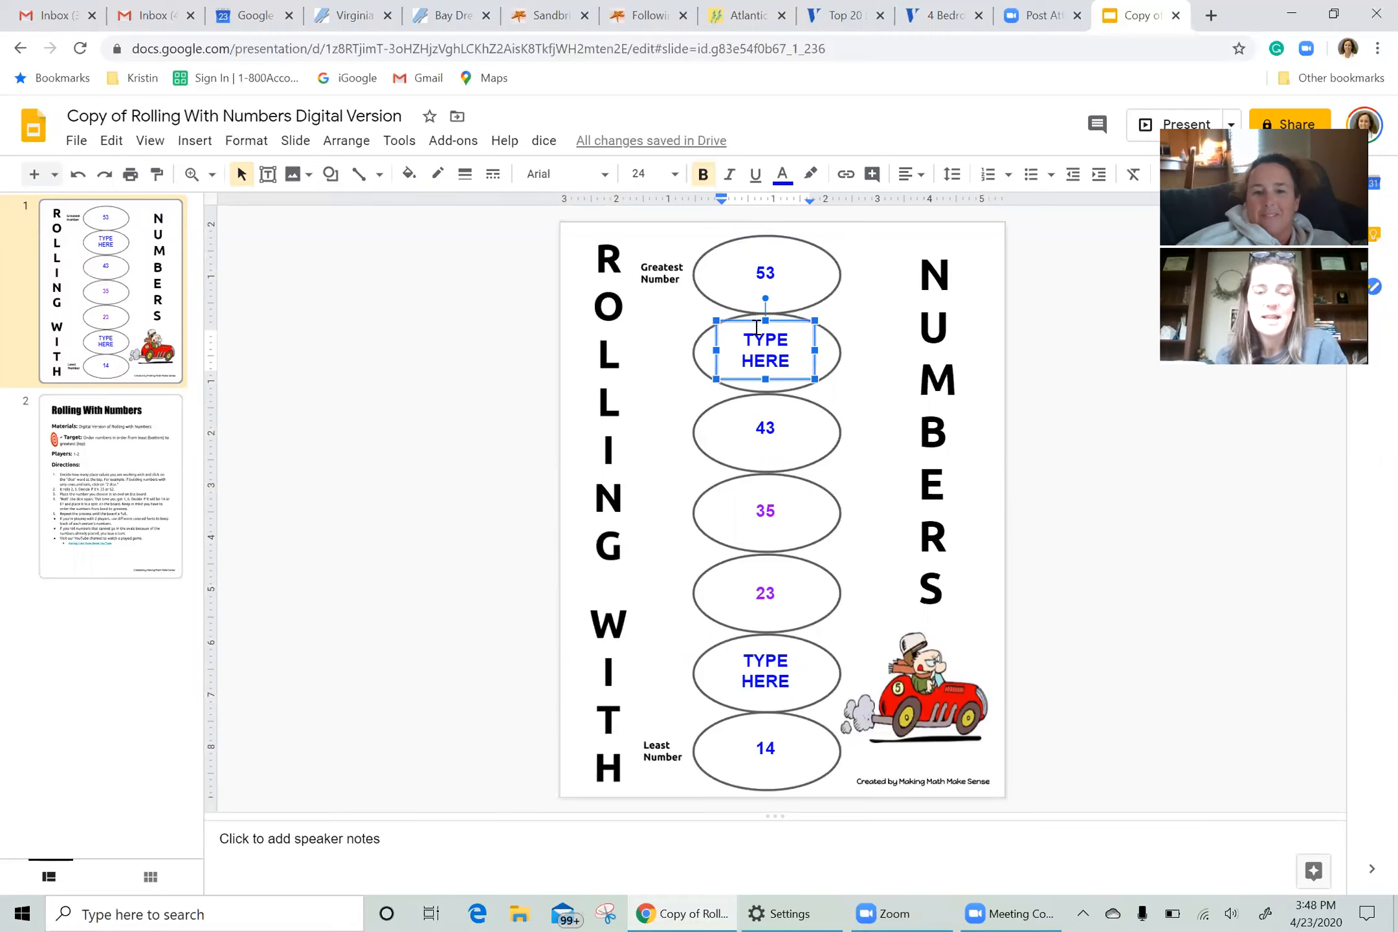
Step: Enter 45 in purple text in the second oval, below 53
double_click(763, 350)
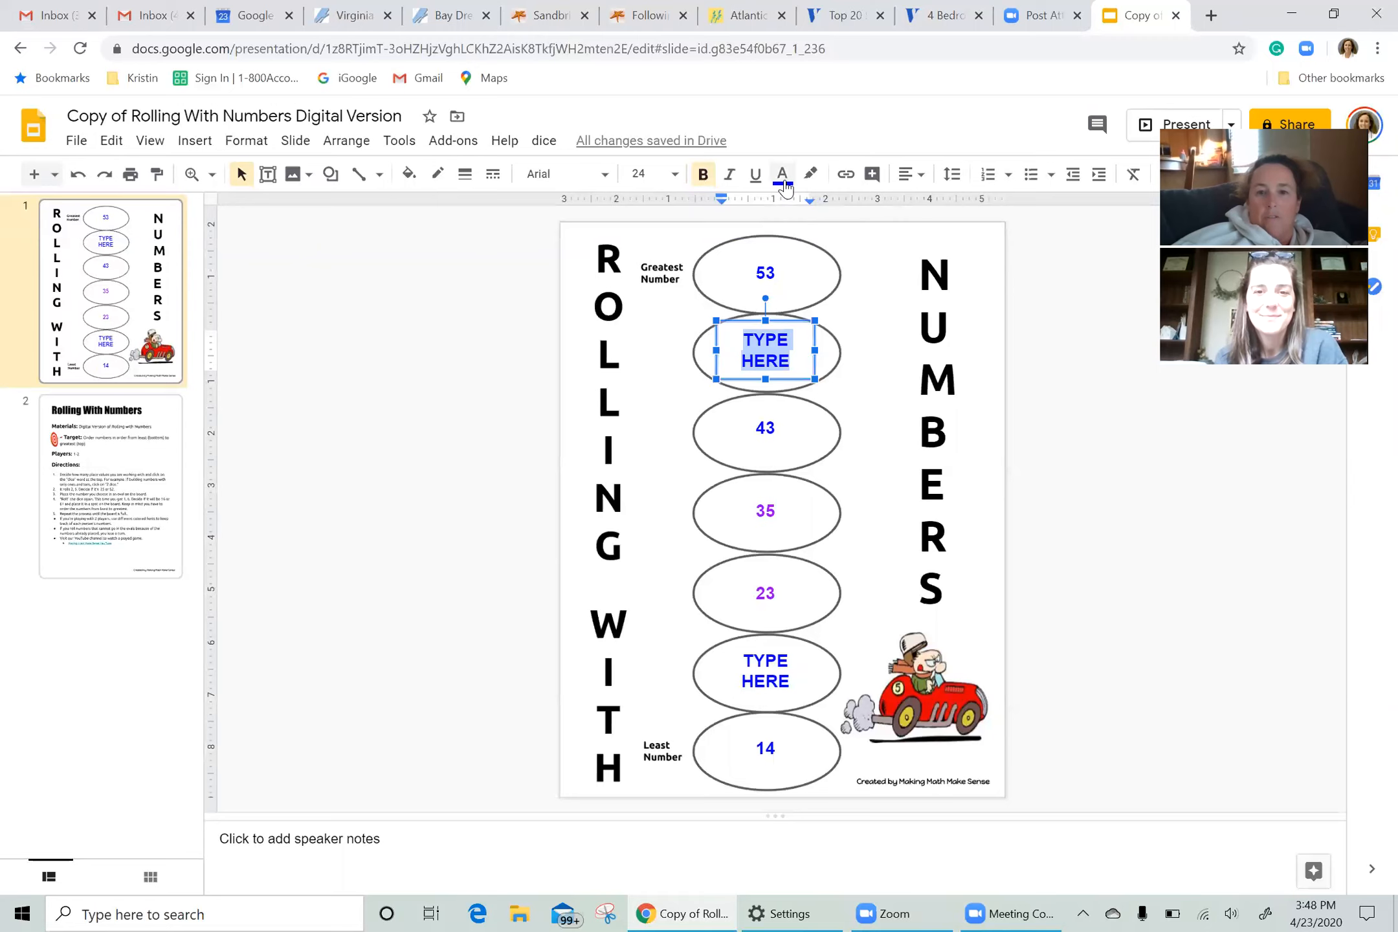
left_click(755, 173)
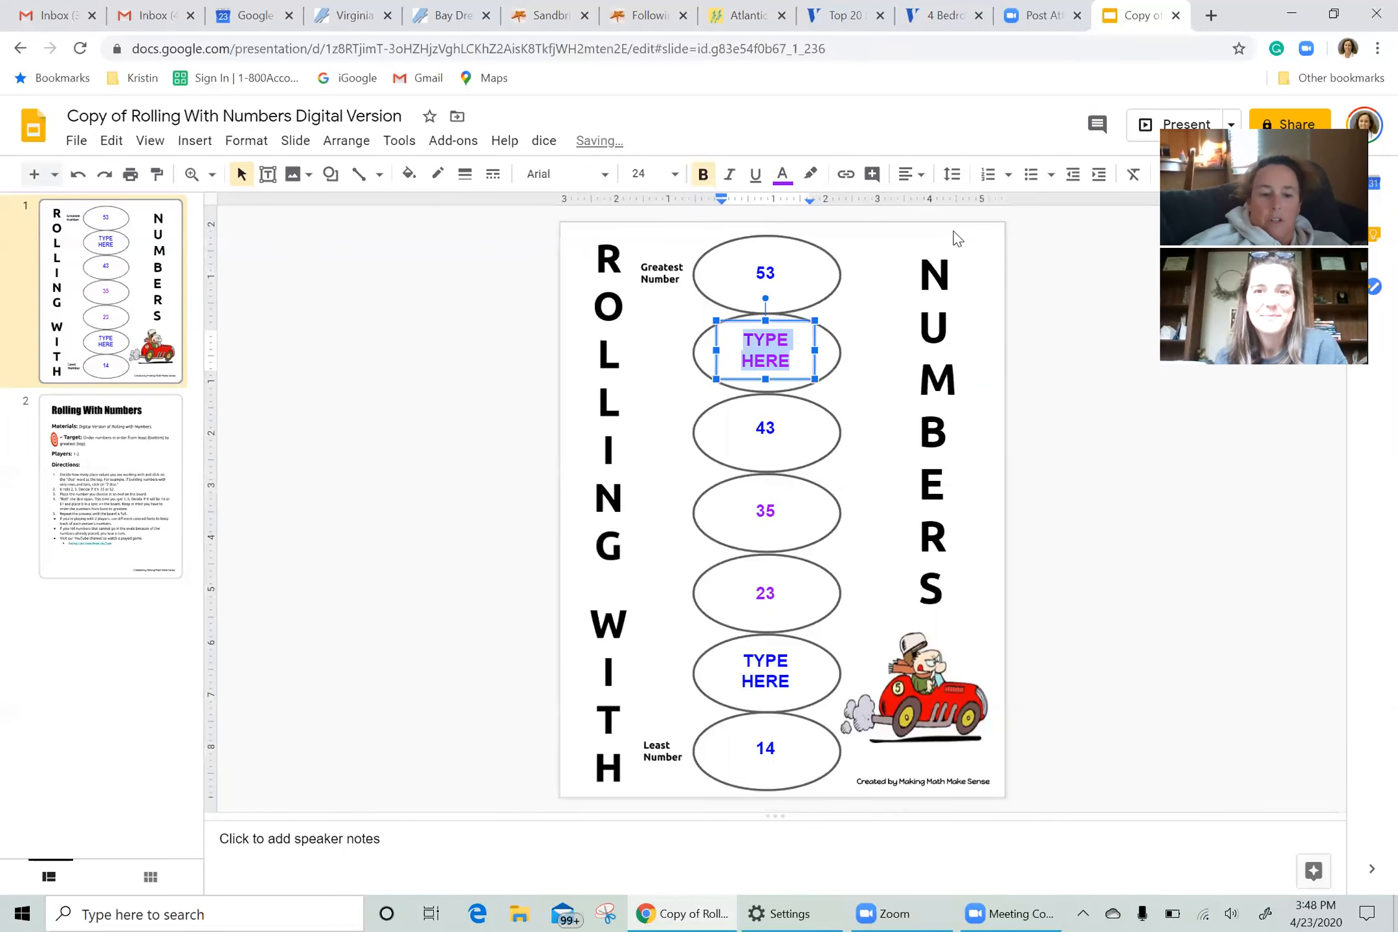
type("45")
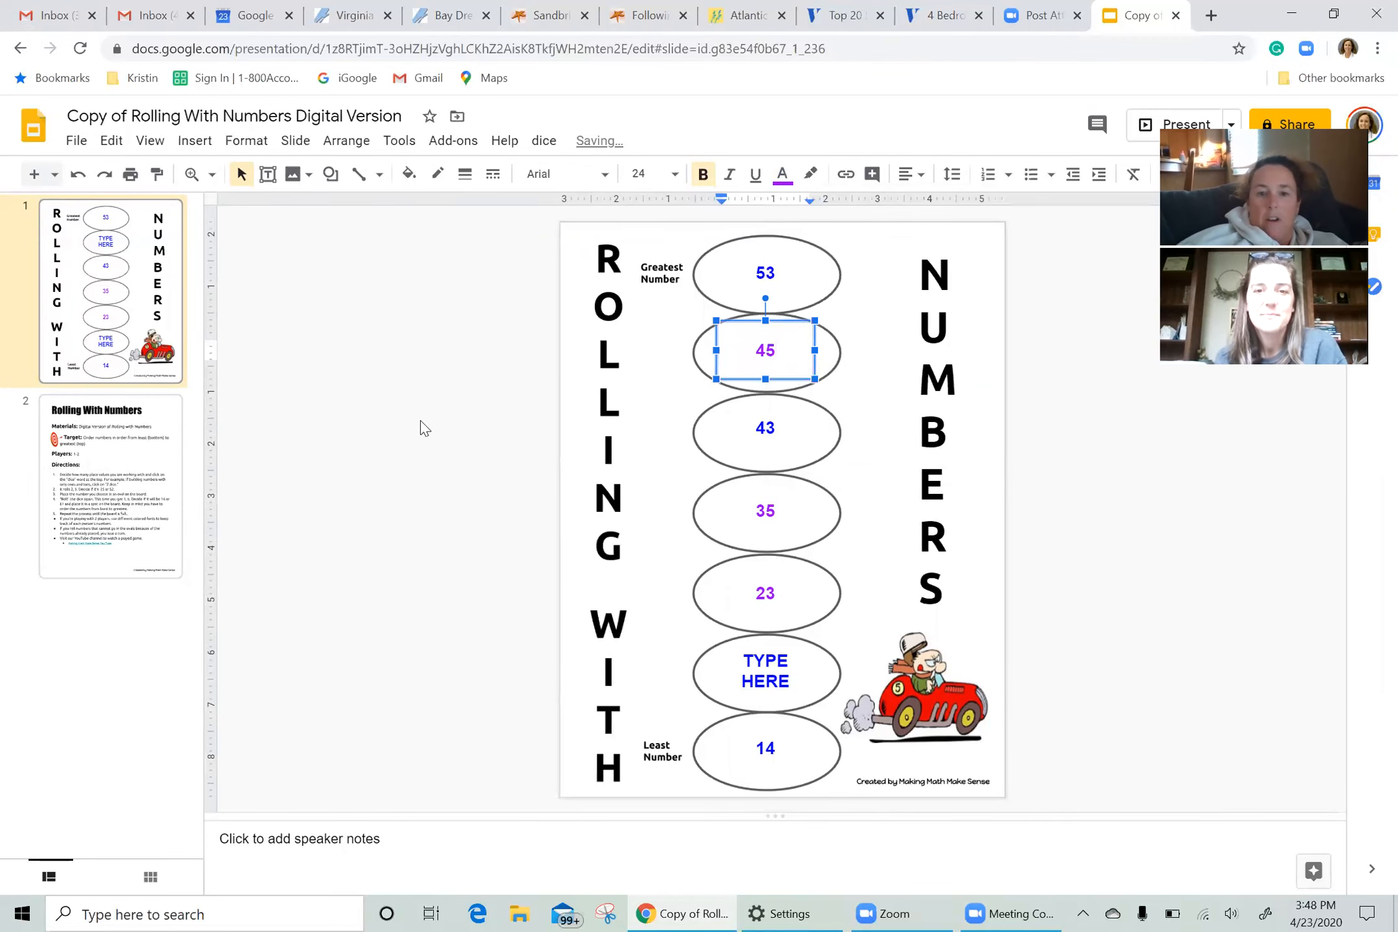
left_click(542, 140)
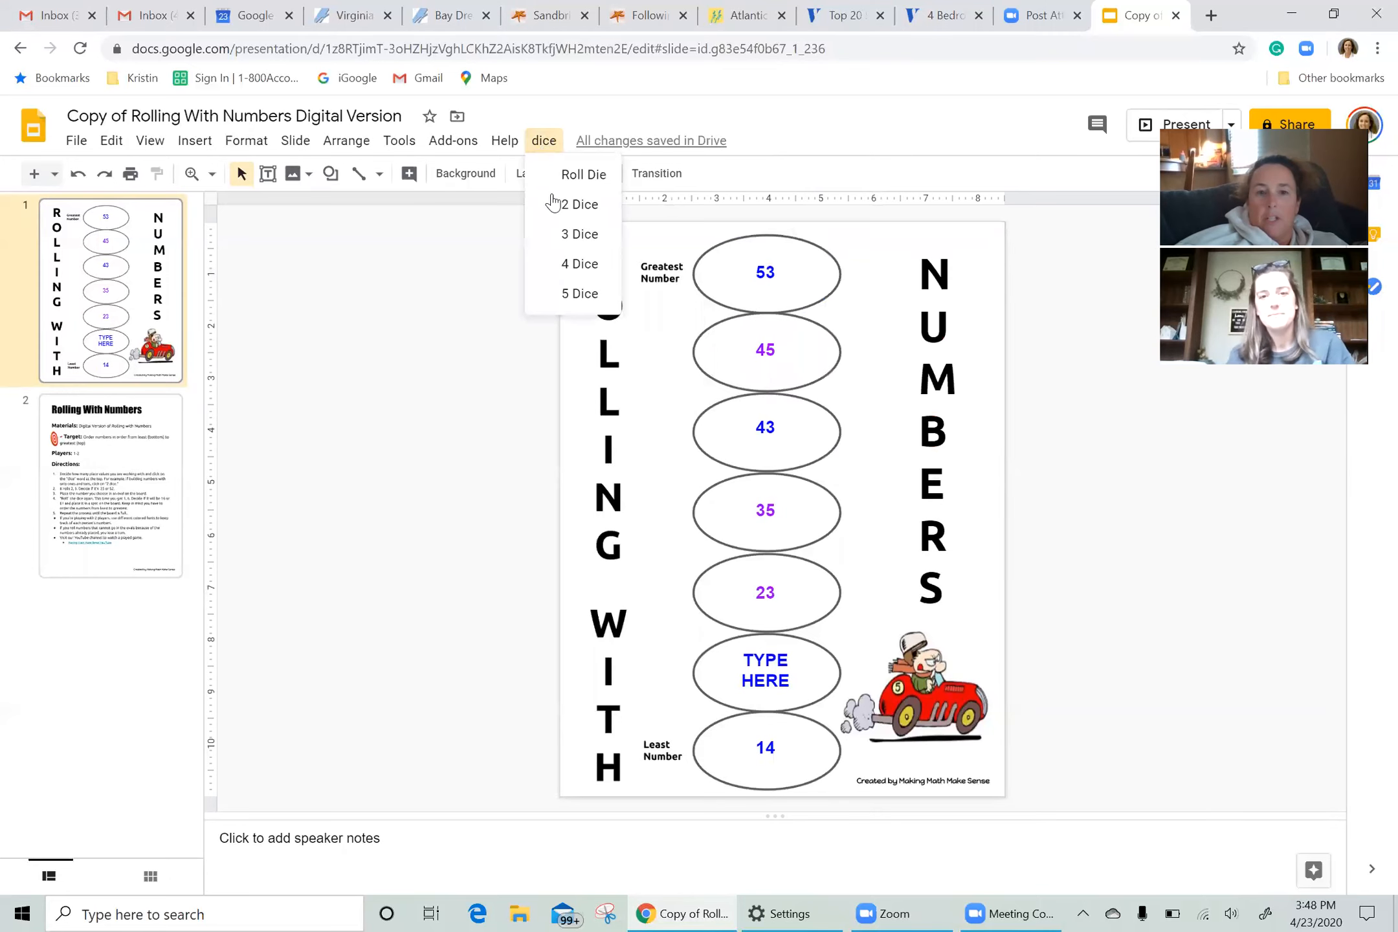
left_click(577, 204)
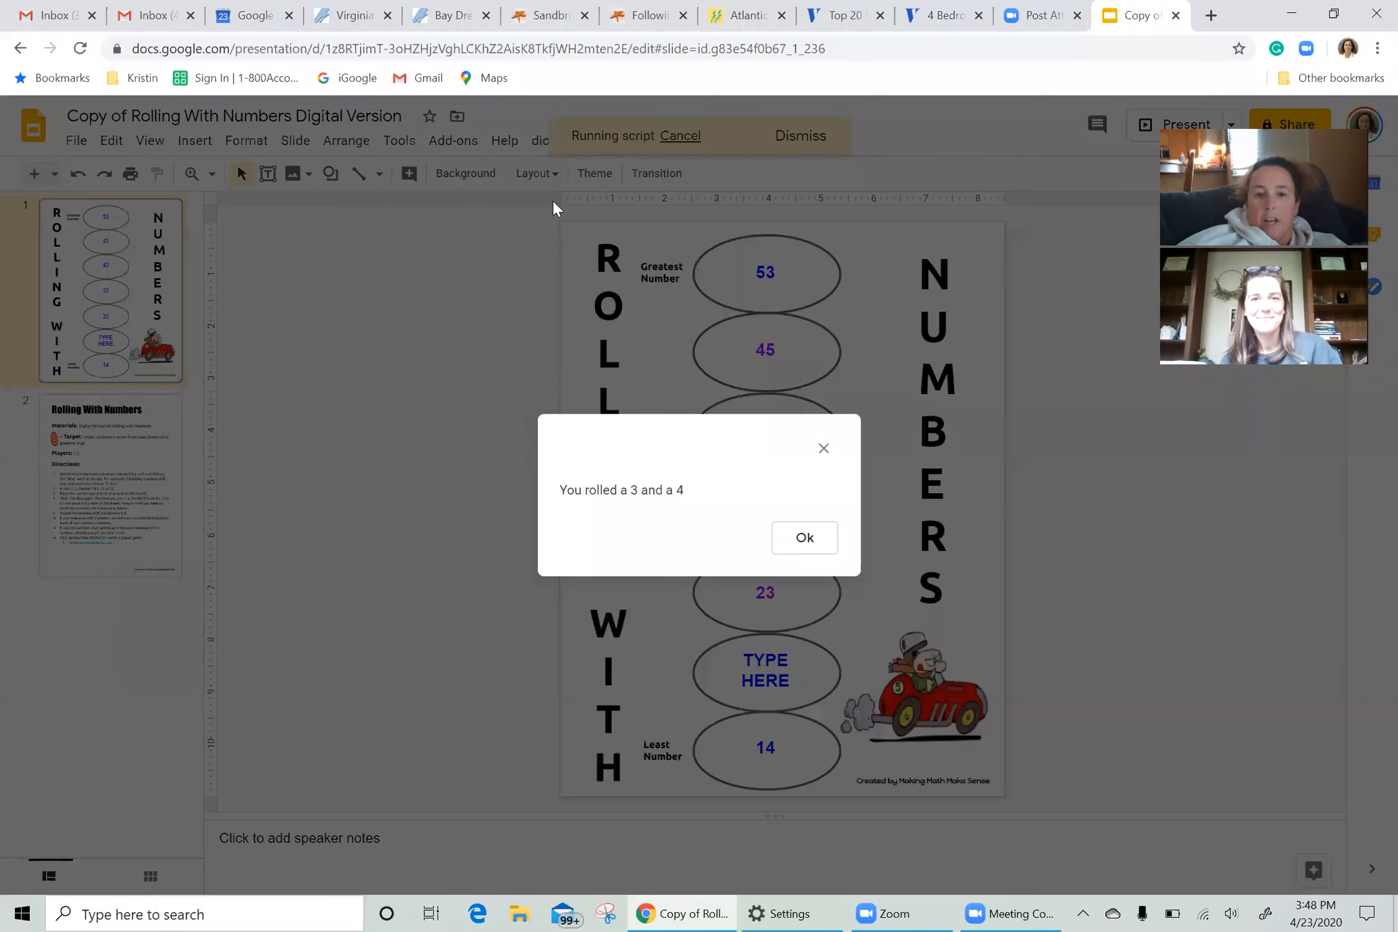
left_click(801, 538)
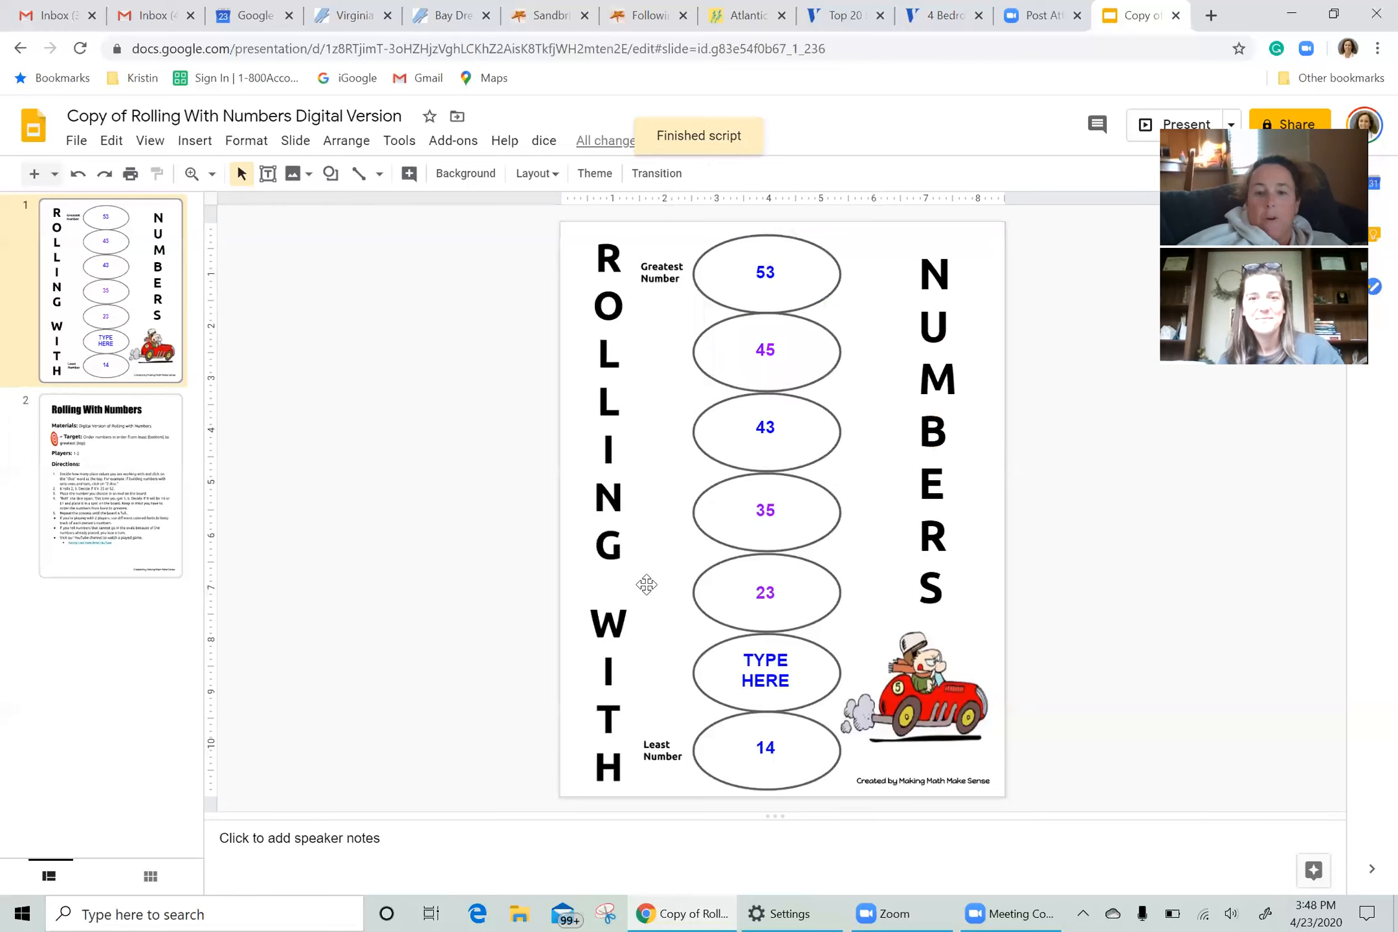
mouse_move(525, 653)
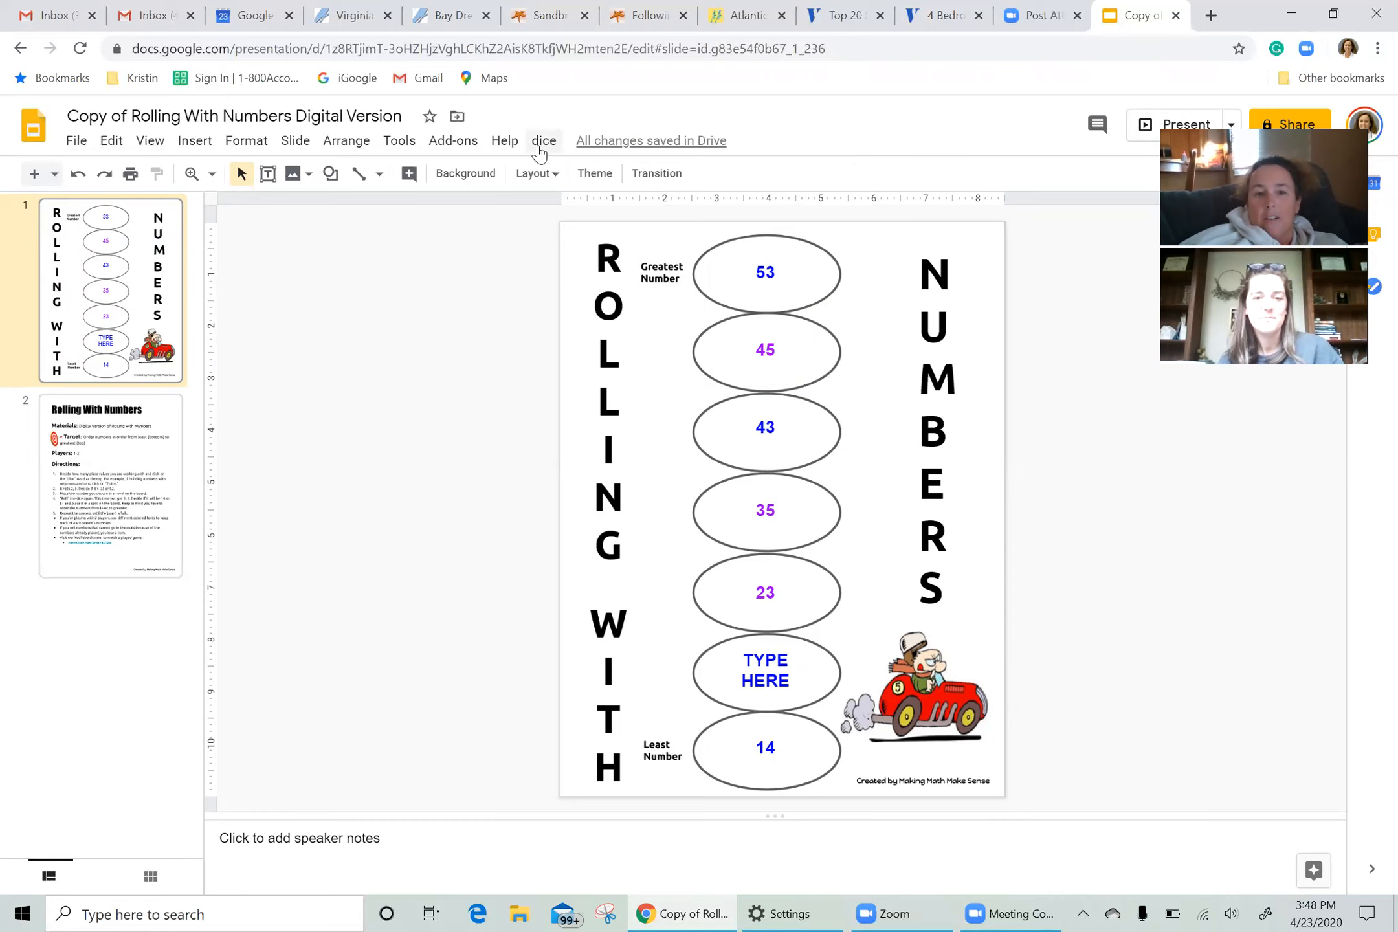
left_click(544, 140)
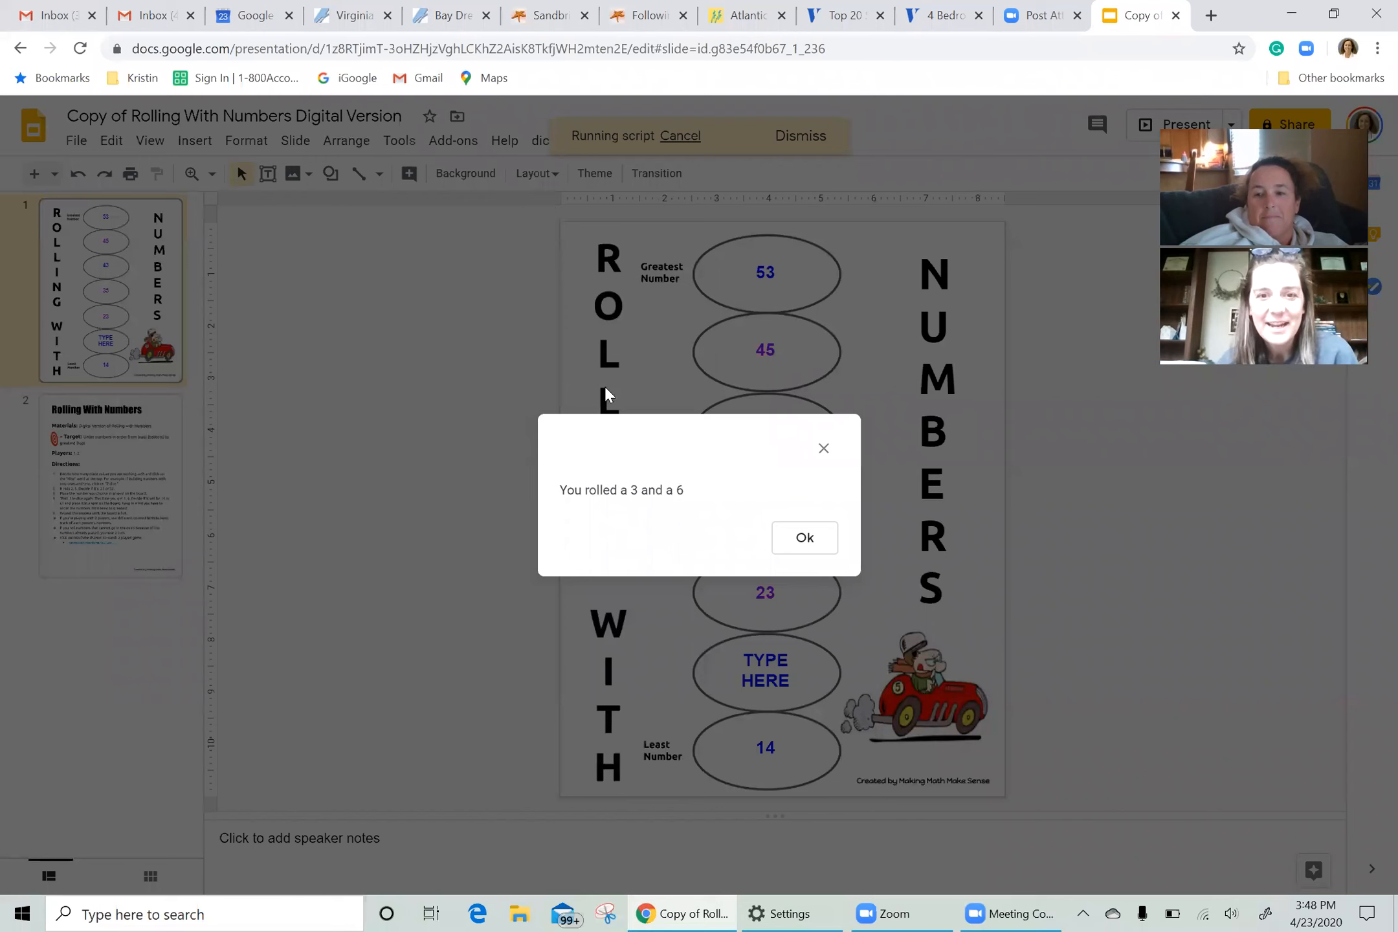
left_click(802, 538)
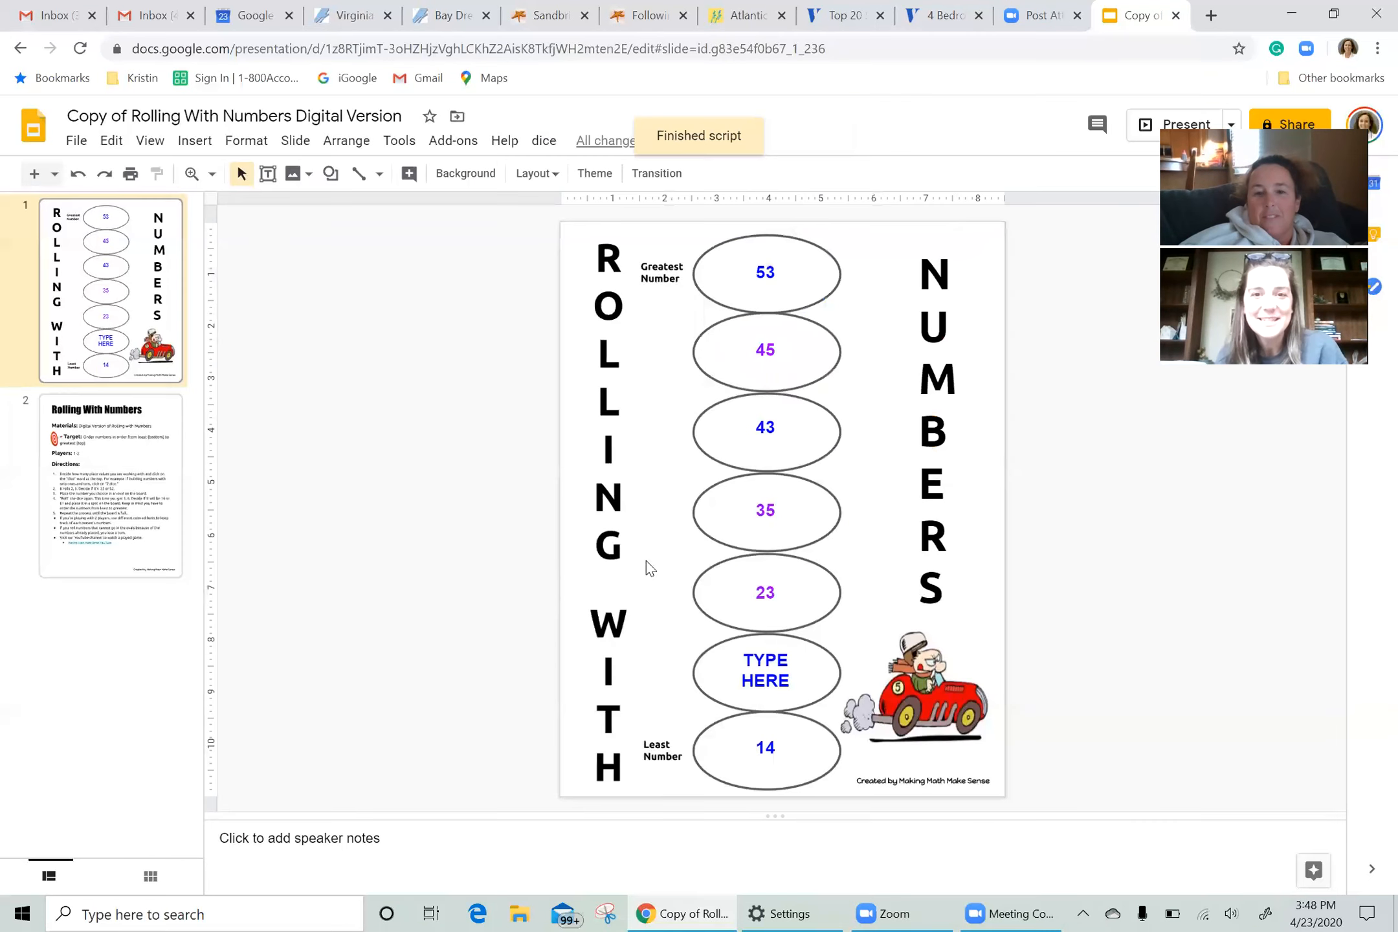
mouse_move(403, 631)
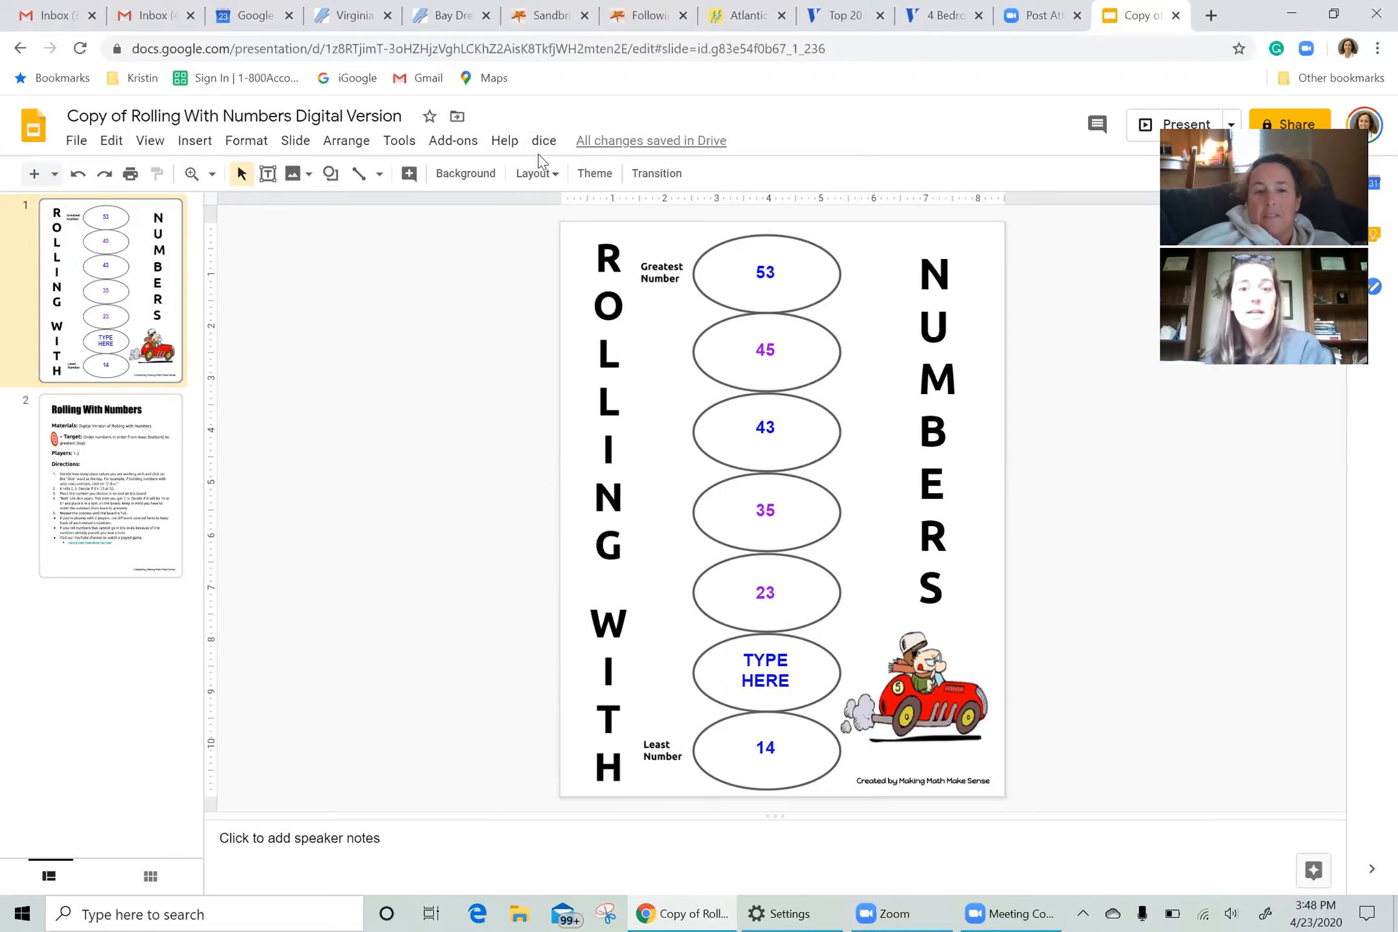
left_click(543, 140)
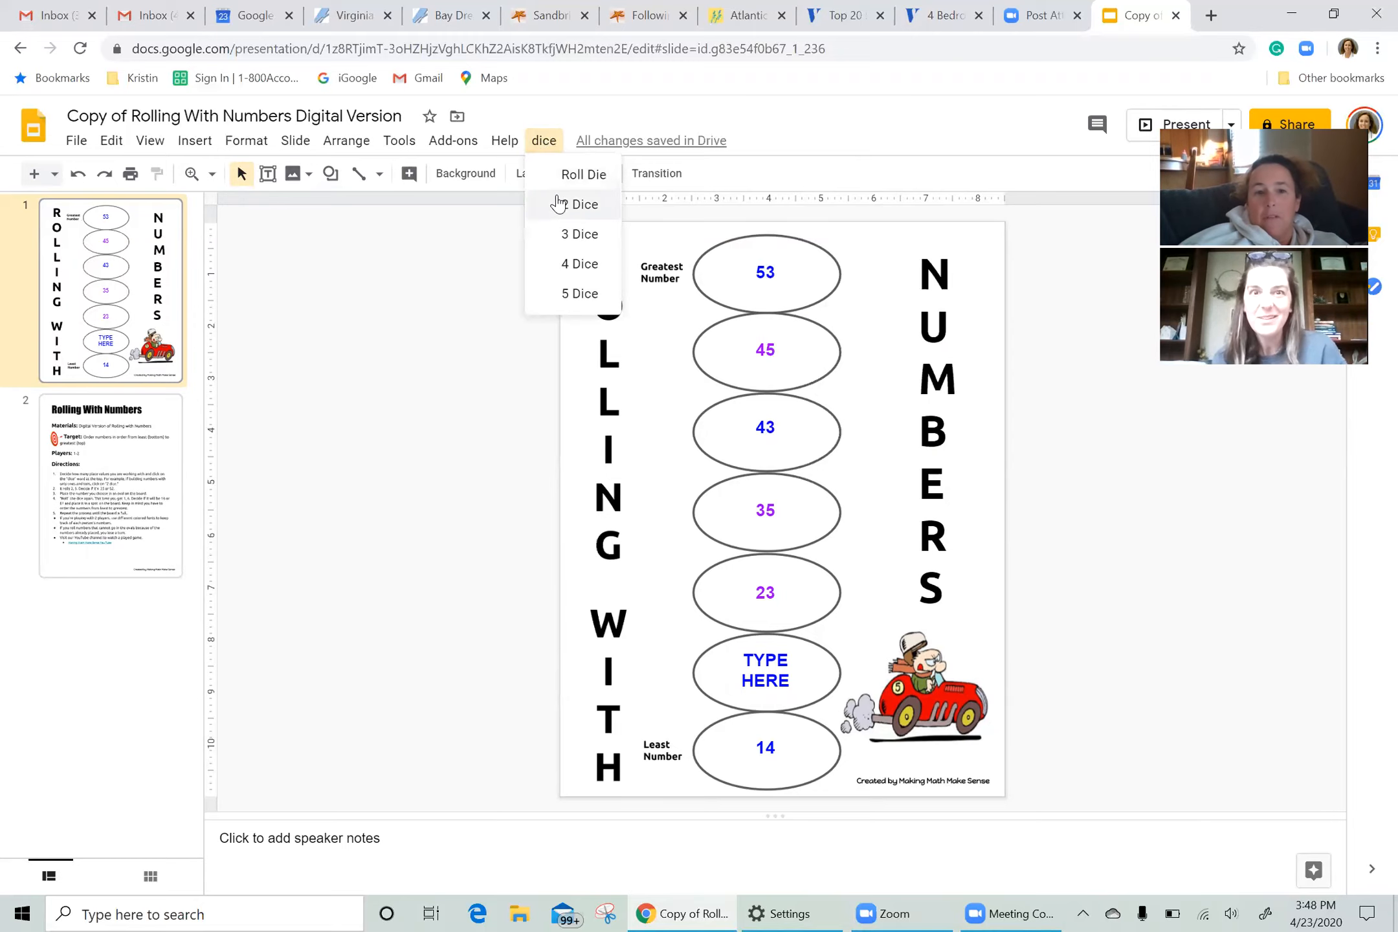
left_click(582, 204)
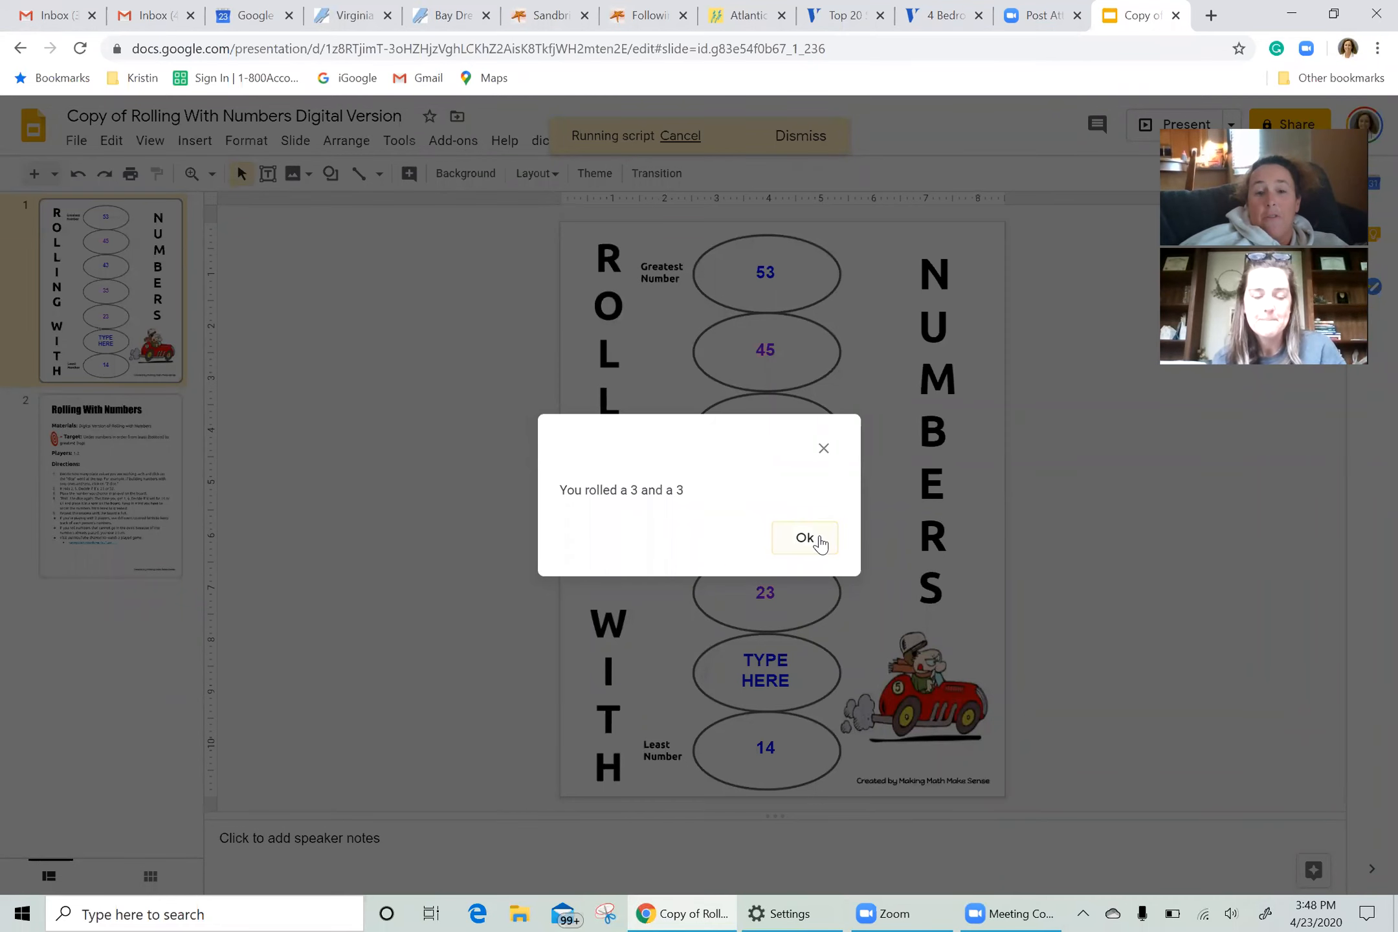
left_click(804, 537)
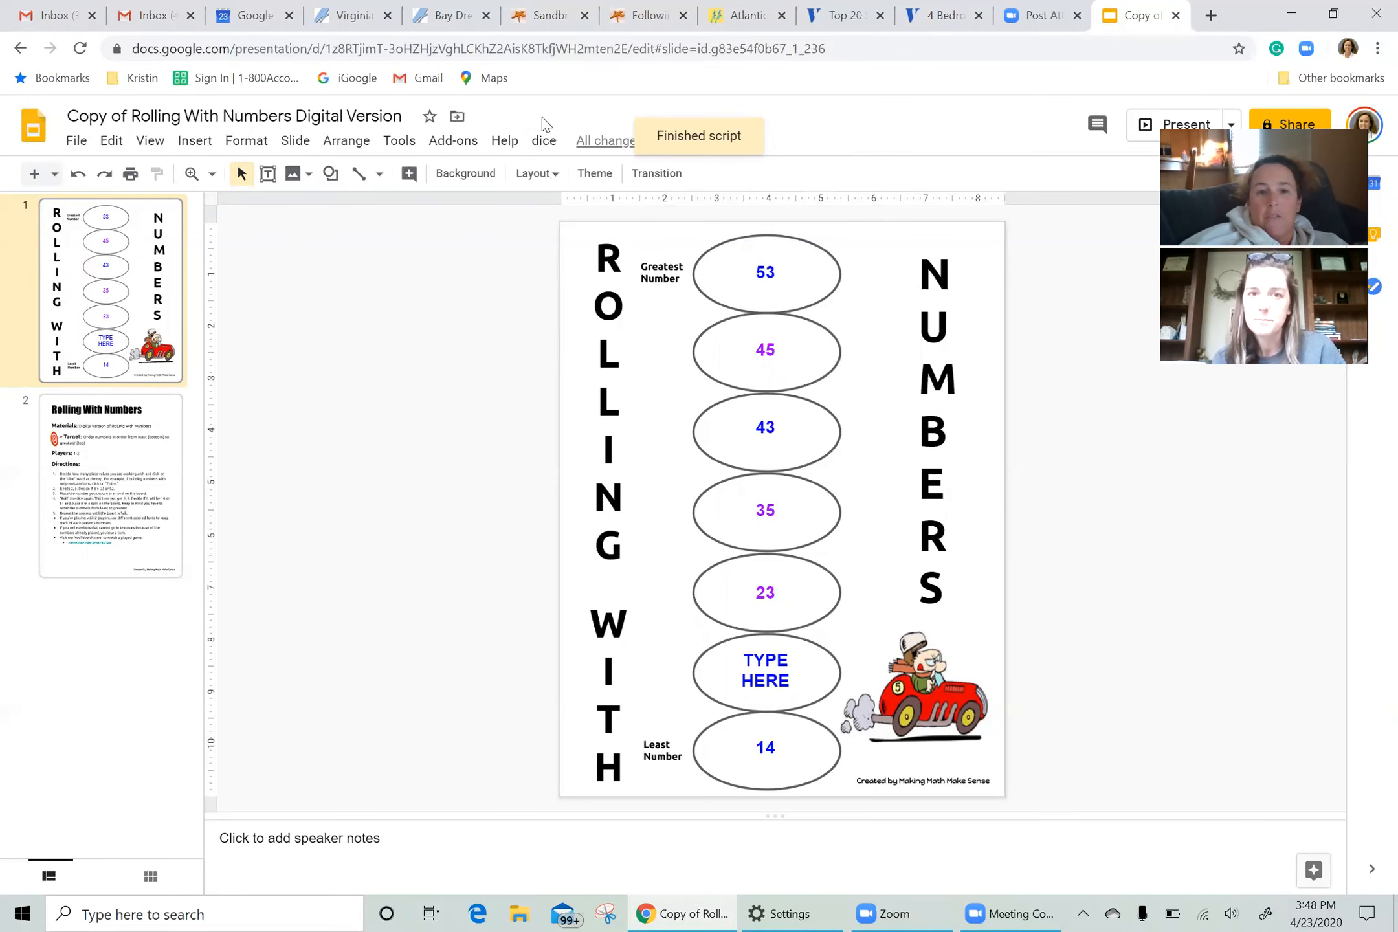
left_click(542, 140)
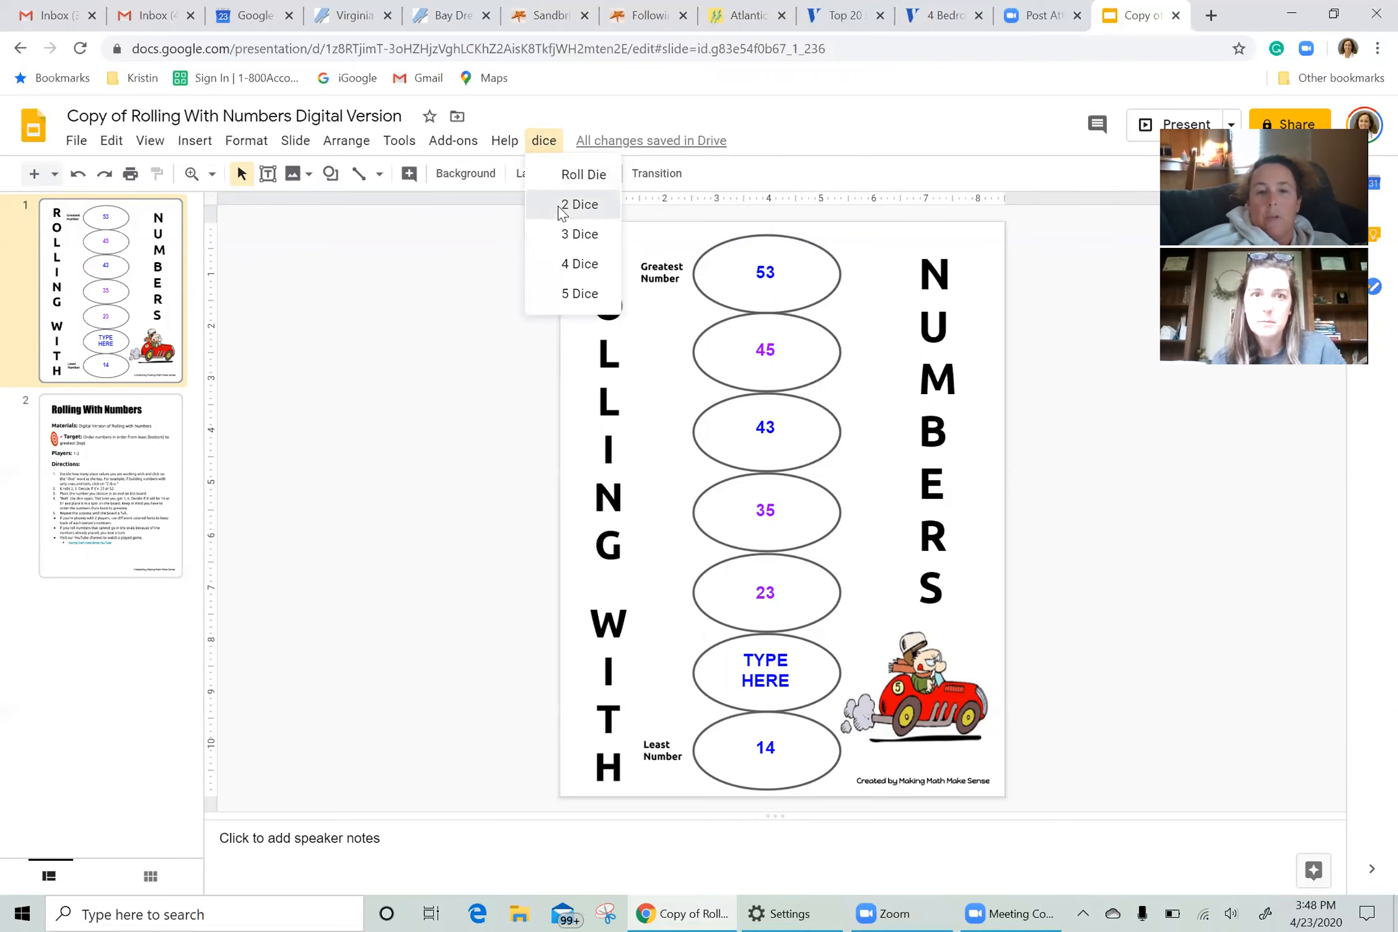
left_click(580, 205)
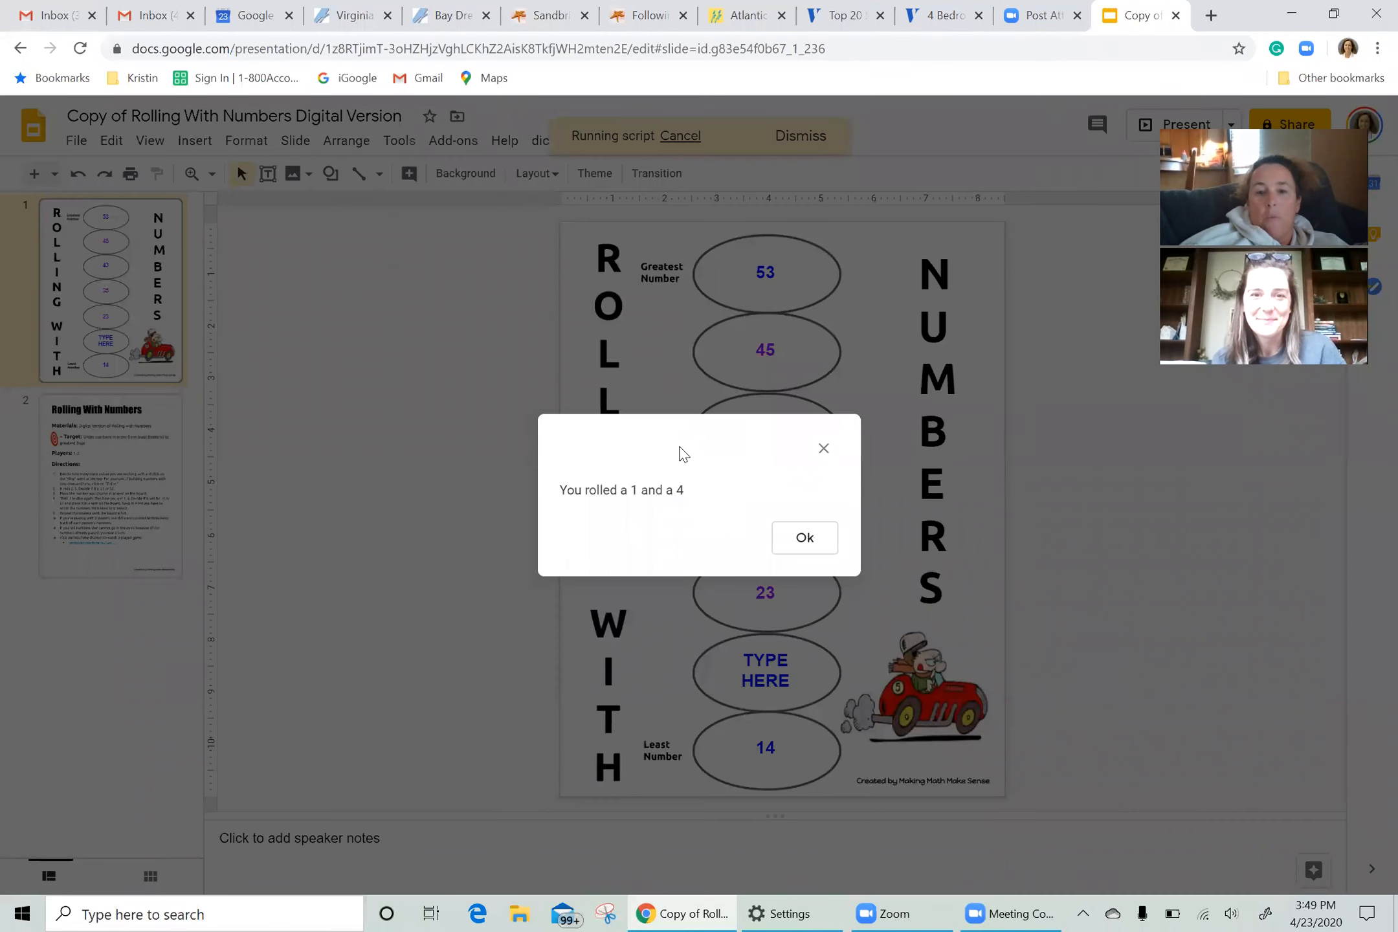
left_click(801, 537)
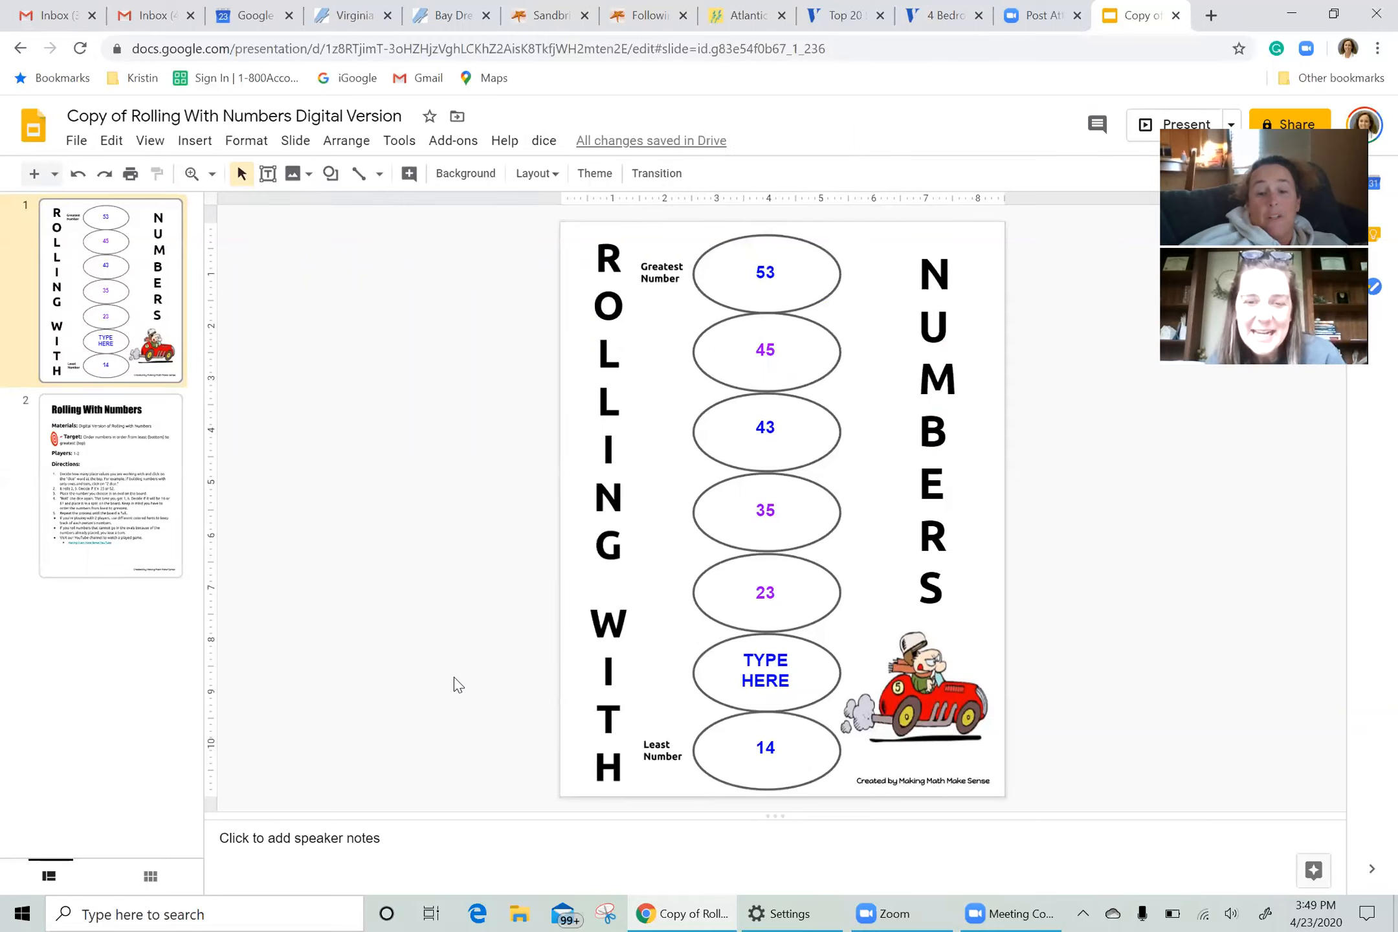
left_click(543, 140)
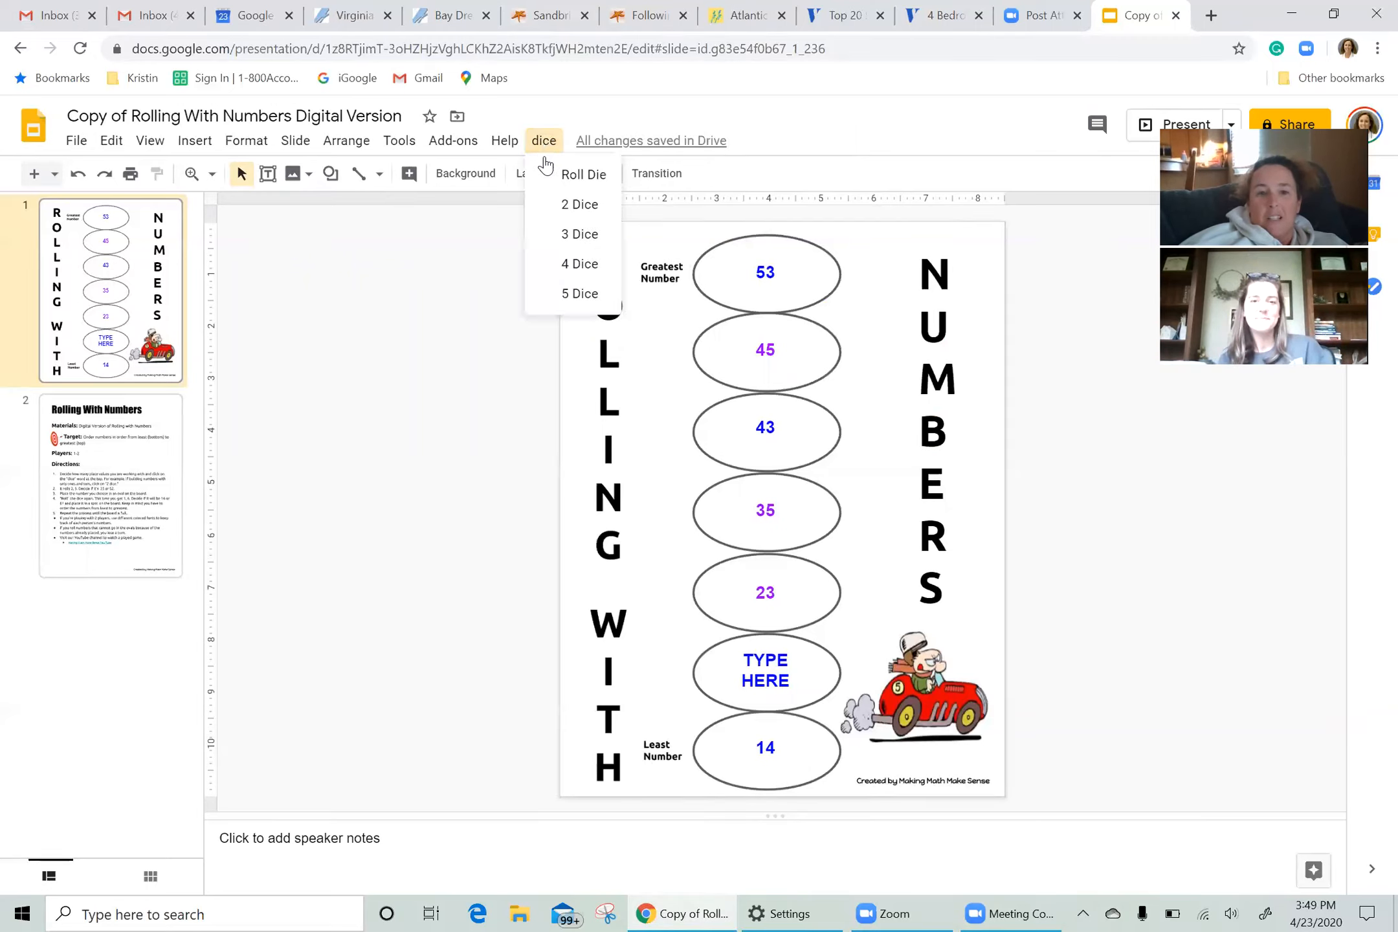
left_click(579, 205)
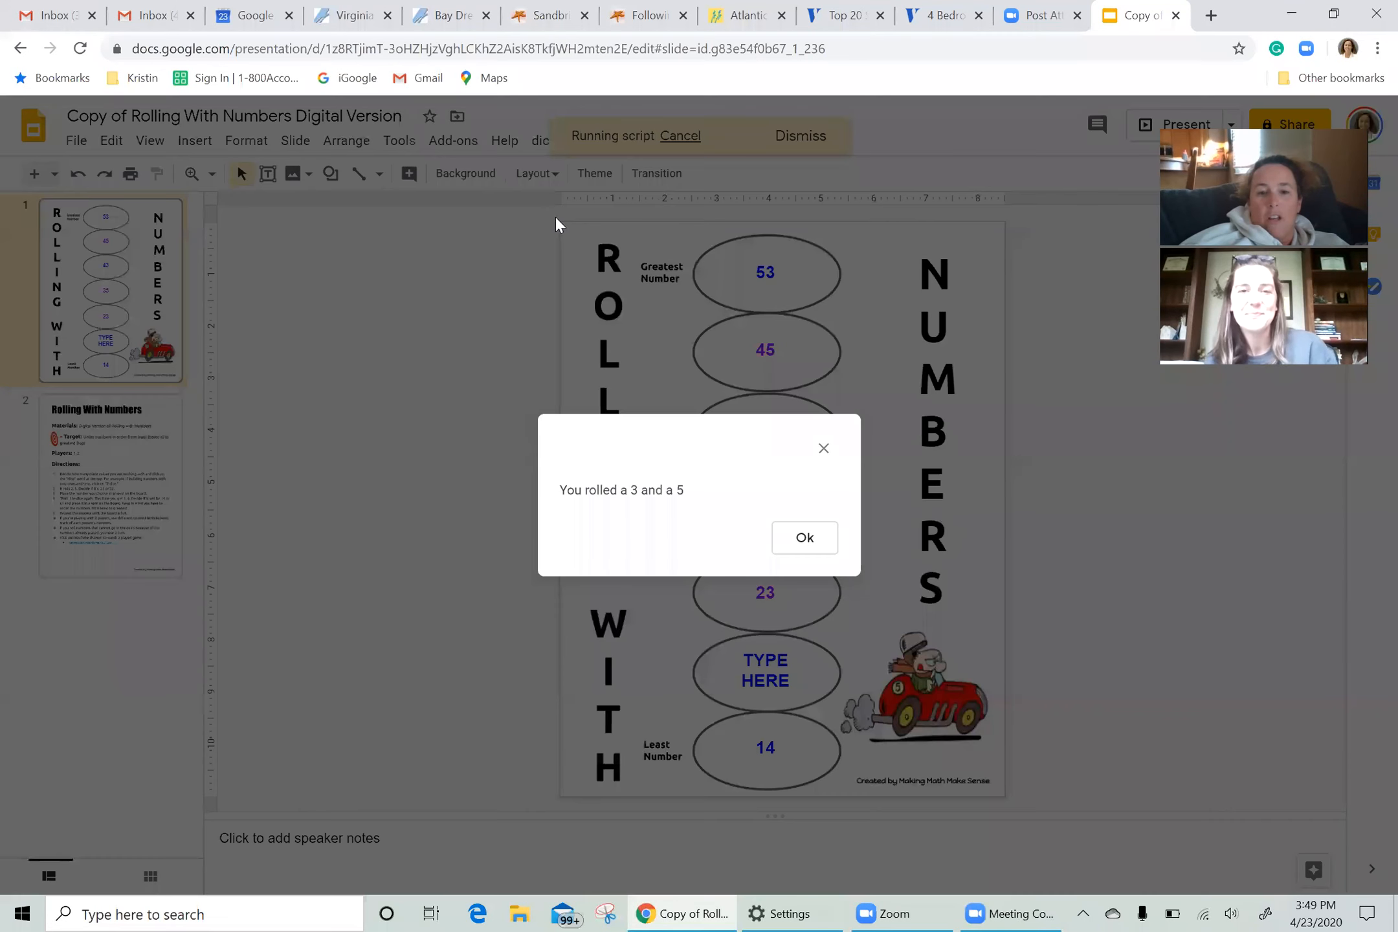
left_click(802, 537)
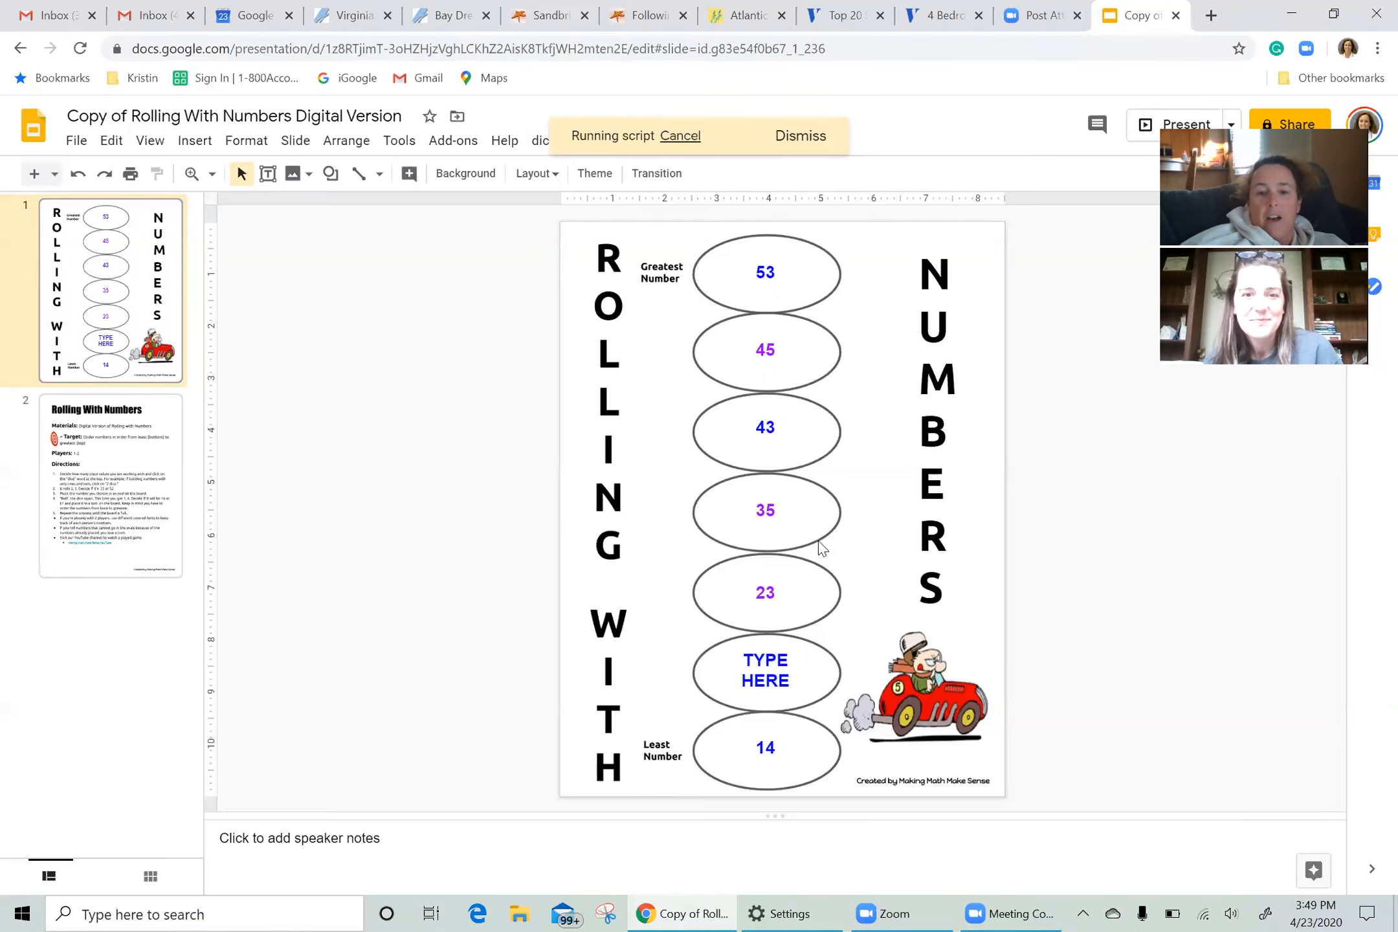
left_click(543, 139)
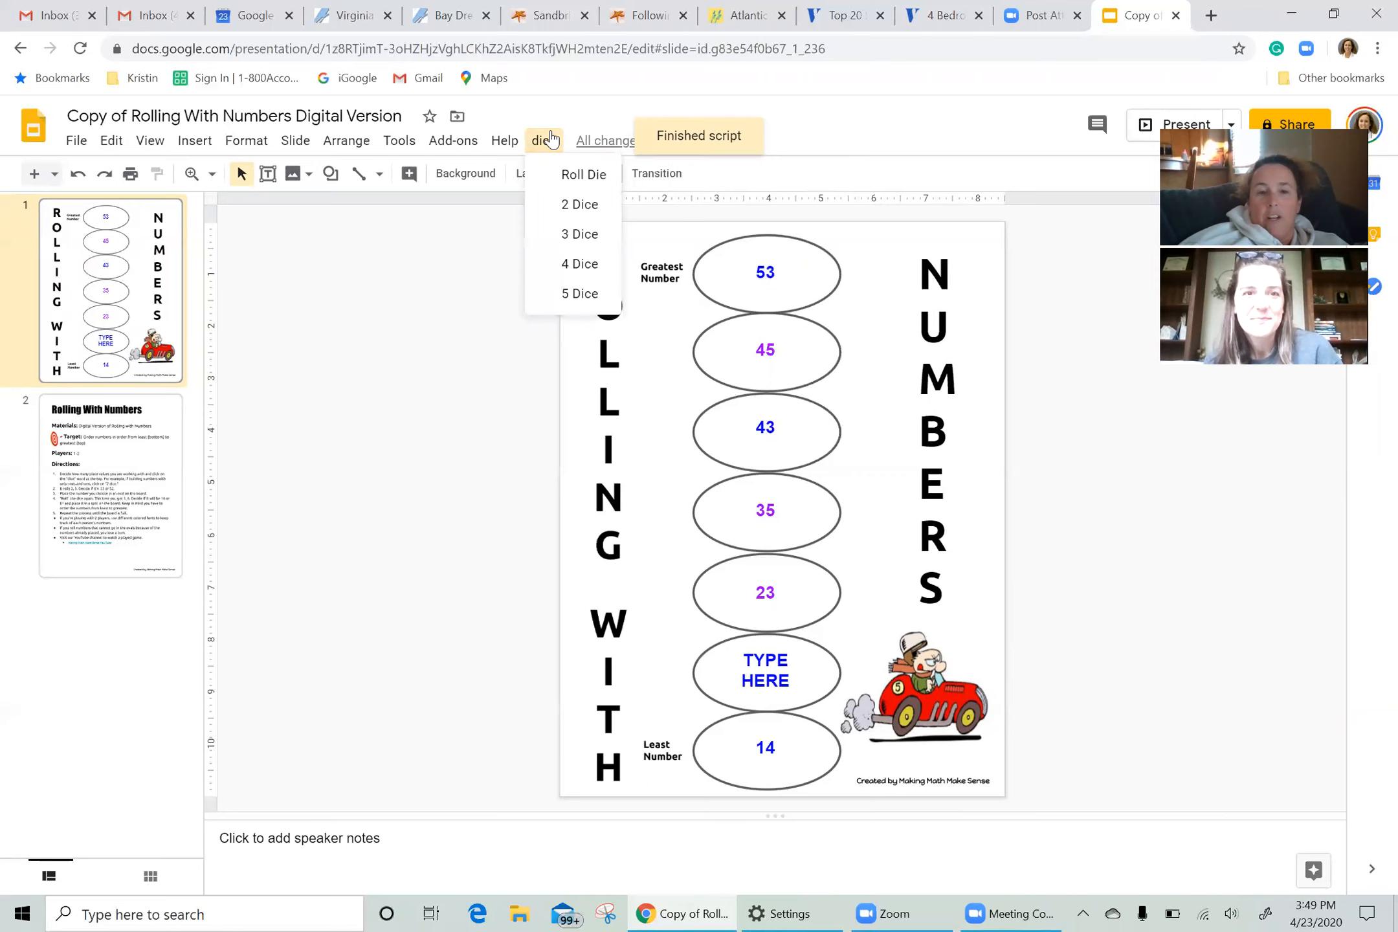
left_click(578, 205)
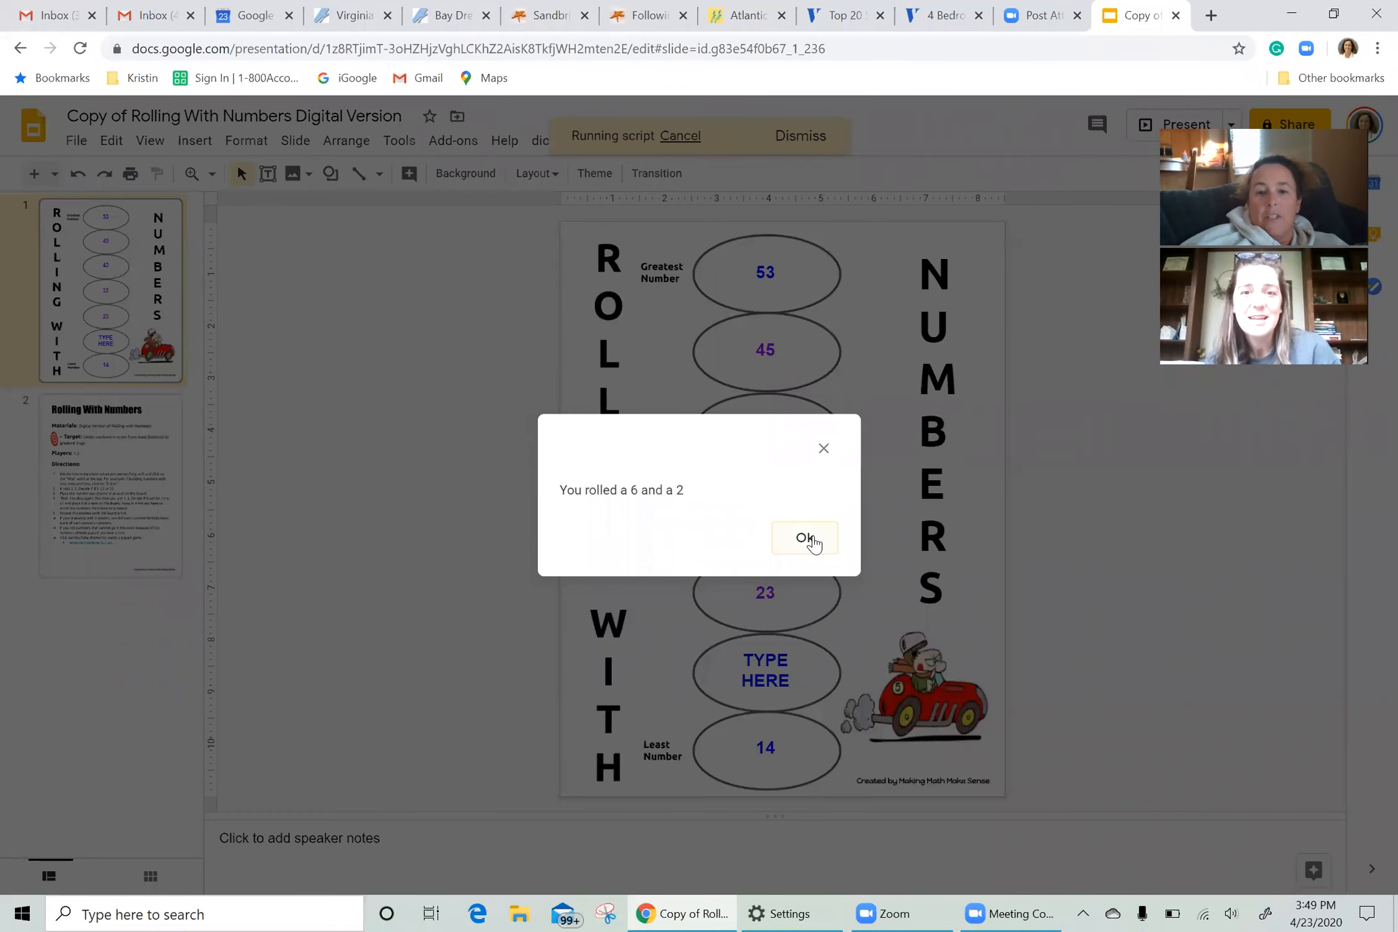
left_click(803, 537)
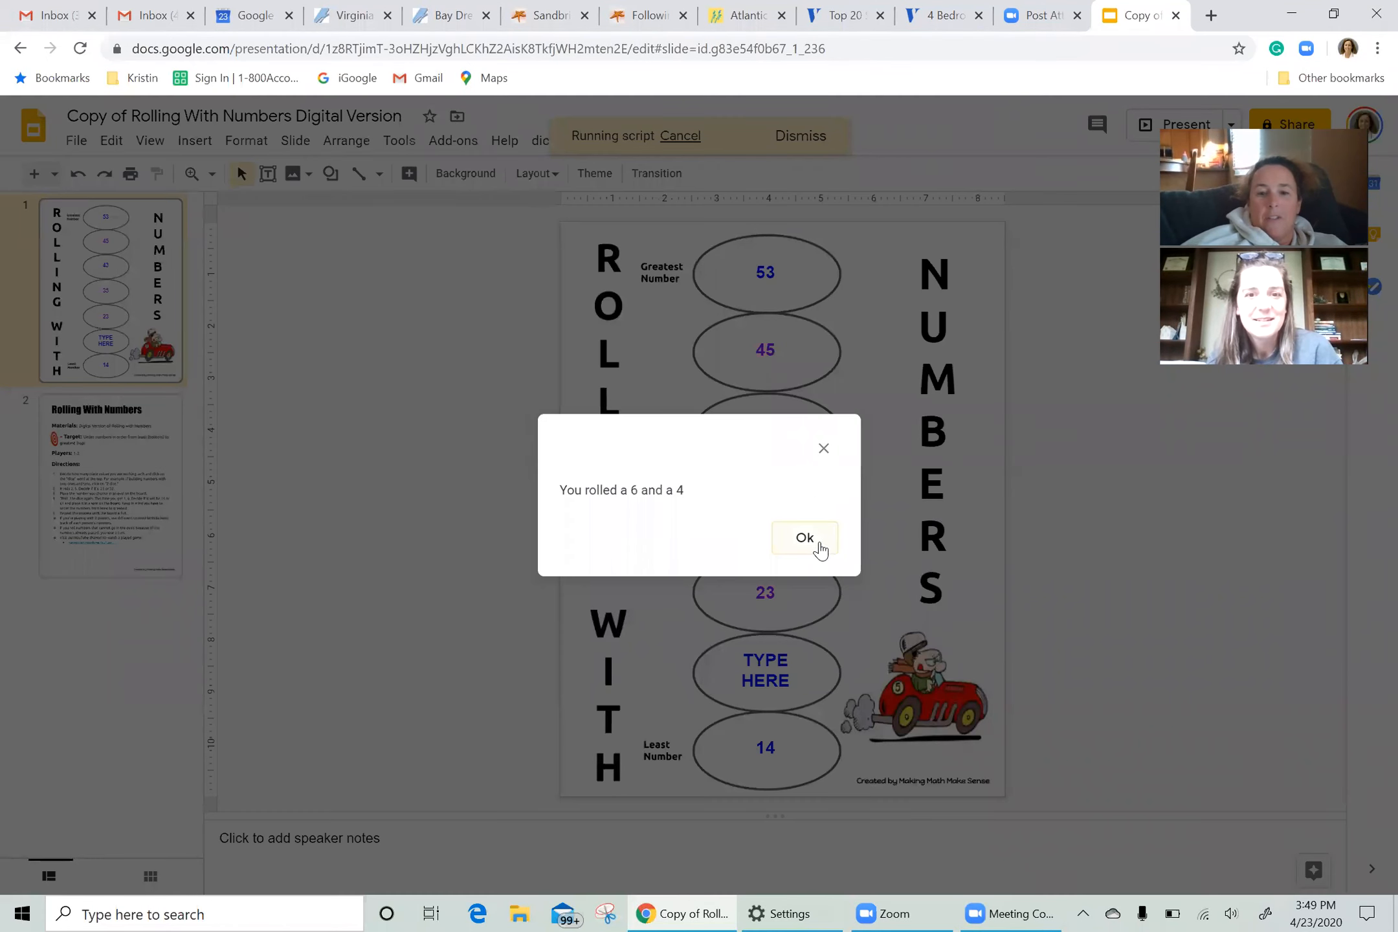
left_click(804, 537)
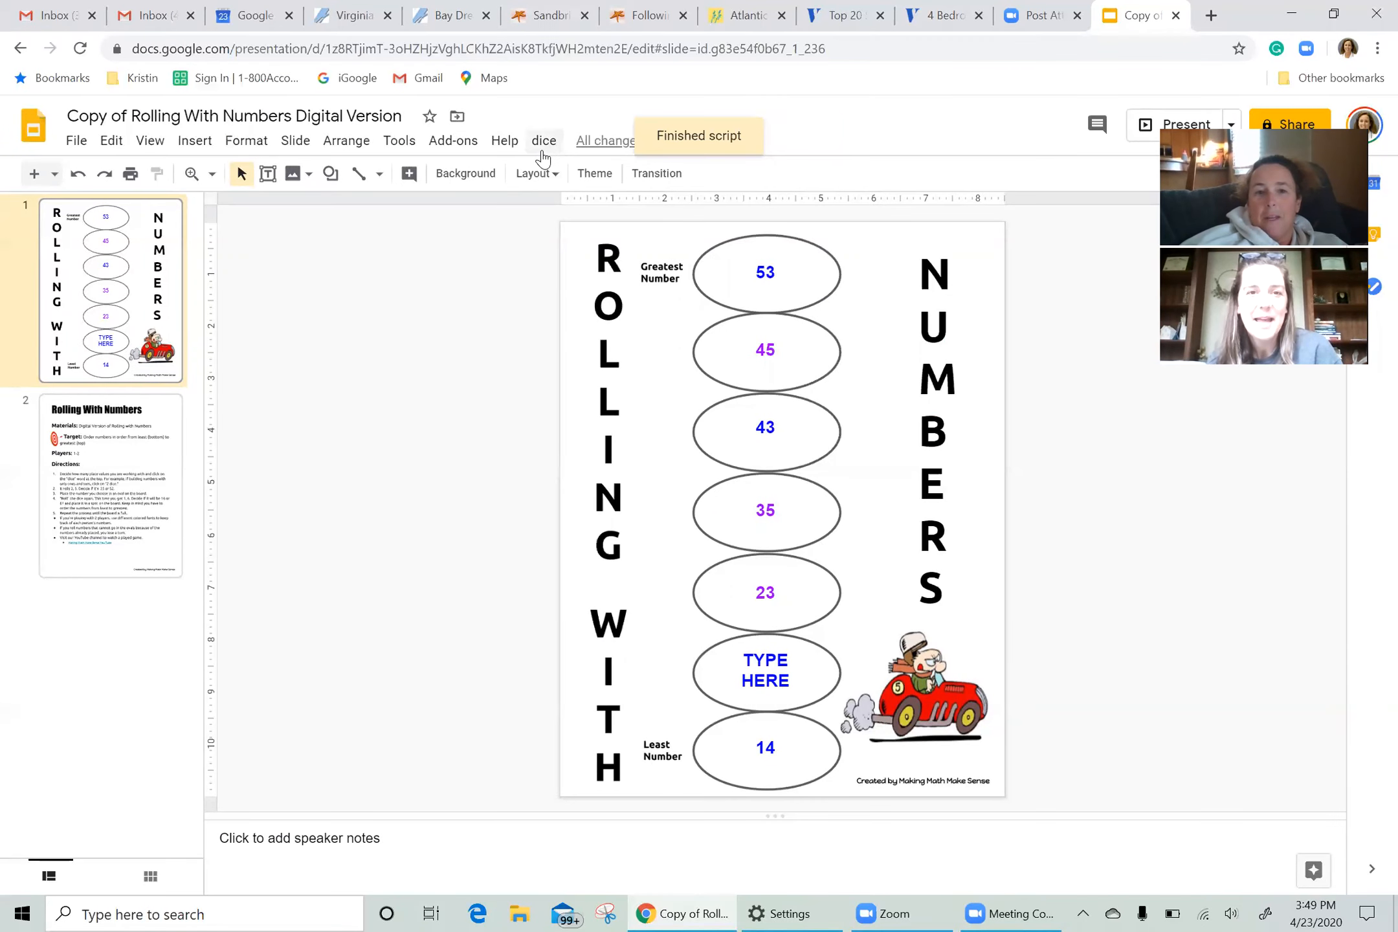
left_click(544, 140)
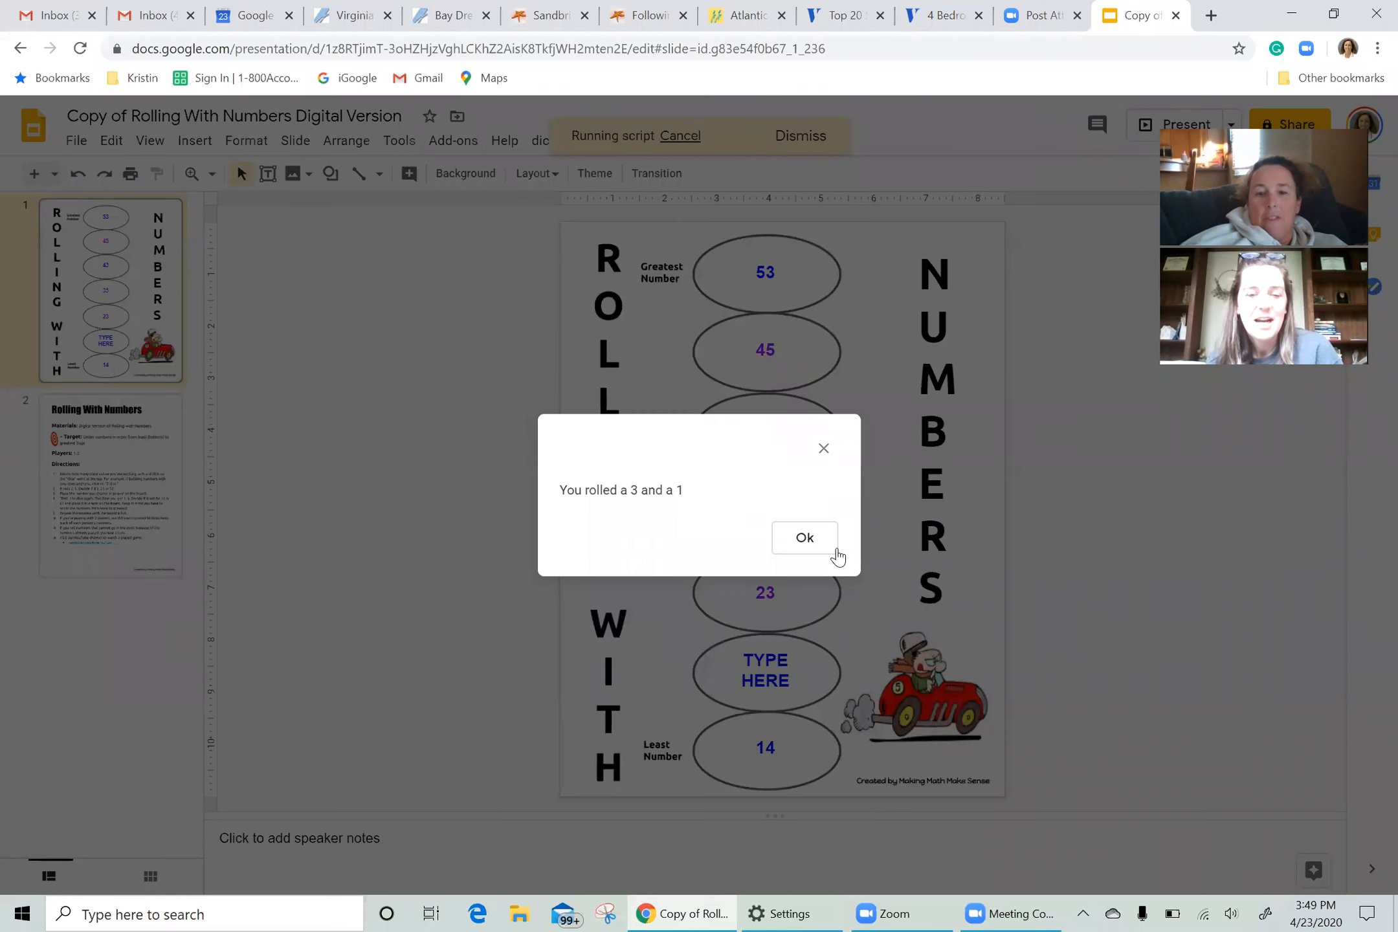
left_click(804, 537)
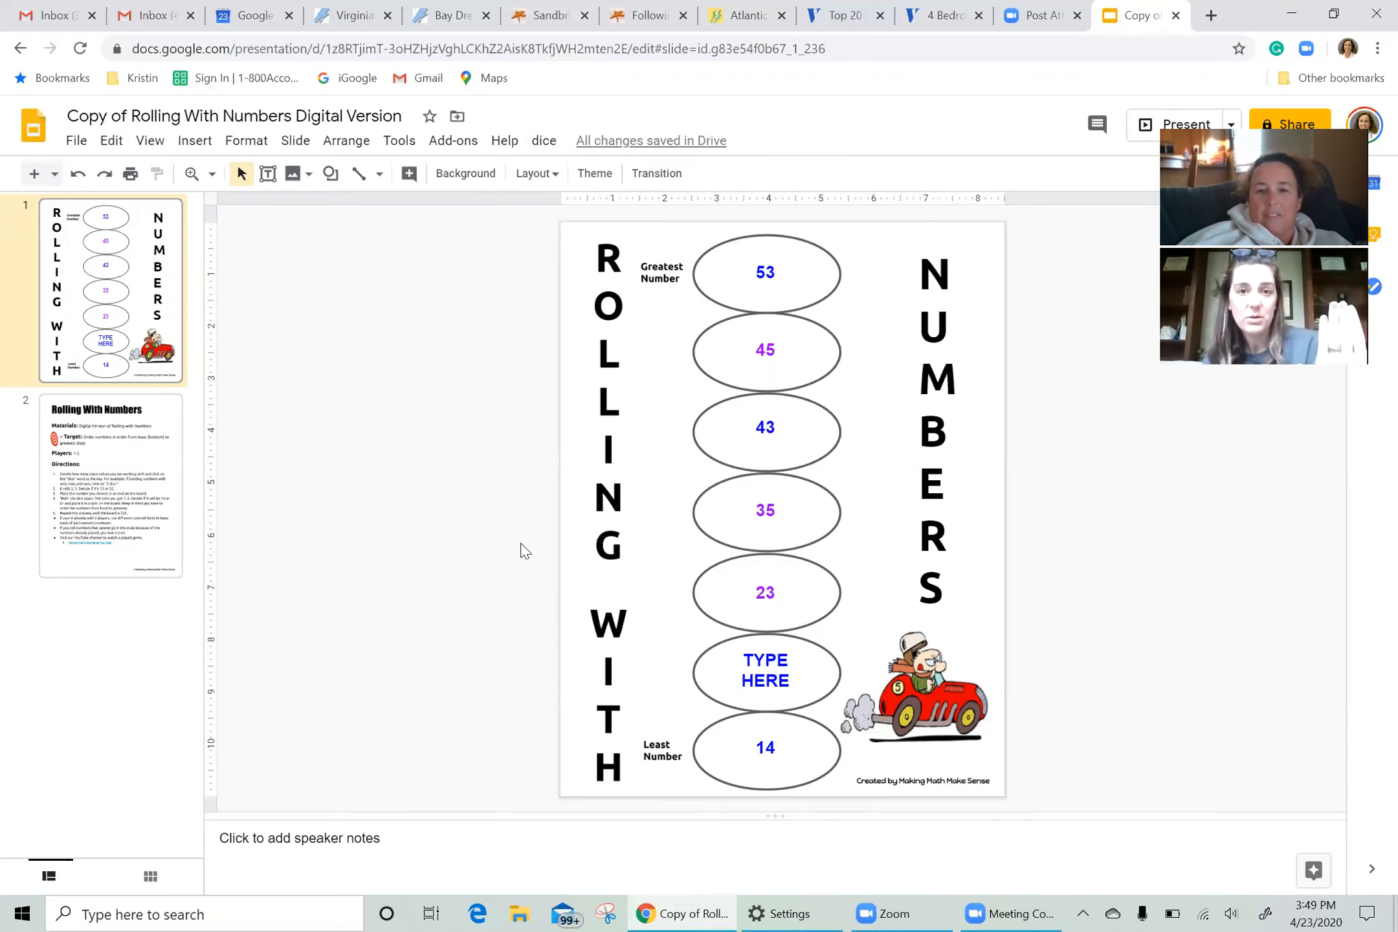
mouse_move(561, 474)
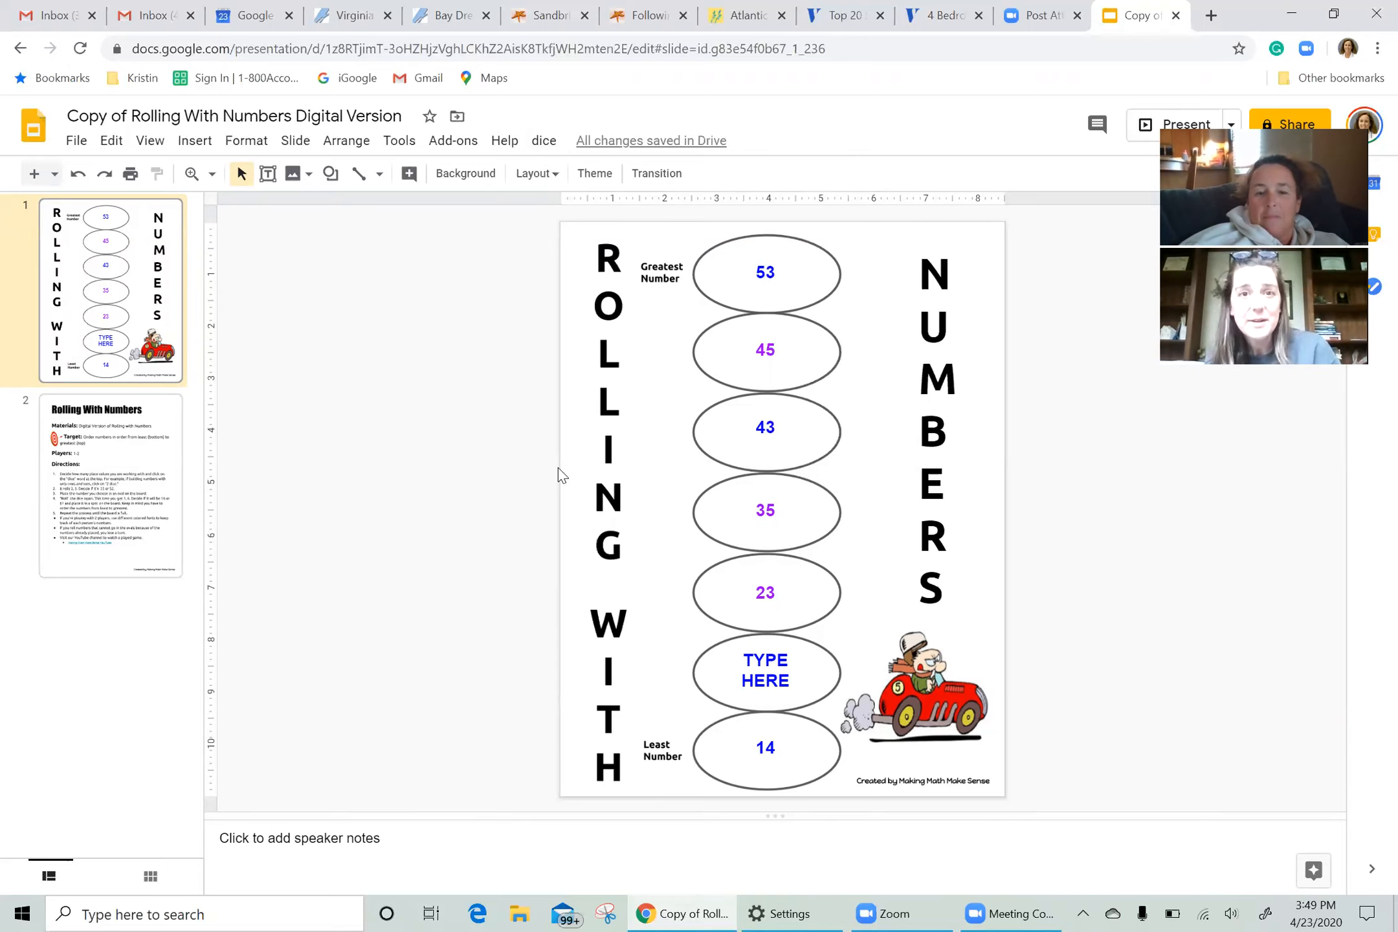
mouse_move(450, 336)
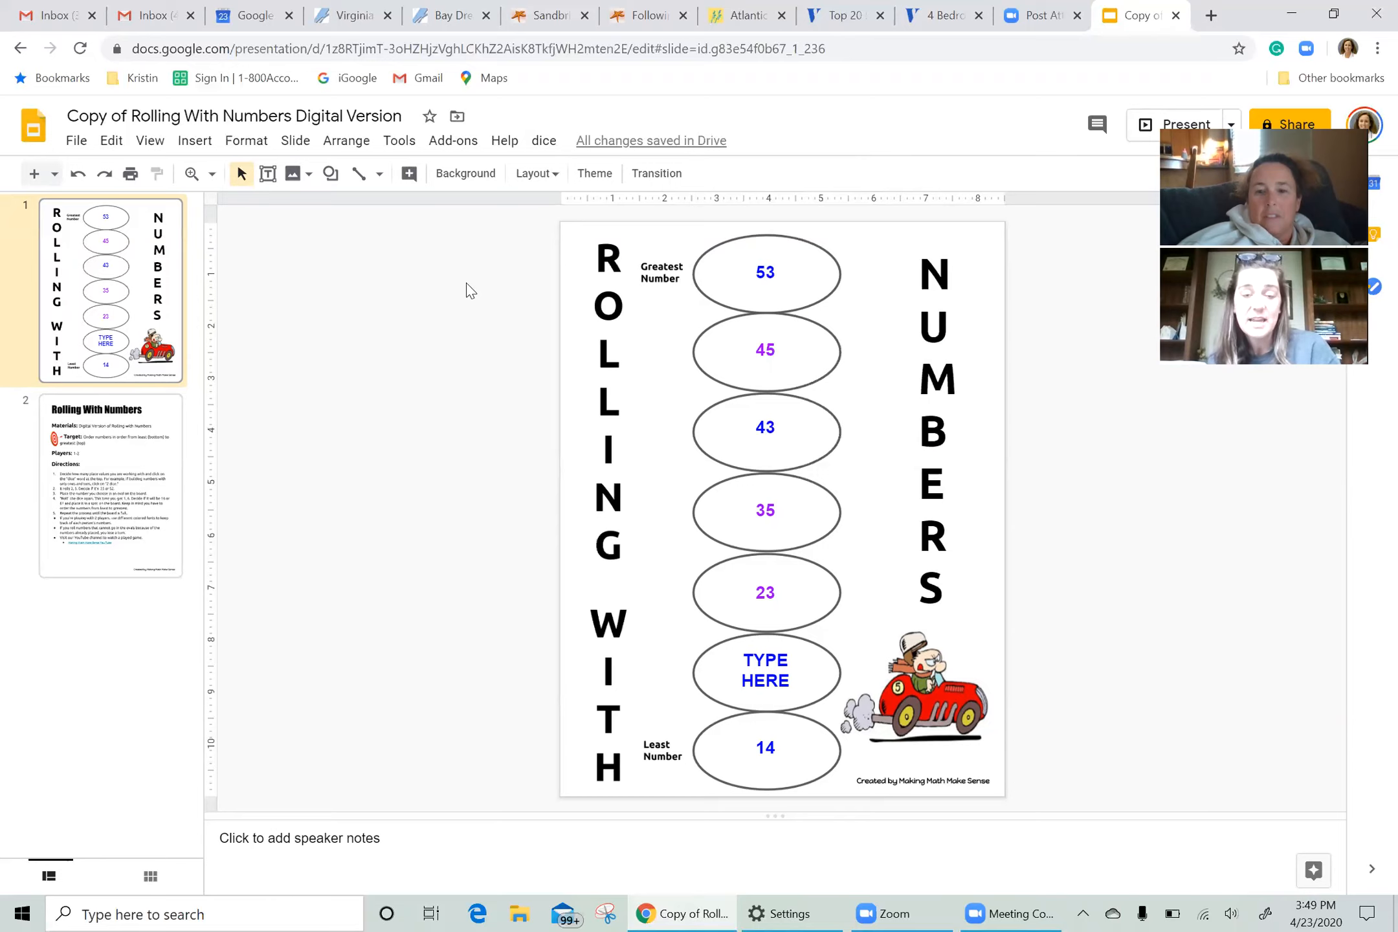
mouse_move(485, 264)
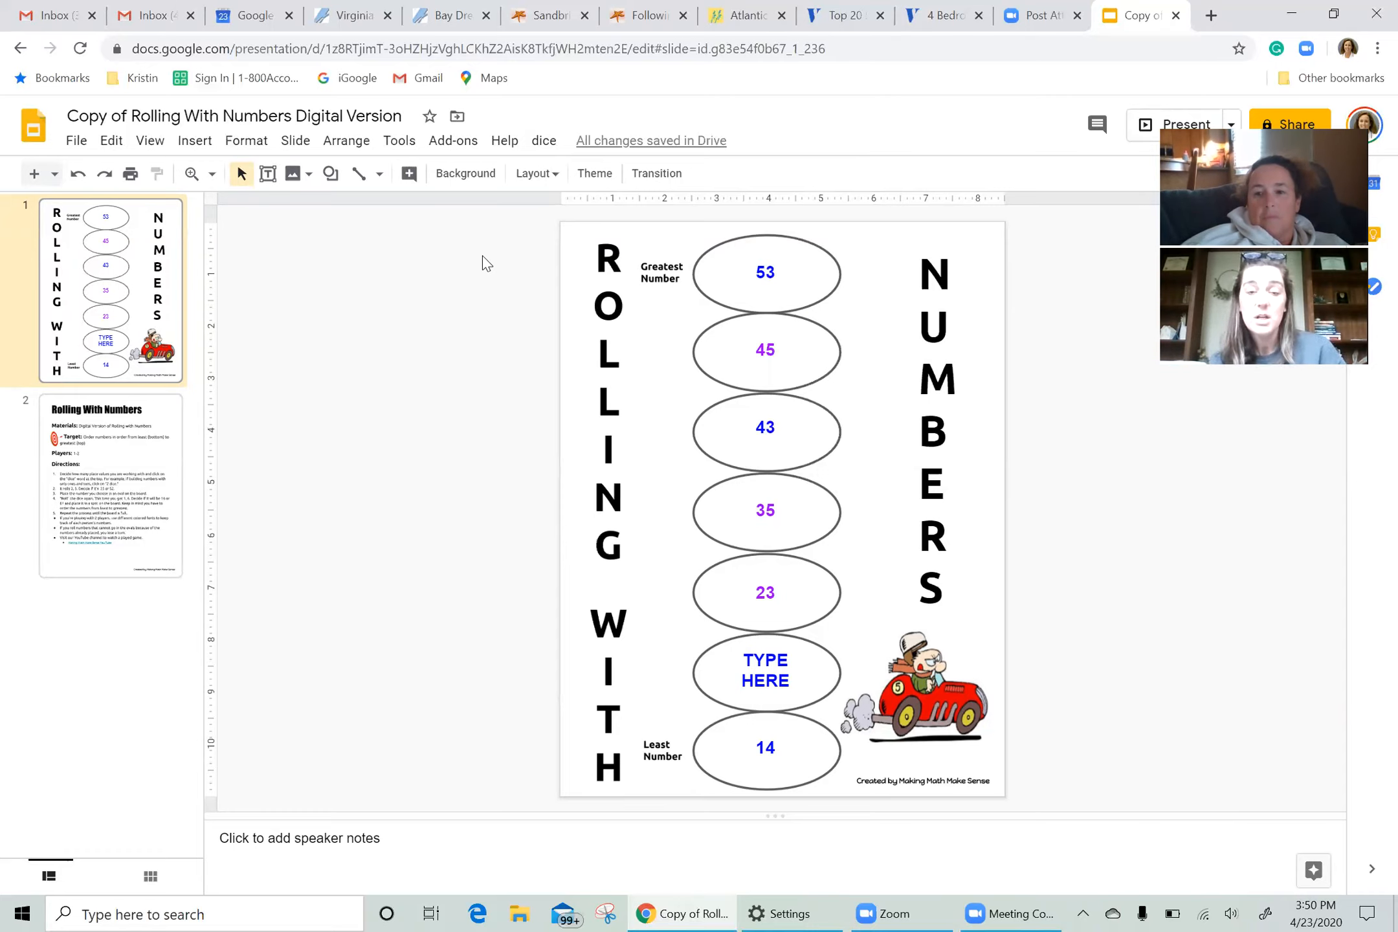
mouse_move(508, 277)
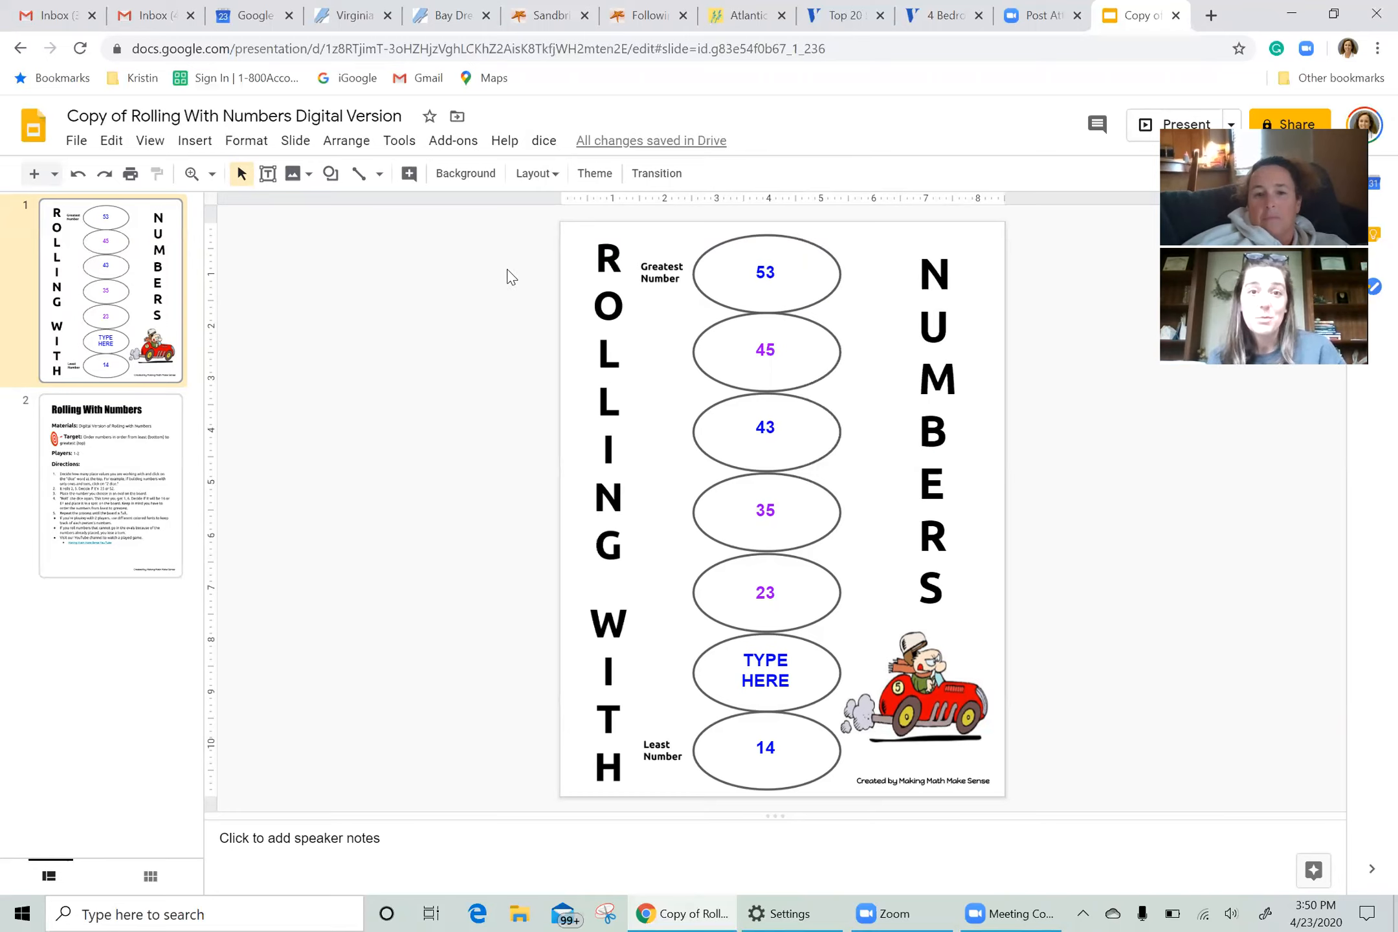